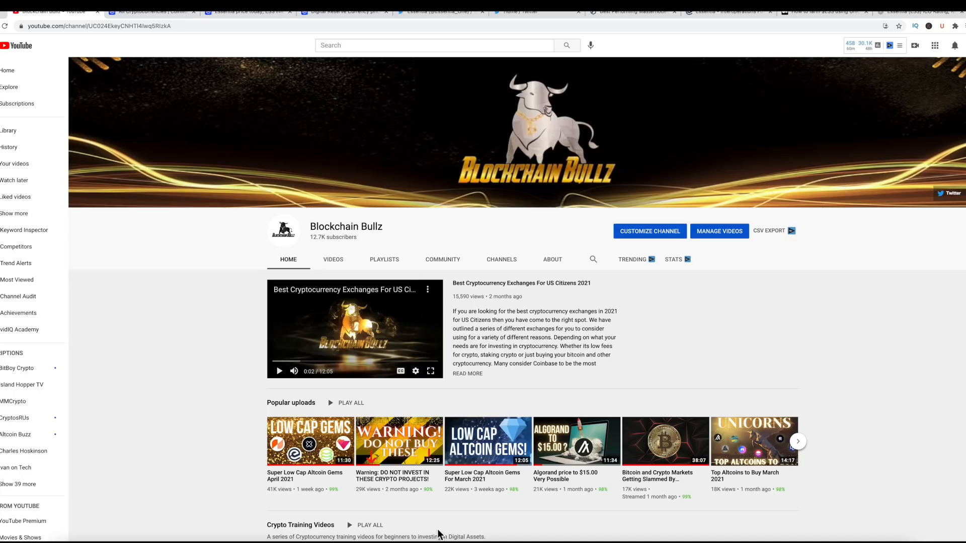
mouse_move(130, 386)
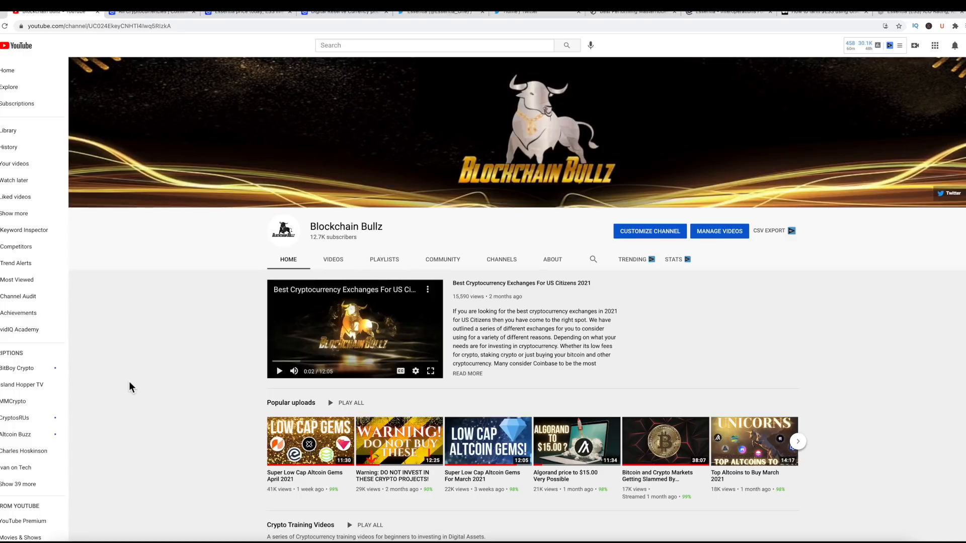
mouse_move(135, 387)
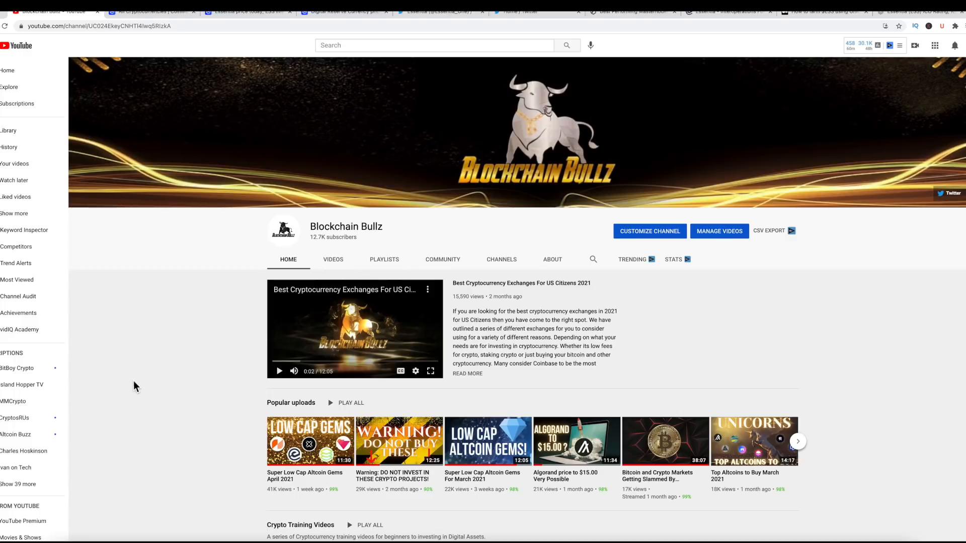
mouse_move(154, 383)
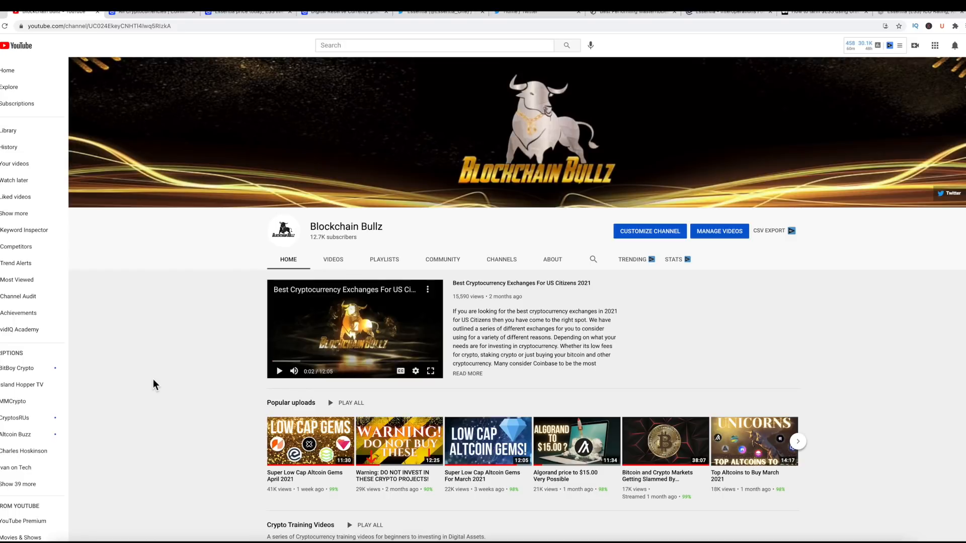
mouse_move(198, 310)
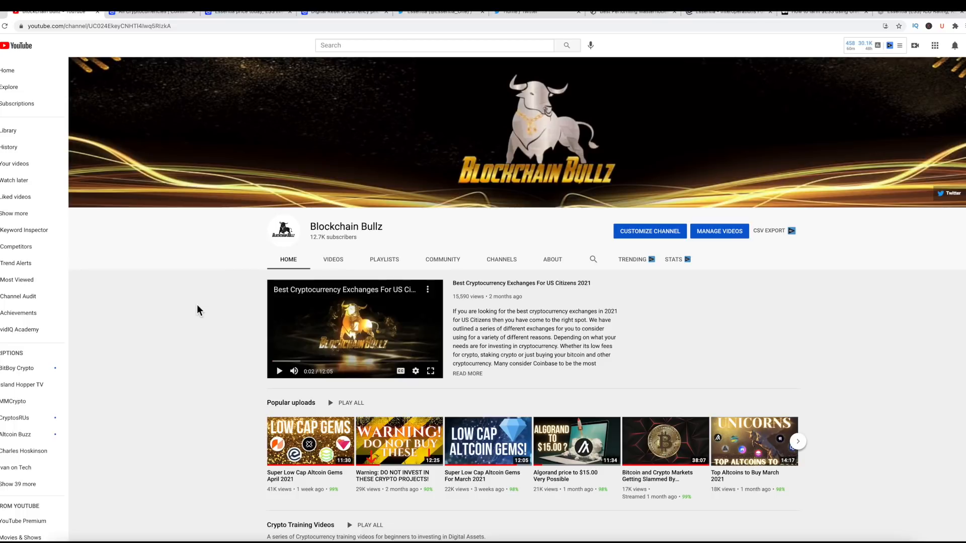
mouse_move(183, 274)
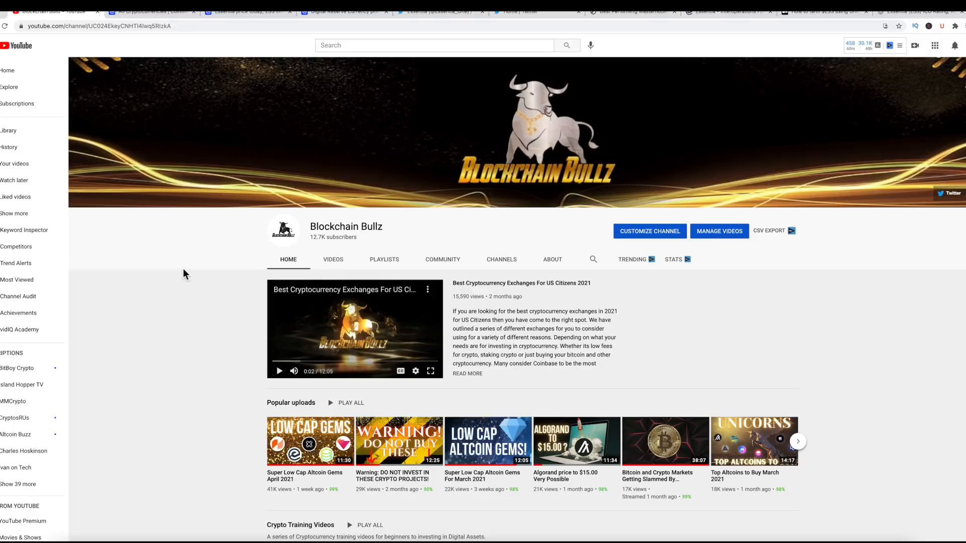
- Scroll down the Blockchain Bullz channel page to the Crypto Training Videos row
scroll("down", 3)
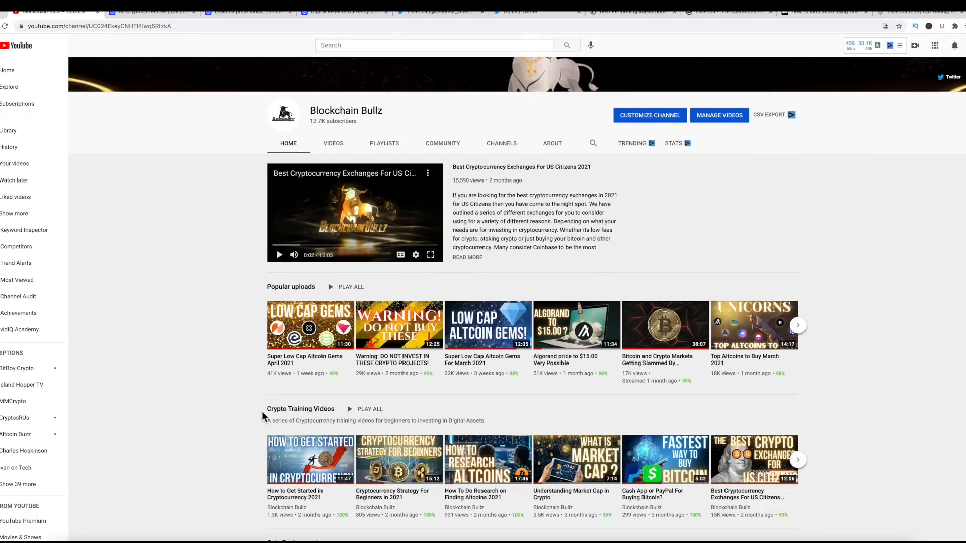
mouse_move(658, 428)
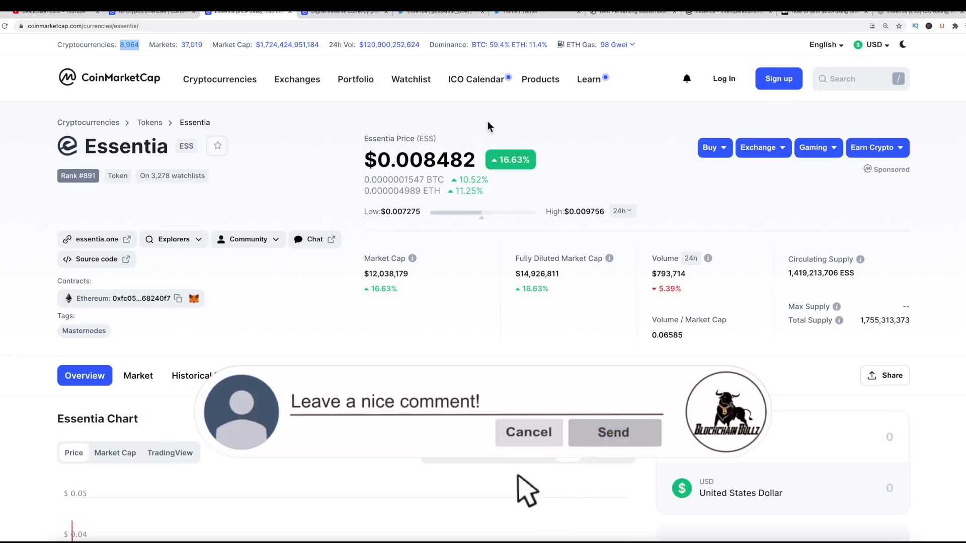
- Review Essentia stats, dismiss the Watchlist Update popup, and move to the Digital Reserve Currency page
left_click(528, 432)
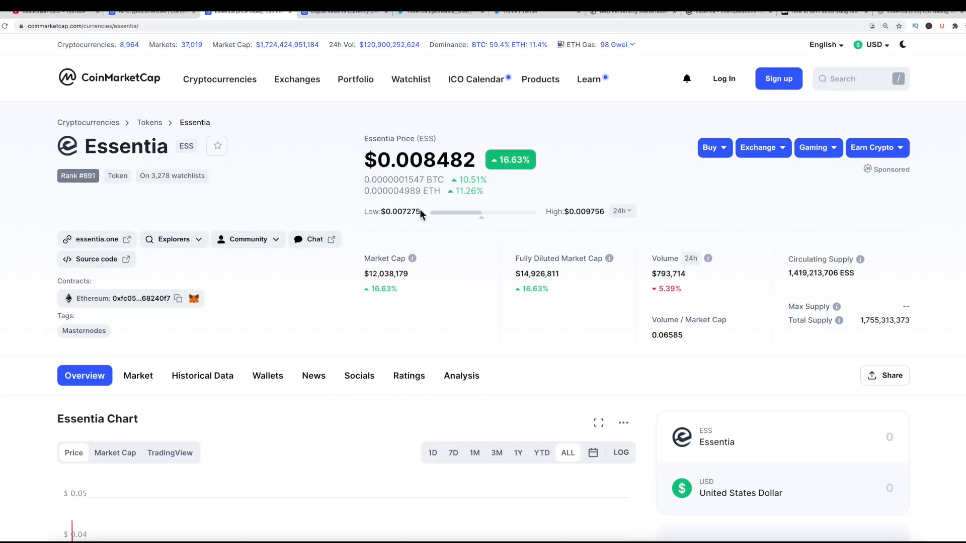
mouse_move(336, 160)
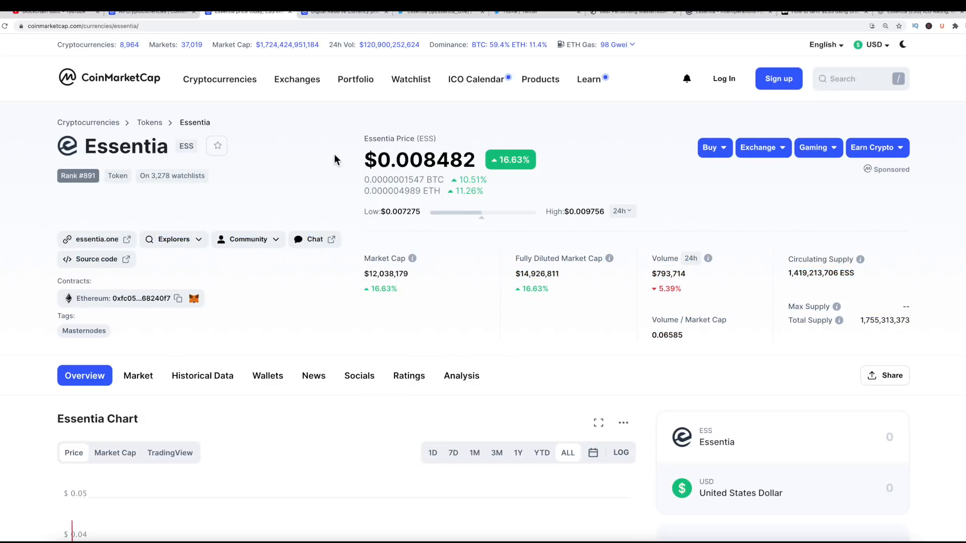
left_click(297, 78)
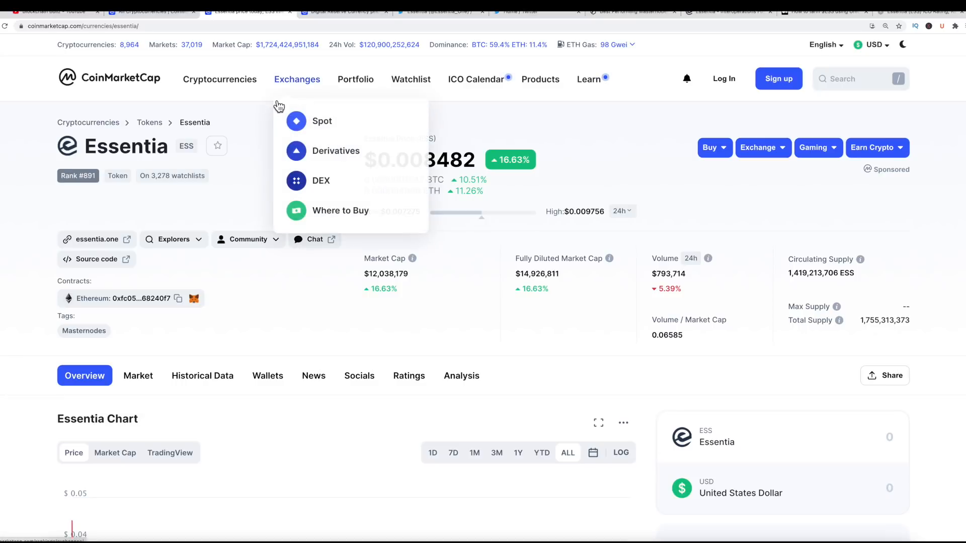
mouse_move(44, 111)
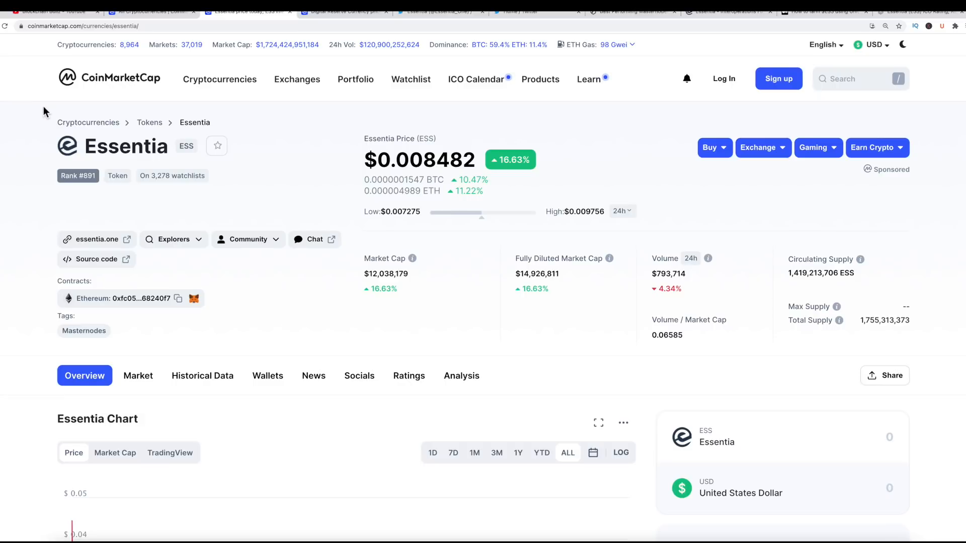
mouse_move(218, 145)
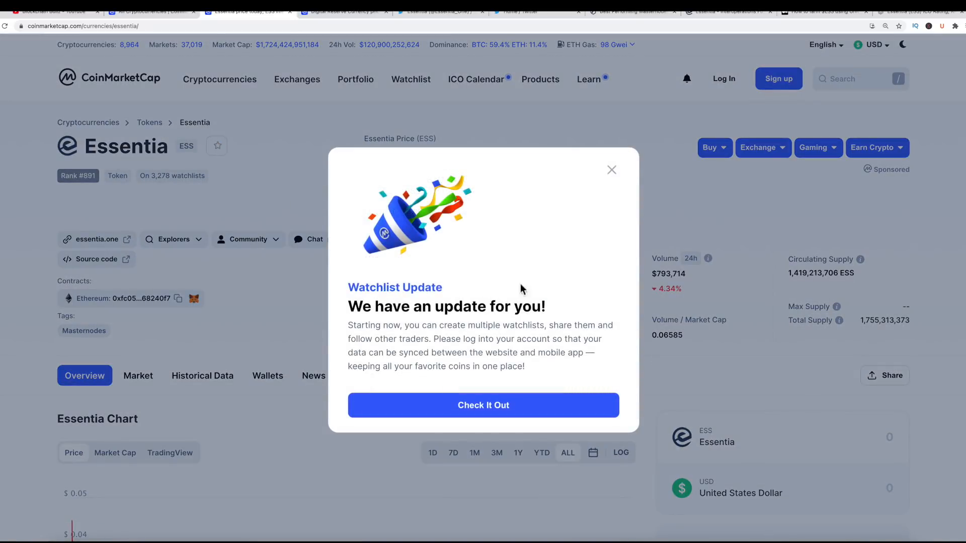
left_click(610, 169)
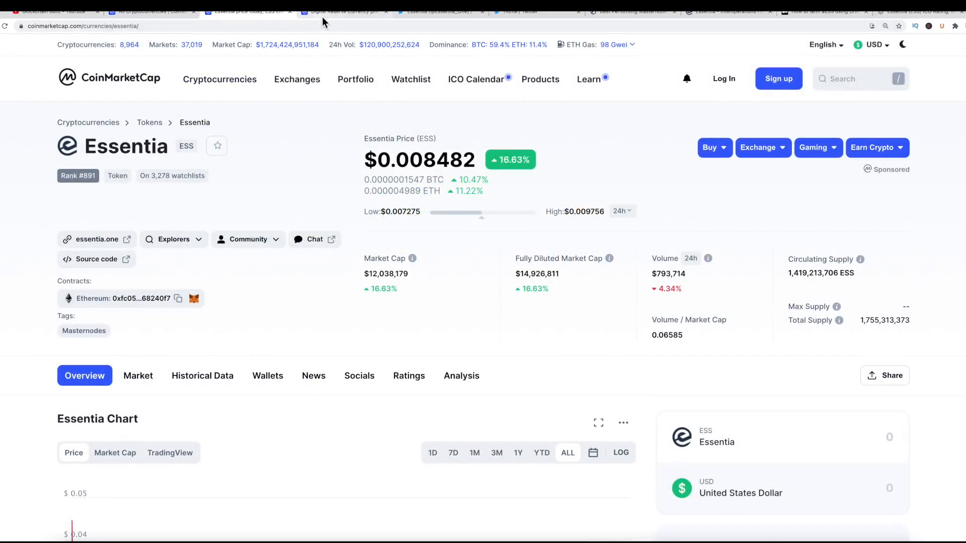
left_click(345, 11)
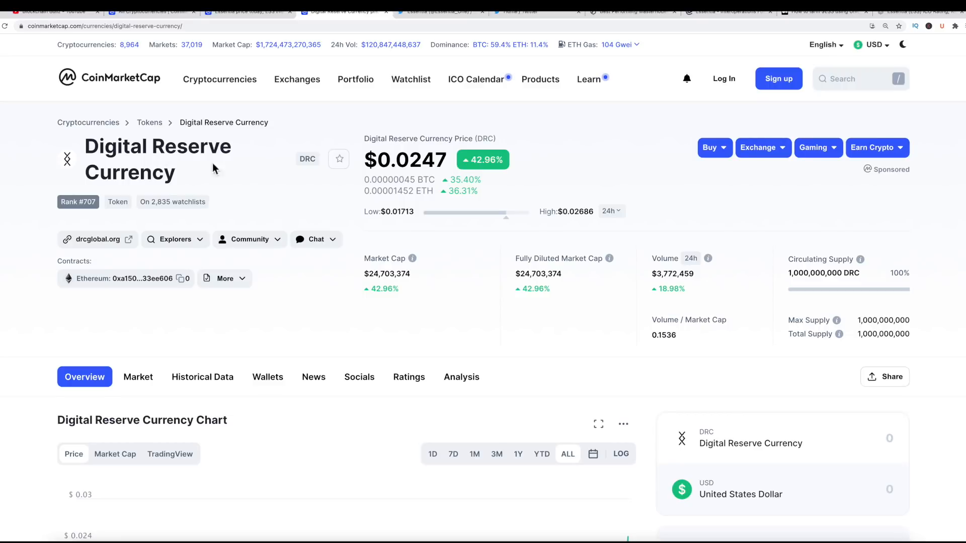
mouse_move(418, 291)
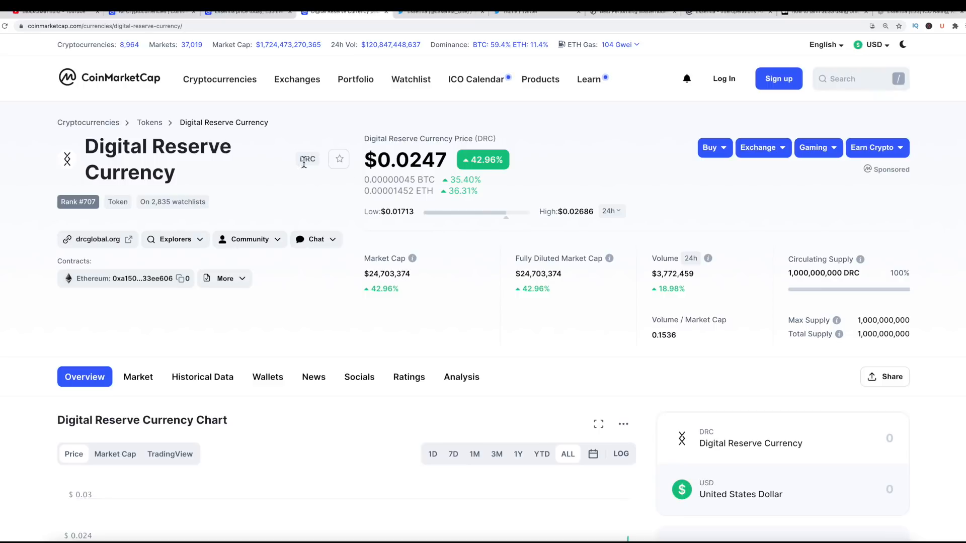
mouse_move(209, 26)
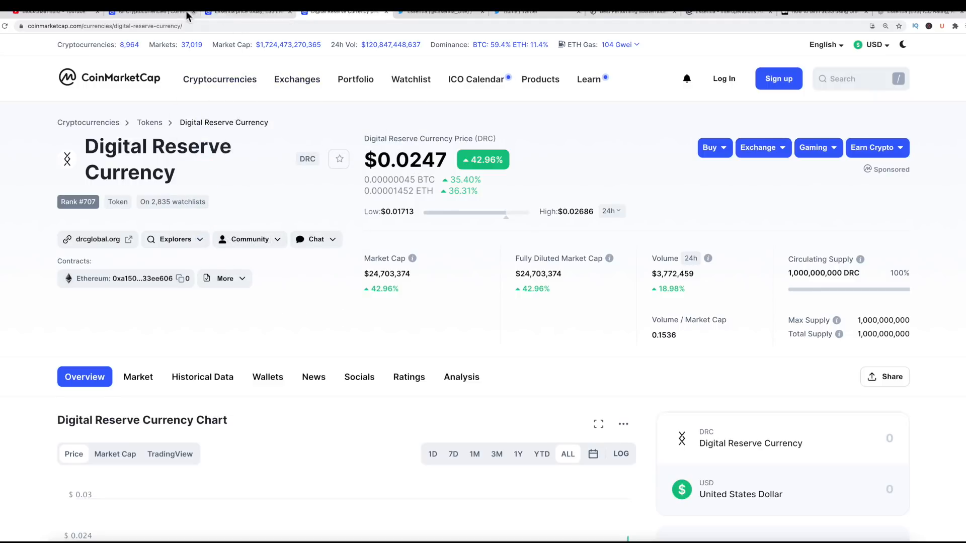
mouse_move(441, 12)
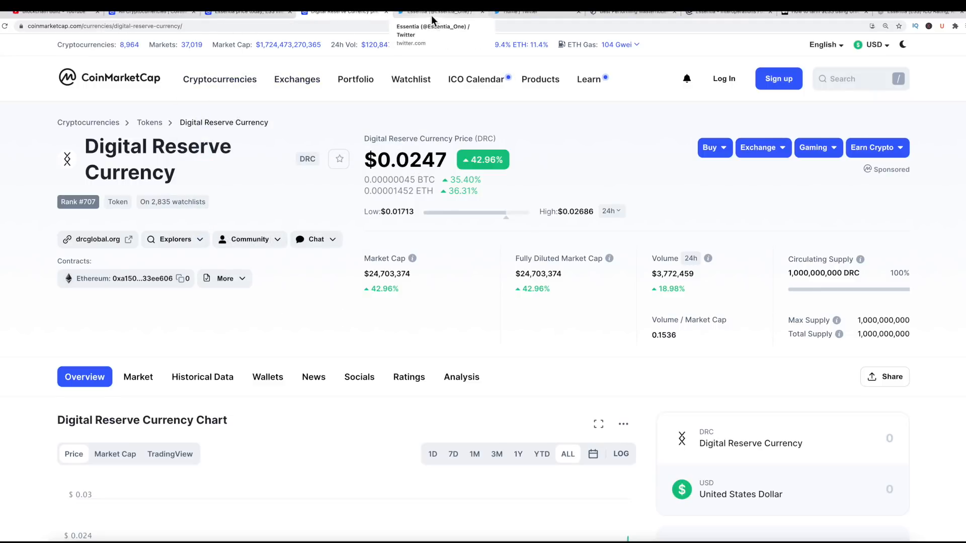
mouse_move(644, 12)
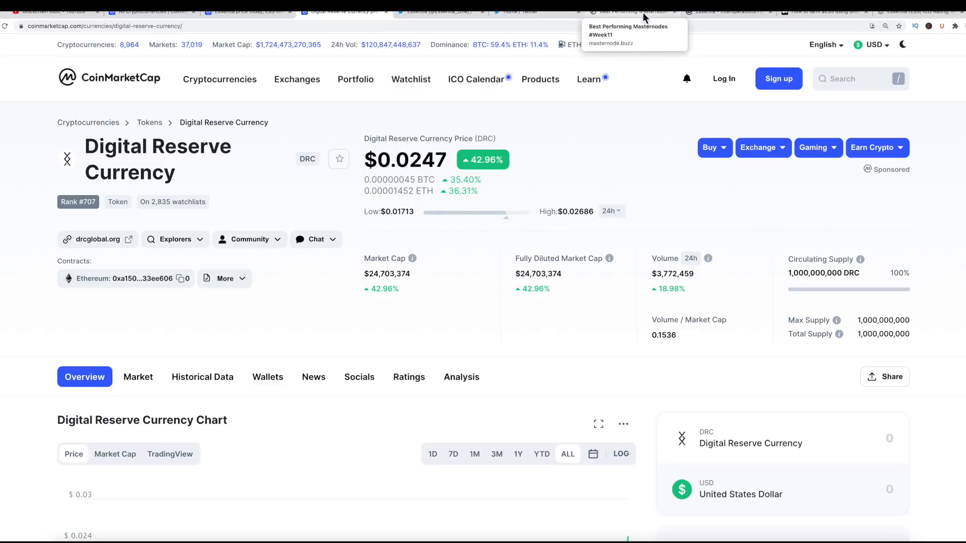
- Return to essentia.one and scroll to the Earn Passive Income with Yield Farming top section
left_click(382, 11)
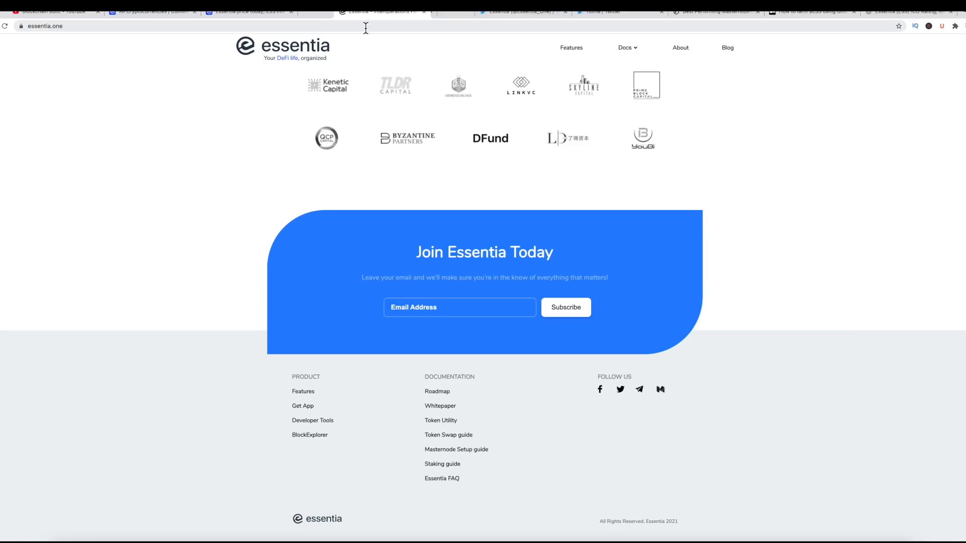
scroll("up", 3)
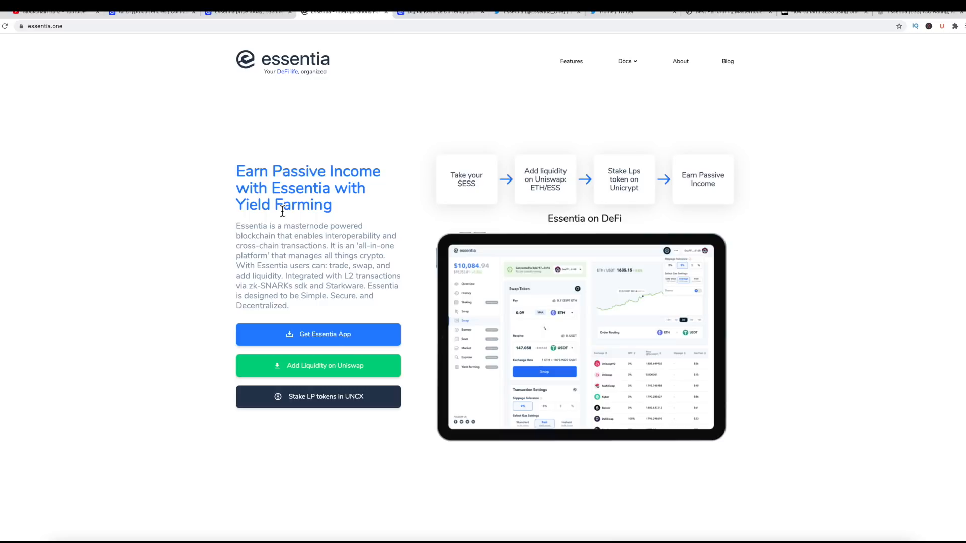
mouse_move(767, 274)
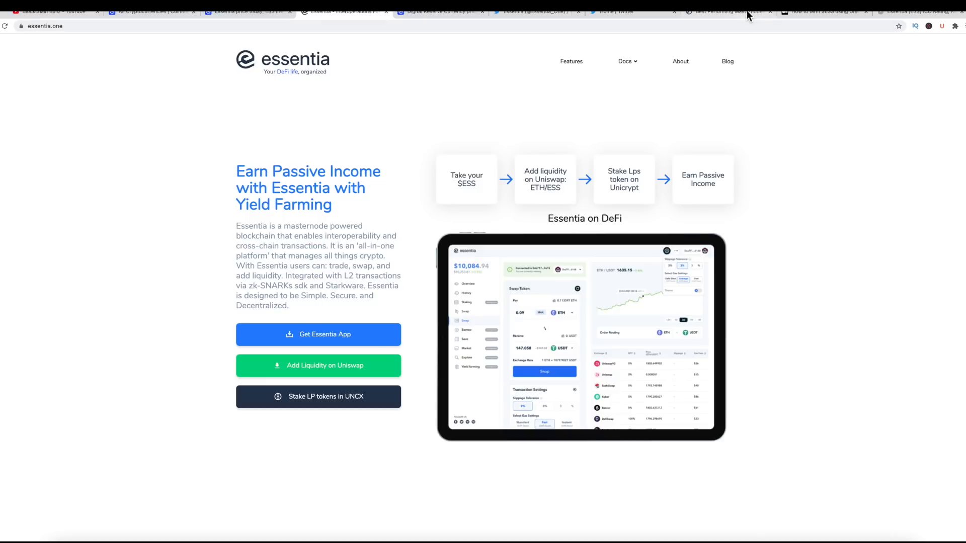
- Bring up the Masternode Buzz Best Performing Masternodes #Week11 article
left_click(726, 11)
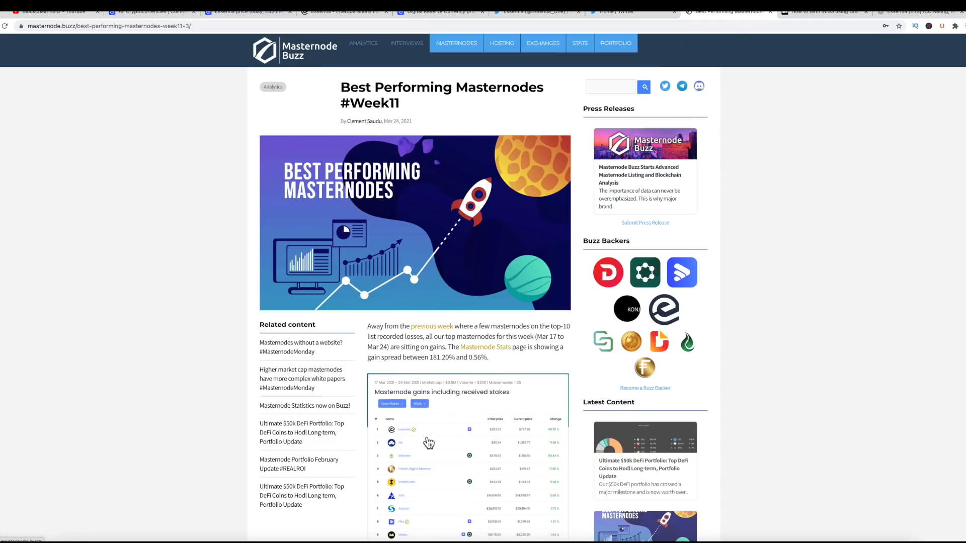
mouse_move(523, 270)
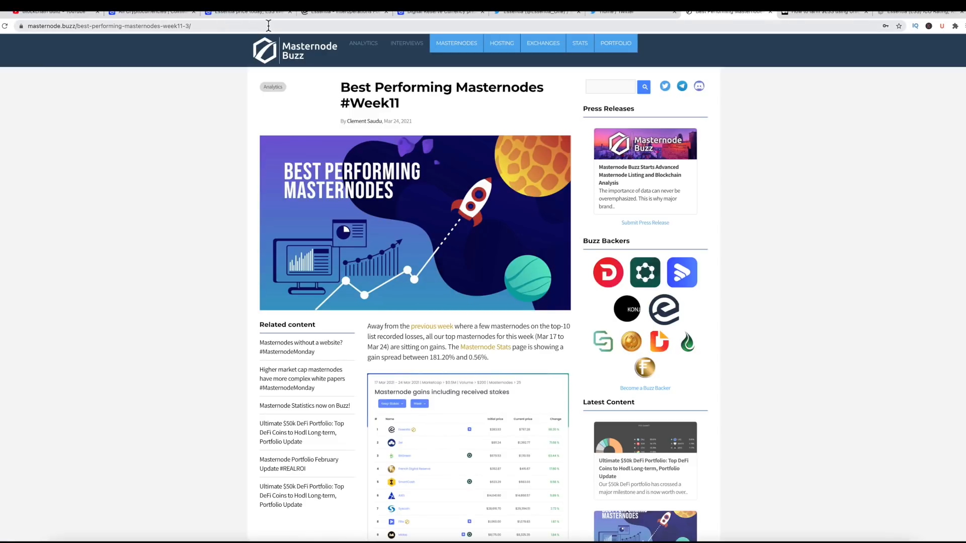
- Return to the essentia.one home page with its yield farming section
left_click(342, 11)
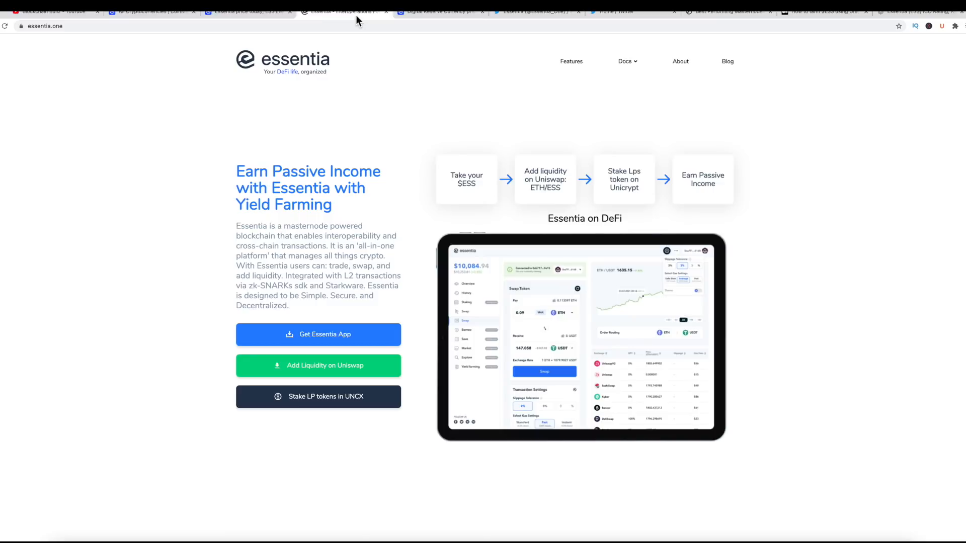
mouse_move(148, 240)
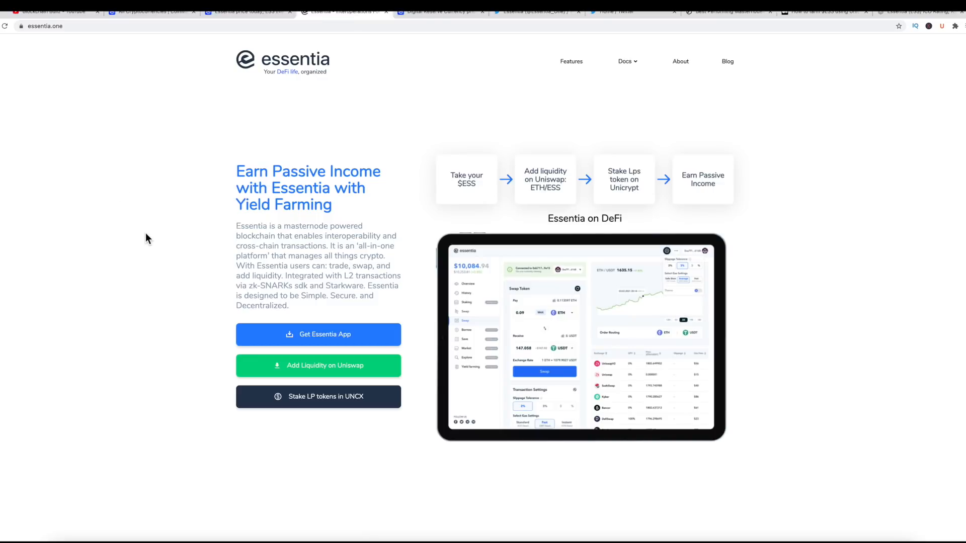
mouse_move(101, 247)
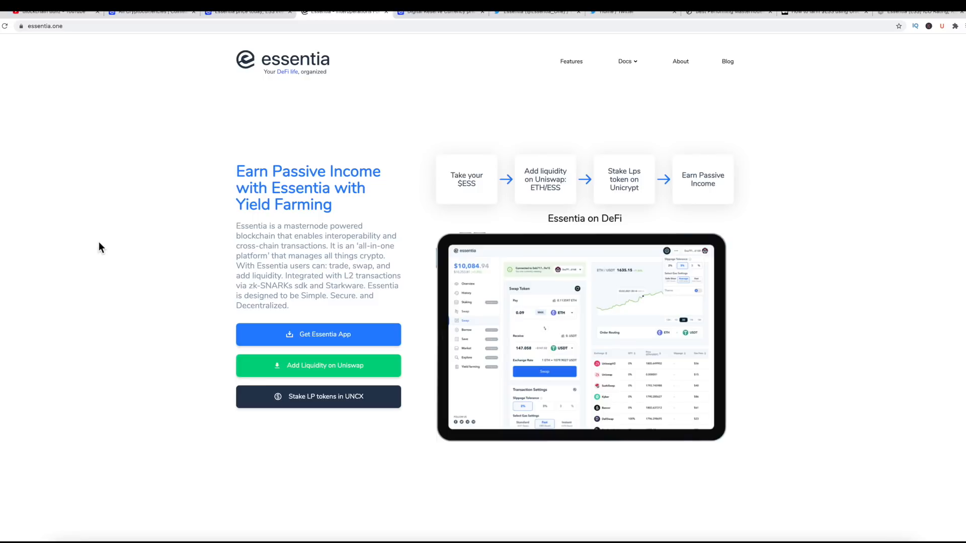
mouse_move(145, 259)
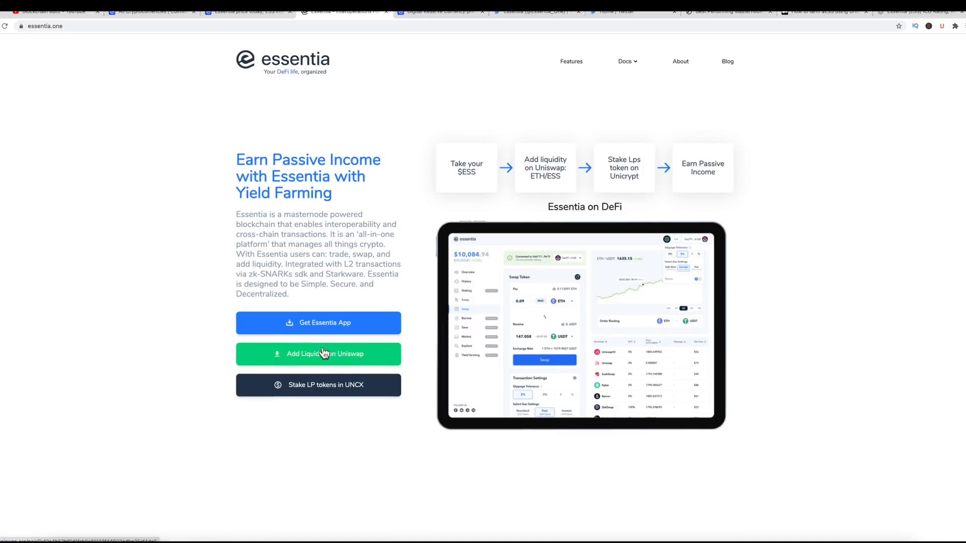
mouse_move(430, 267)
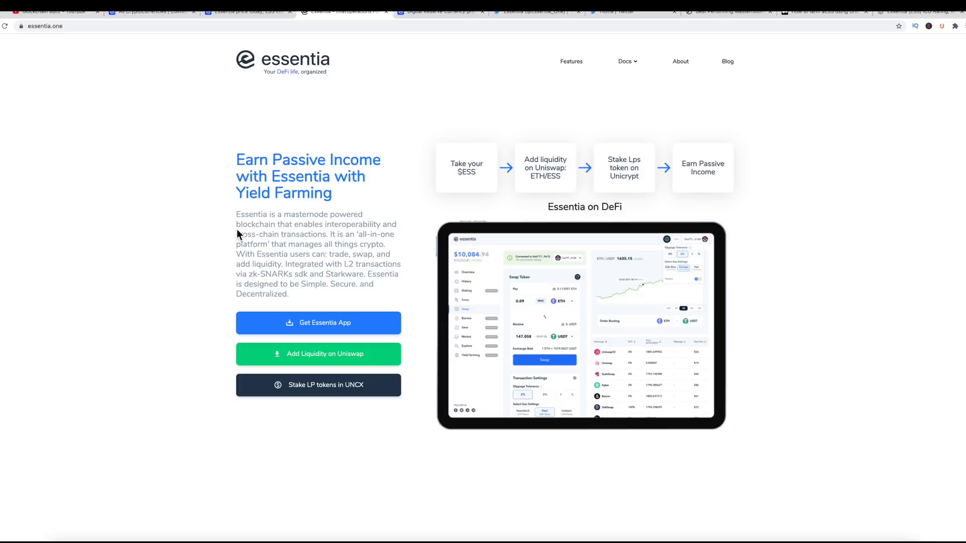
mouse_move(256, 19)
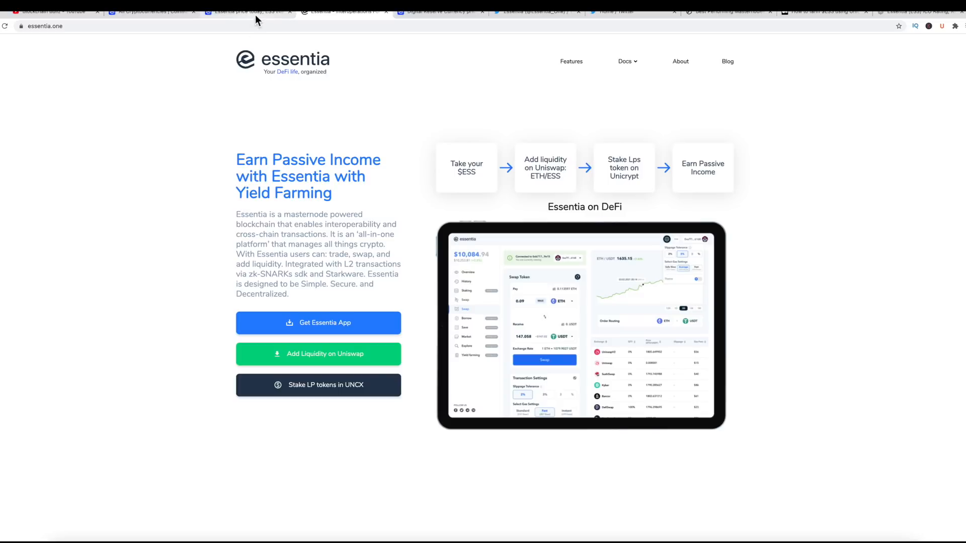
mouse_move(180, 98)
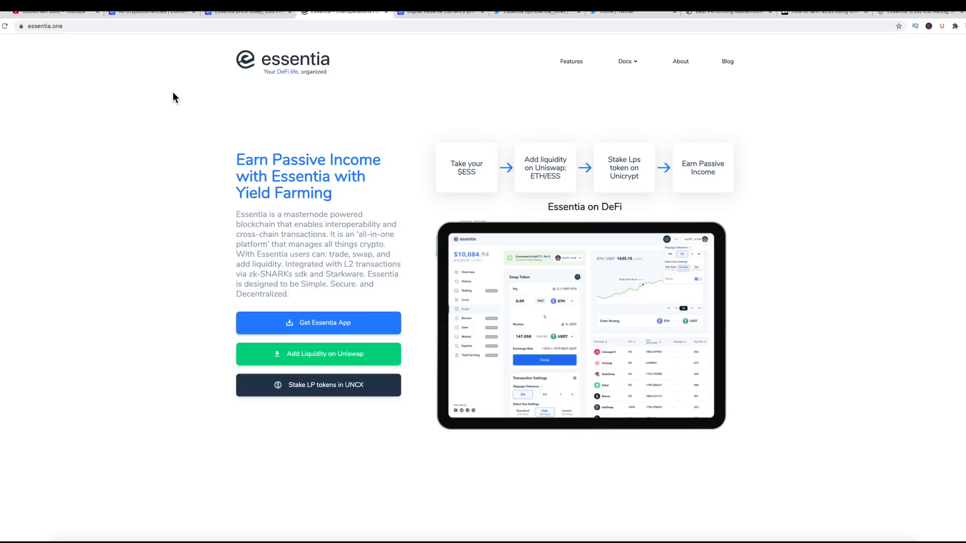
- Bring up CoinMarketCap's All Cryptocurrencies ranking list
left_click(150, 11)
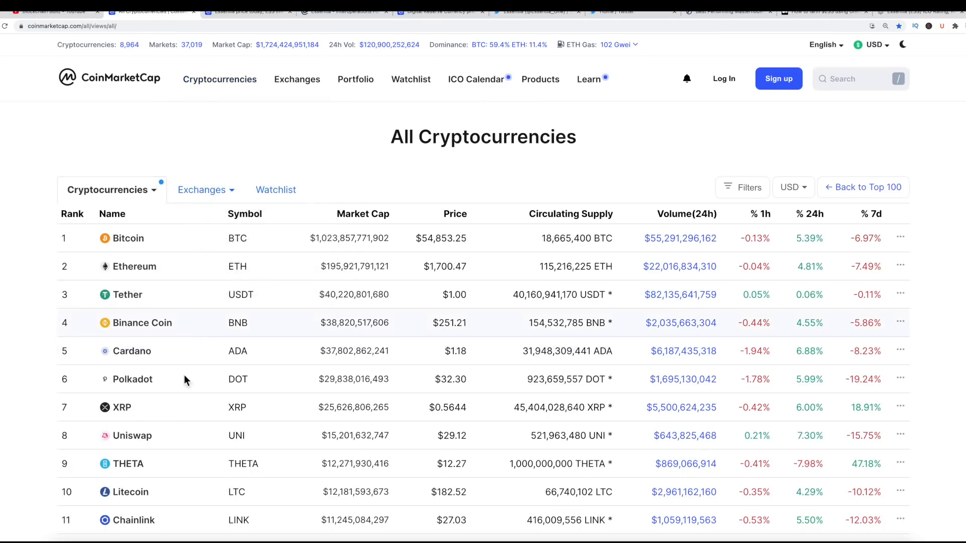
mouse_move(188, 443)
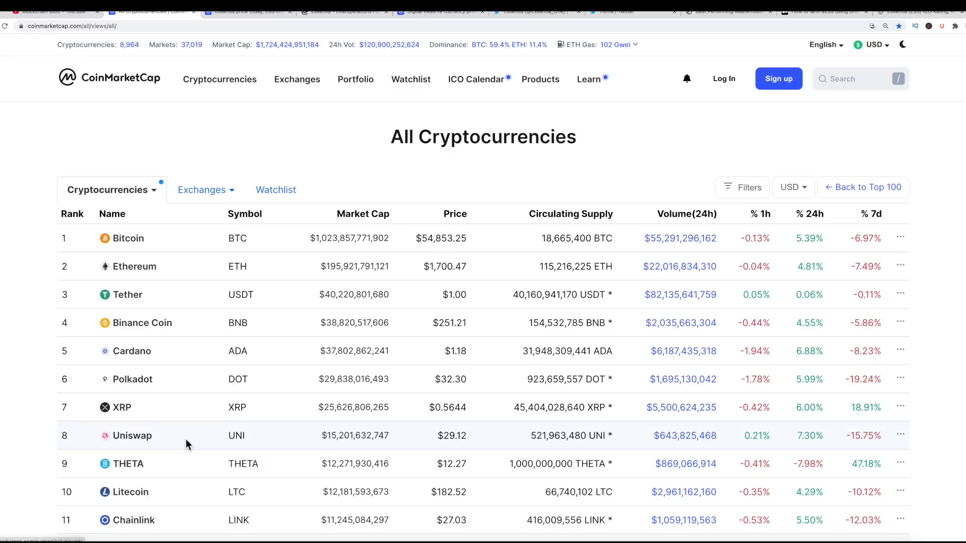
mouse_move(148, 445)
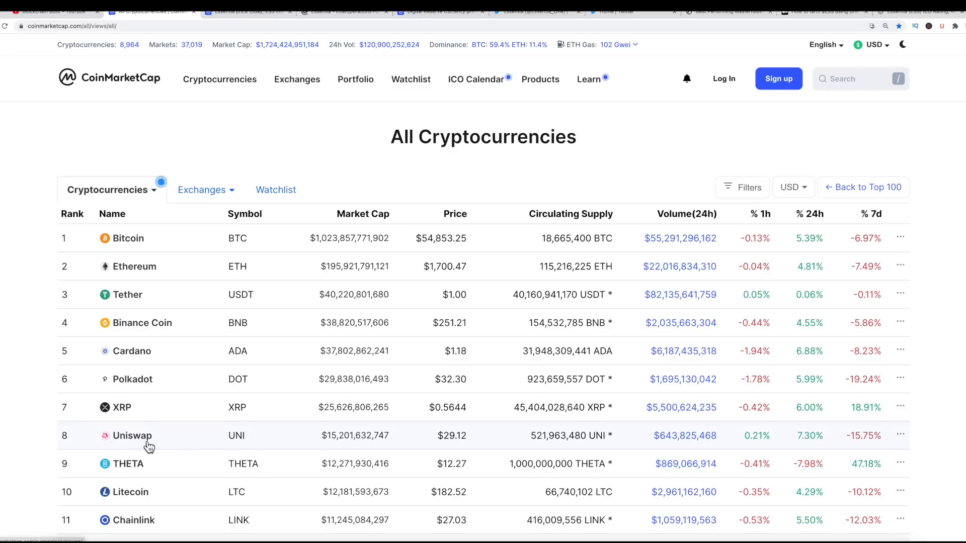
mouse_move(193, 408)
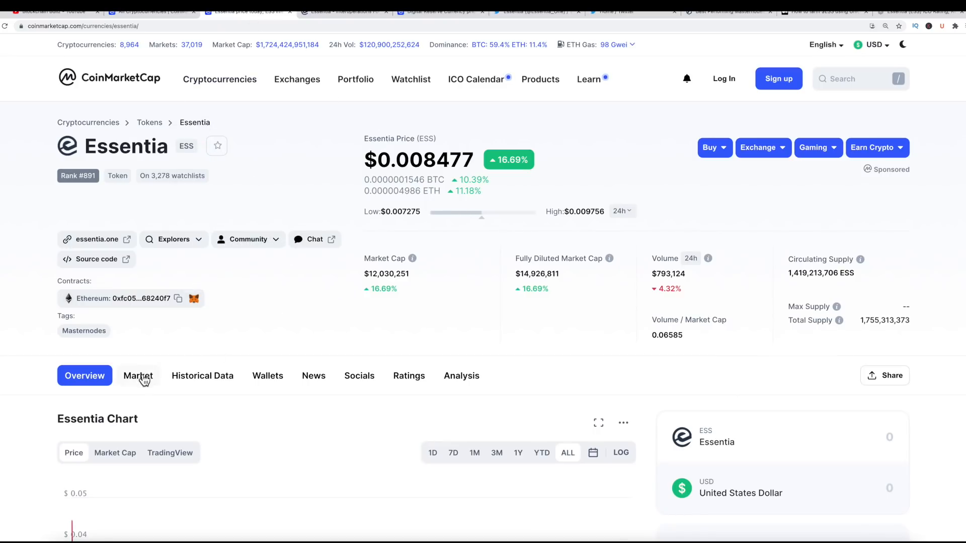
- Show Essentia's Markets list of six spot pairs across Bitfinex, Uniswap and others
left_click(138, 375)
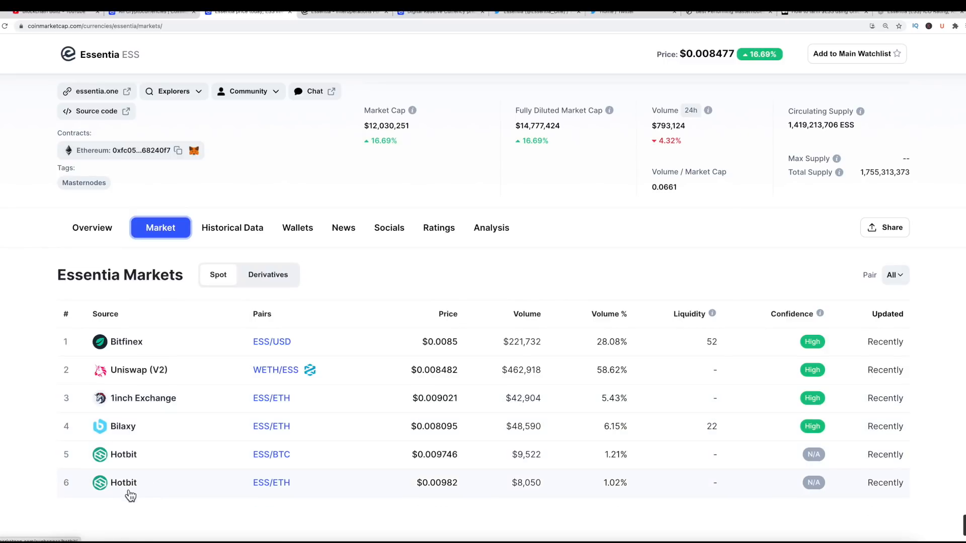
mouse_move(172, 465)
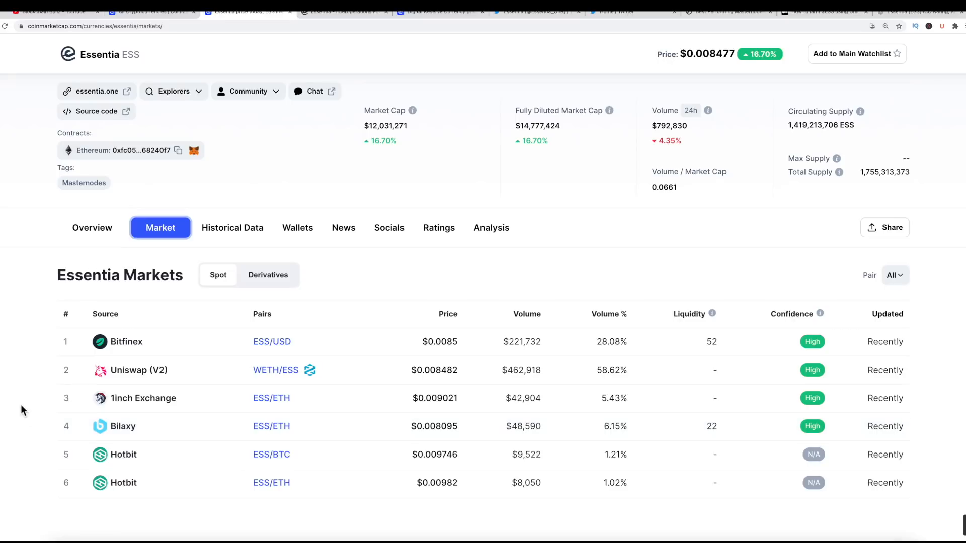
mouse_move(110, 418)
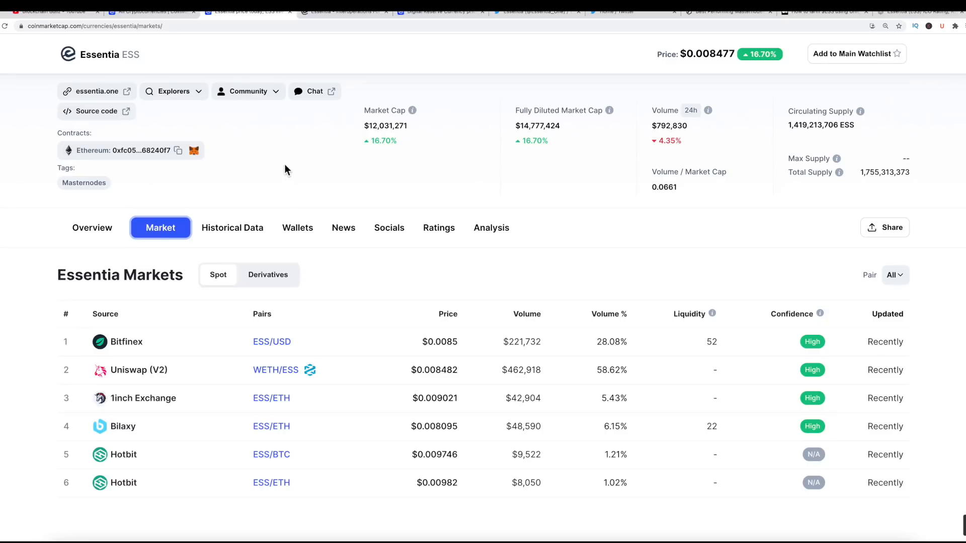
mouse_move(134, 447)
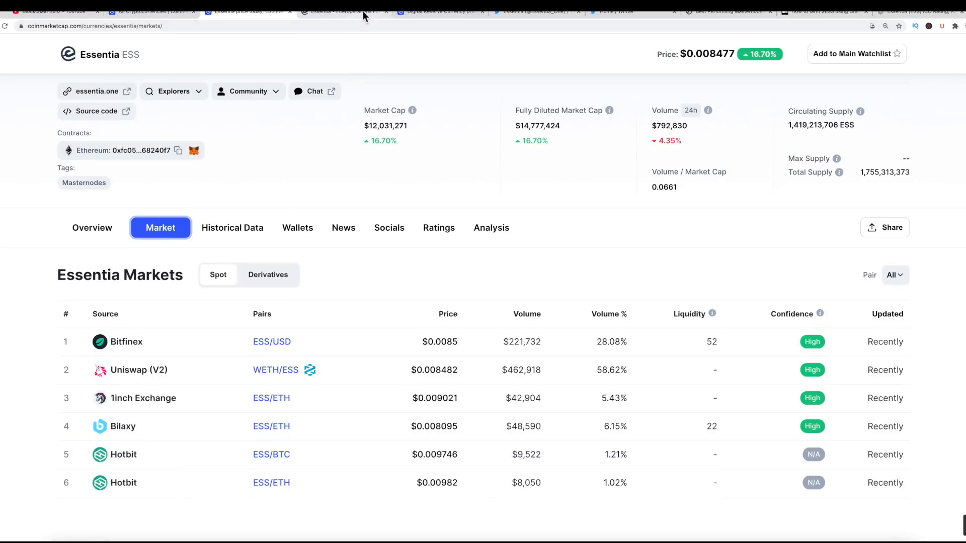
- Scroll essentia.one through Masternodes, Supernodes and the MERCURY rewards calculator to The Essentia Blockchain
left_click(342, 11)
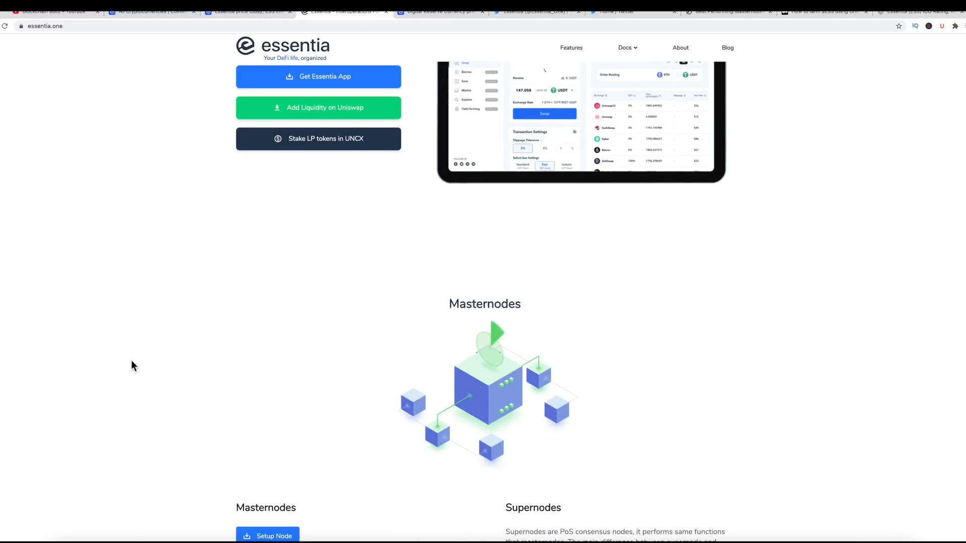
scroll("down", 3)
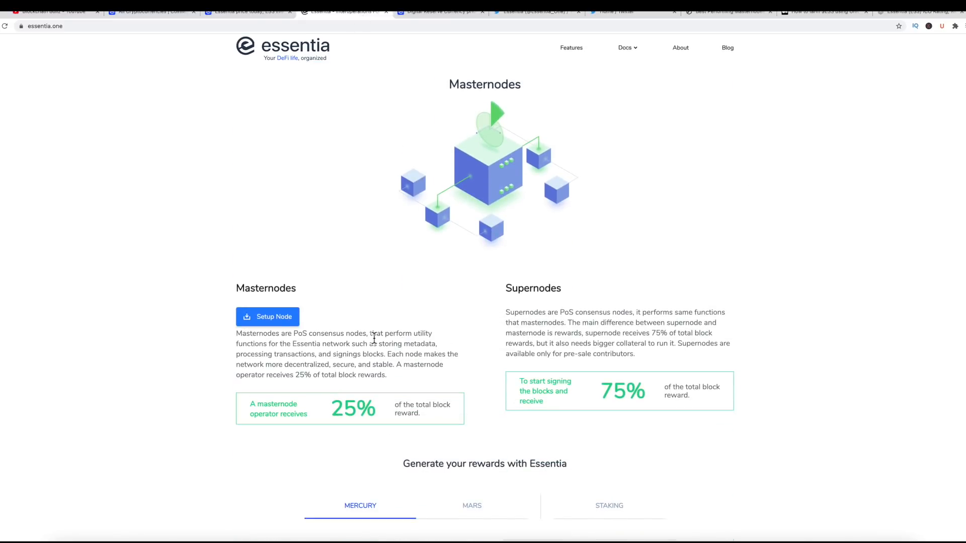
scroll("down", 3)
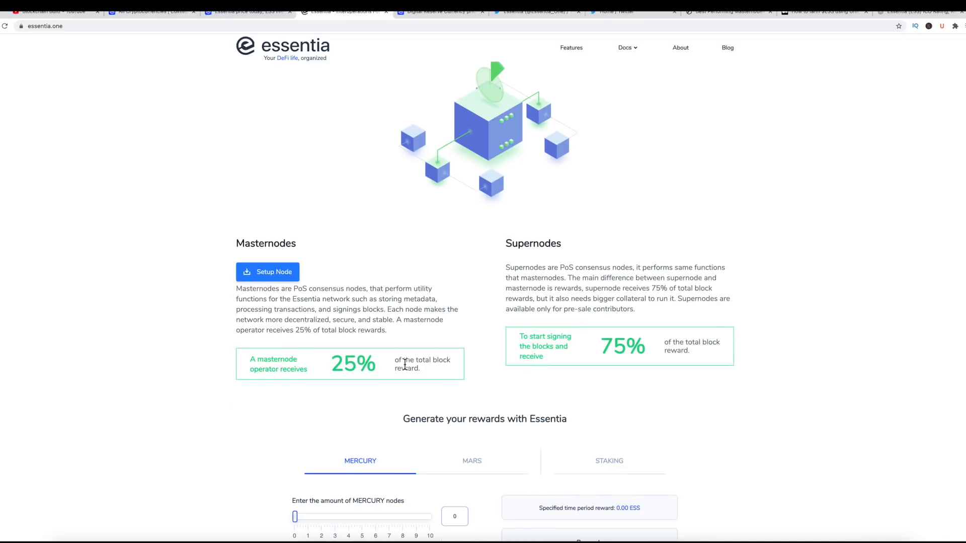
scroll("down", 3)
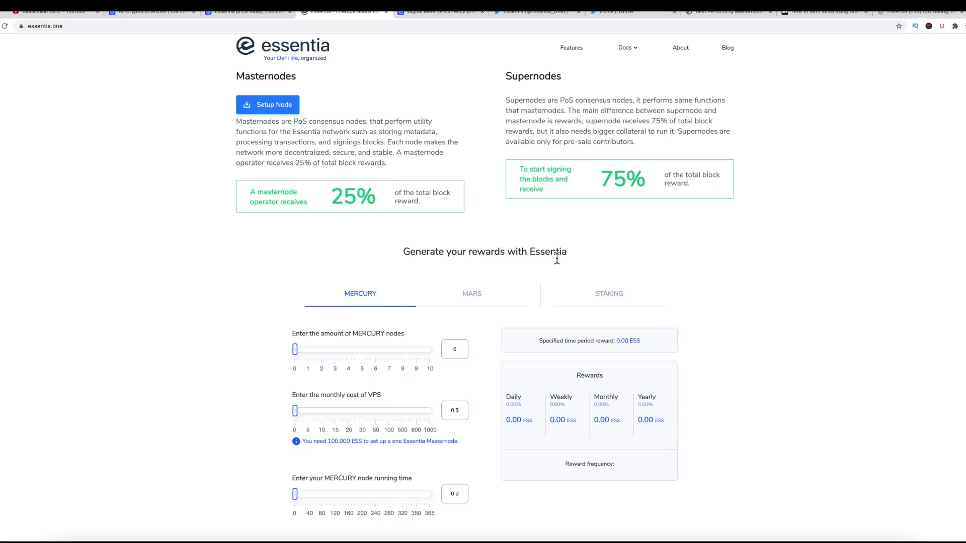
scroll("down", 3)
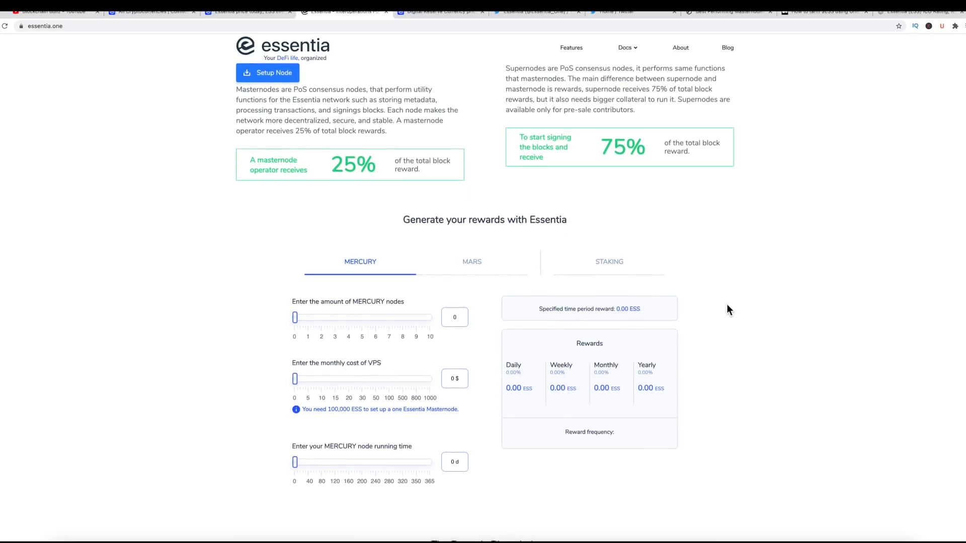
scroll("down", 3)
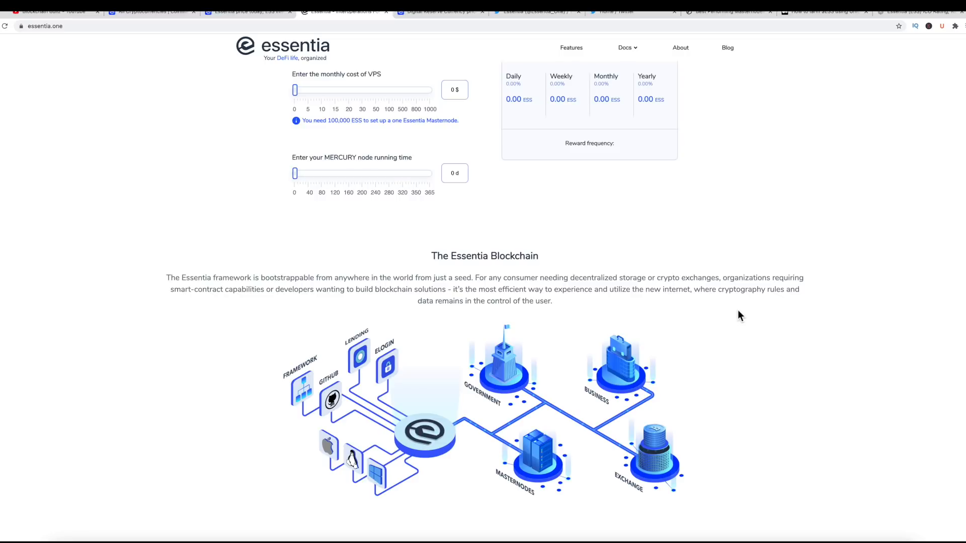
mouse_move(372, 306)
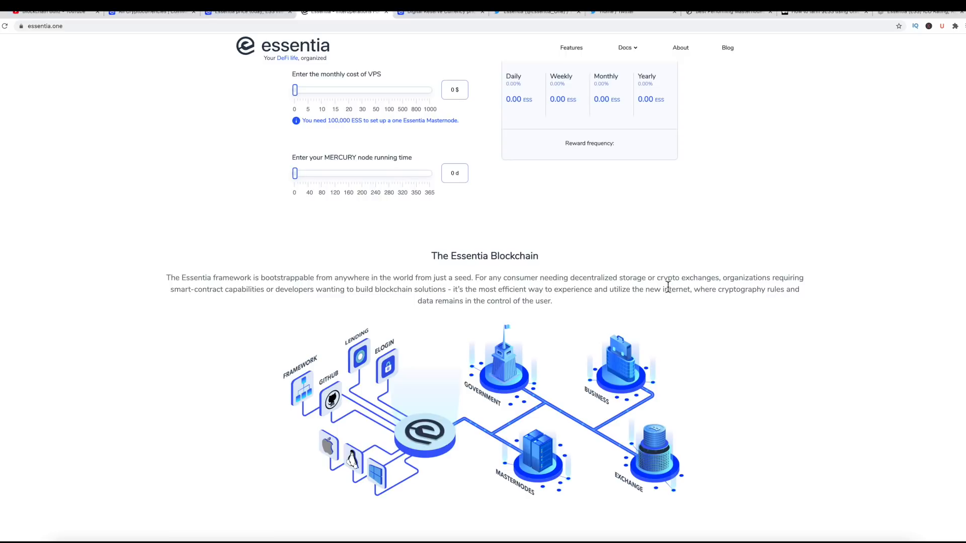
mouse_move(760, 288)
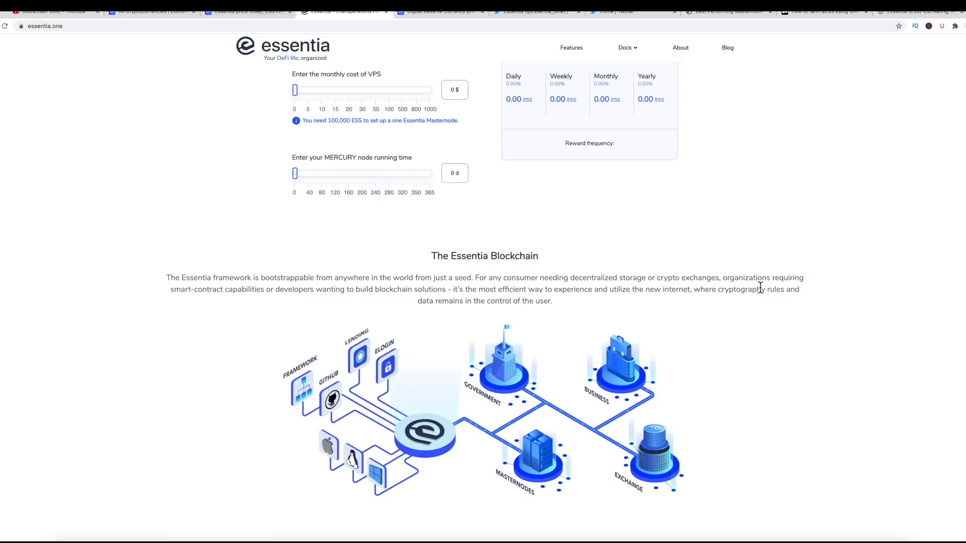
mouse_move(241, 301)
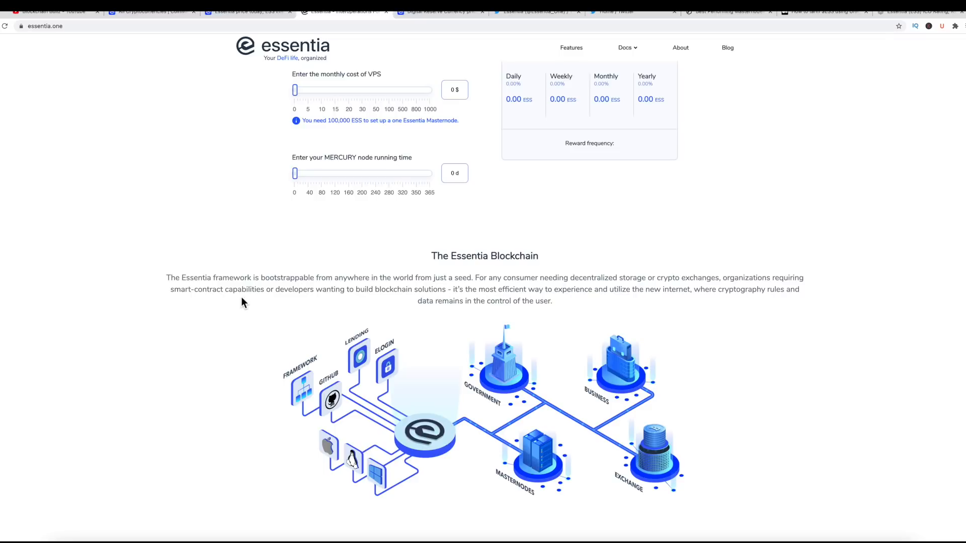
mouse_move(358, 297)
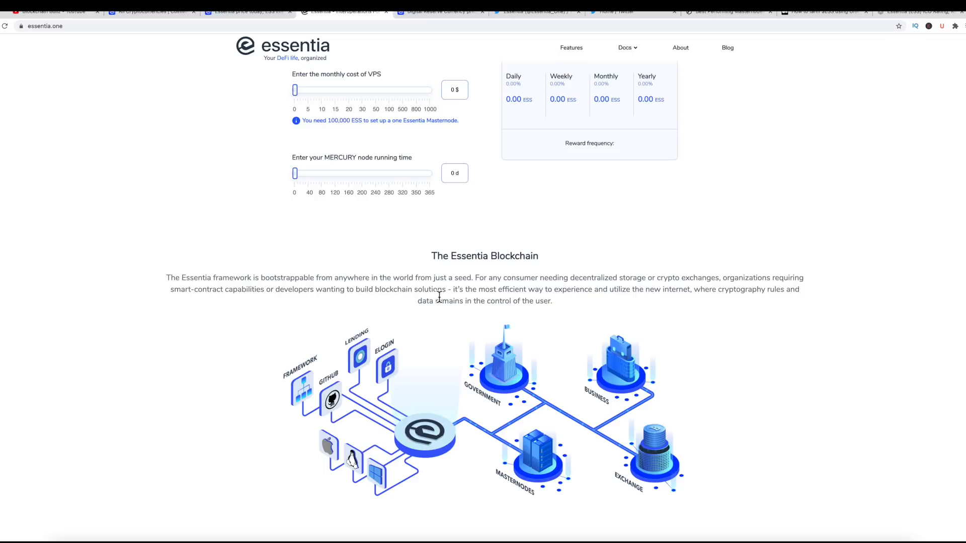
mouse_move(579, 303)
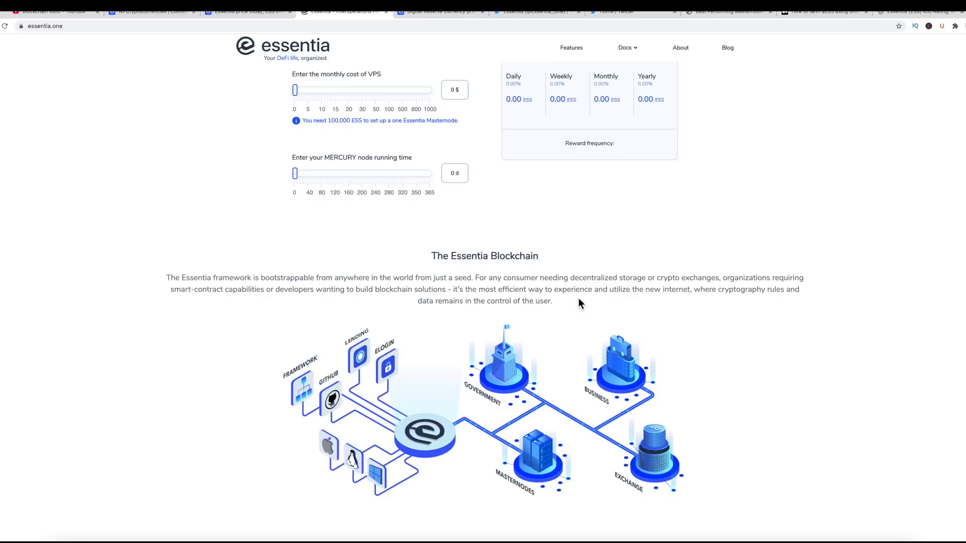
mouse_move(635, 295)
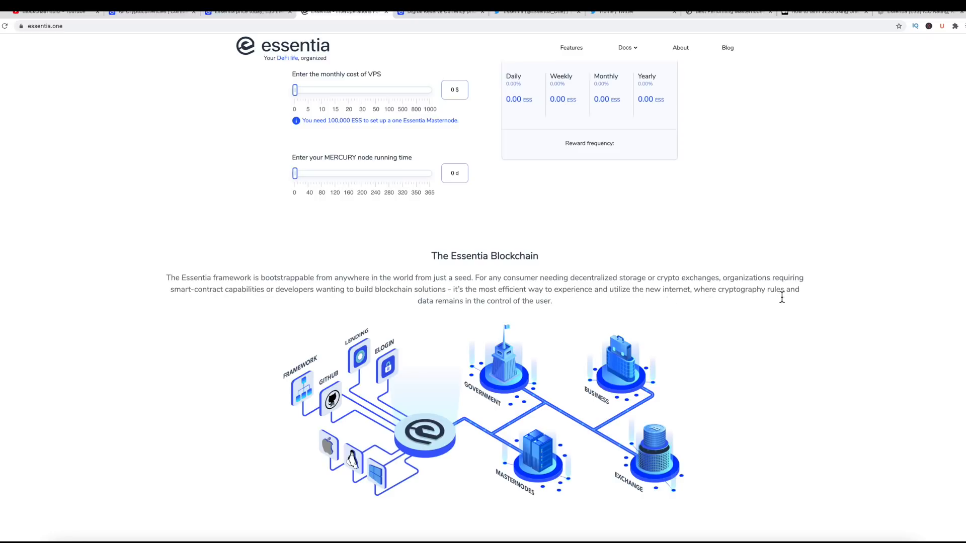
mouse_move(583, 320)
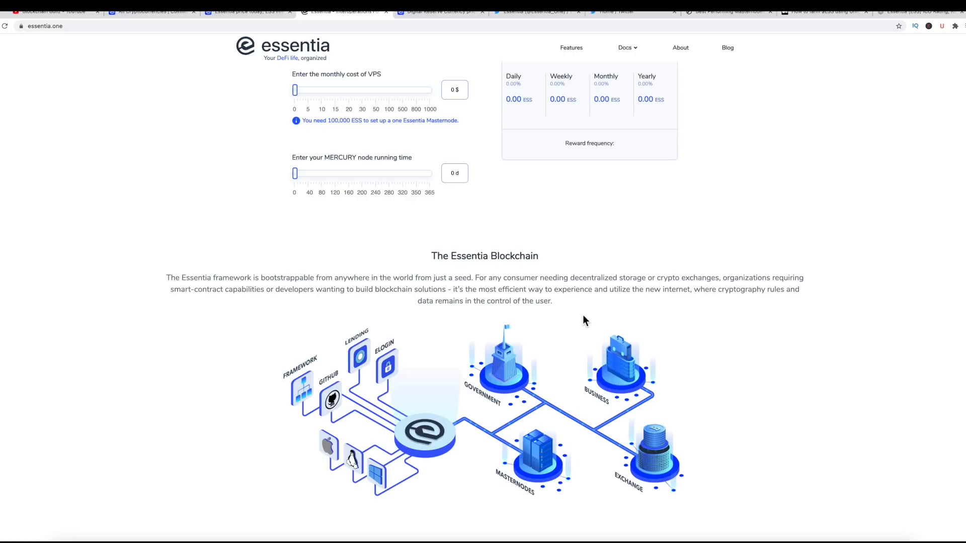
- Scroll essentia.one down to the Services section on Staking, Farming, Borrow and Lending
scroll("down", 3)
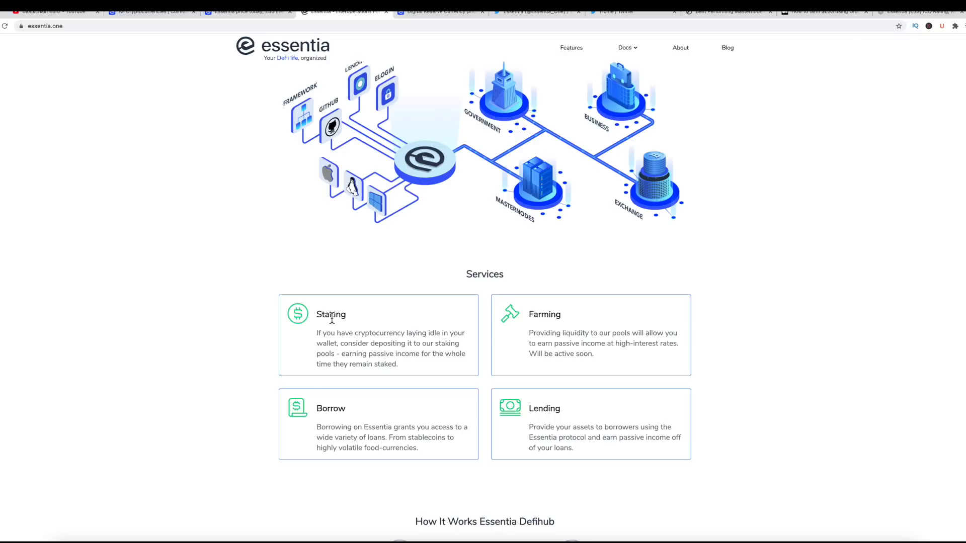
mouse_move(570, 432)
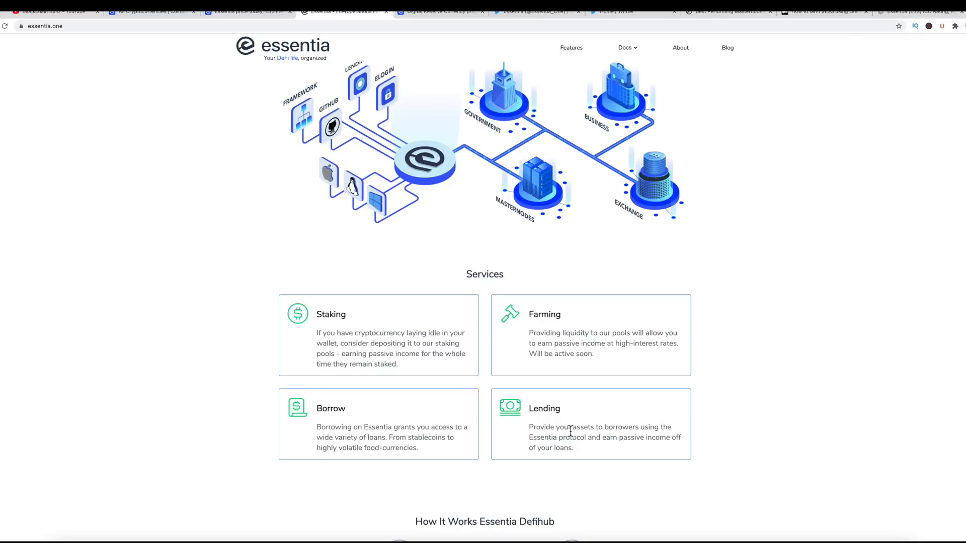
mouse_move(824, 51)
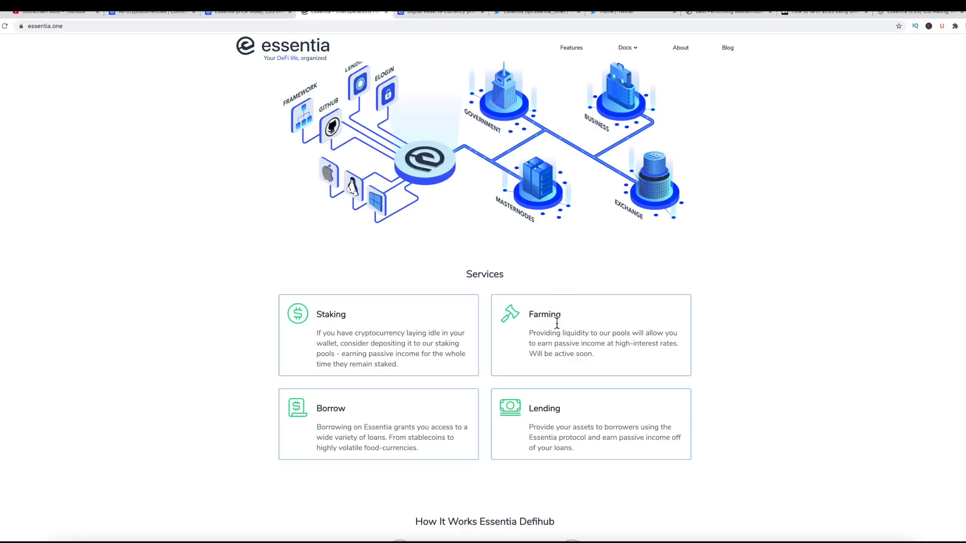
mouse_move(681, 17)
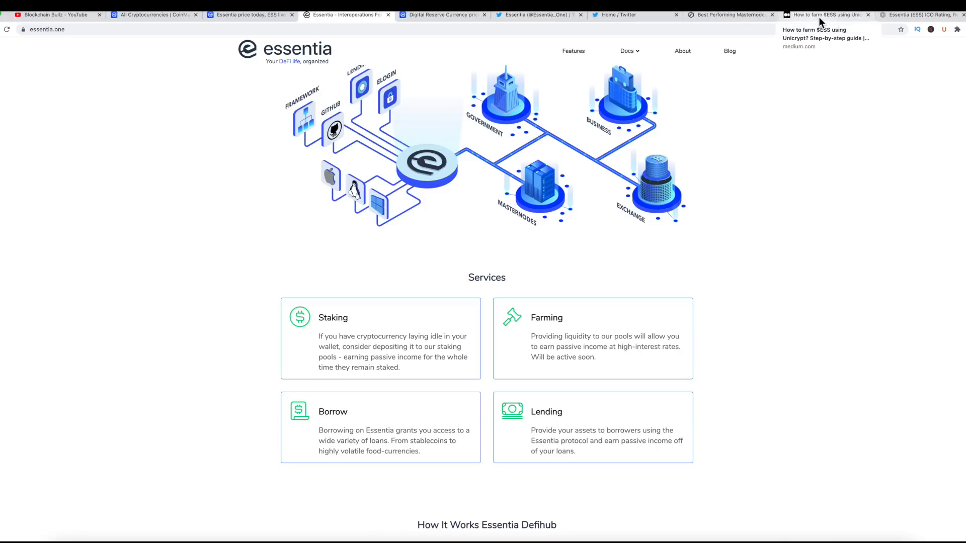
- Bring up the Medium guide 'How to farm $ESS using Unicrypt?' and return to its introduction
left_click(824, 14)
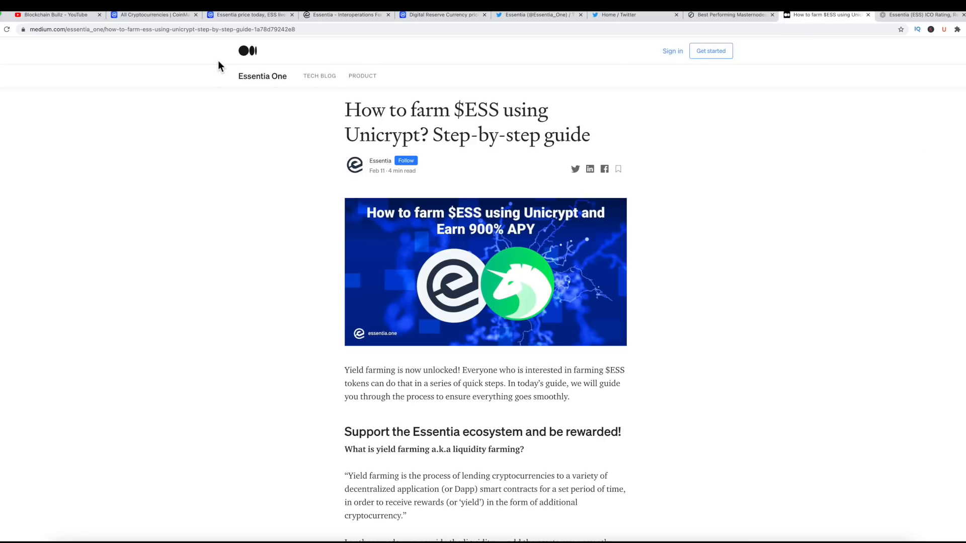
mouse_move(292, 92)
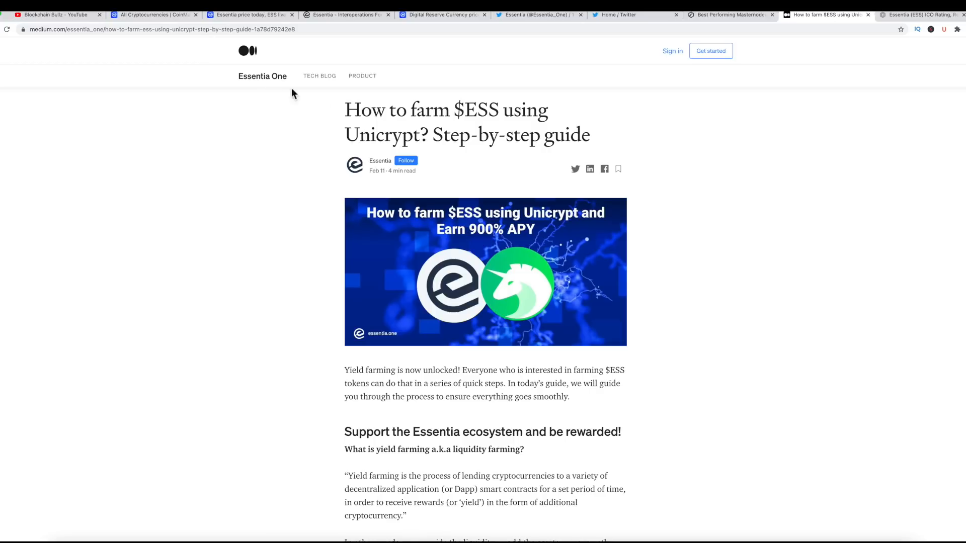
mouse_move(546, 122)
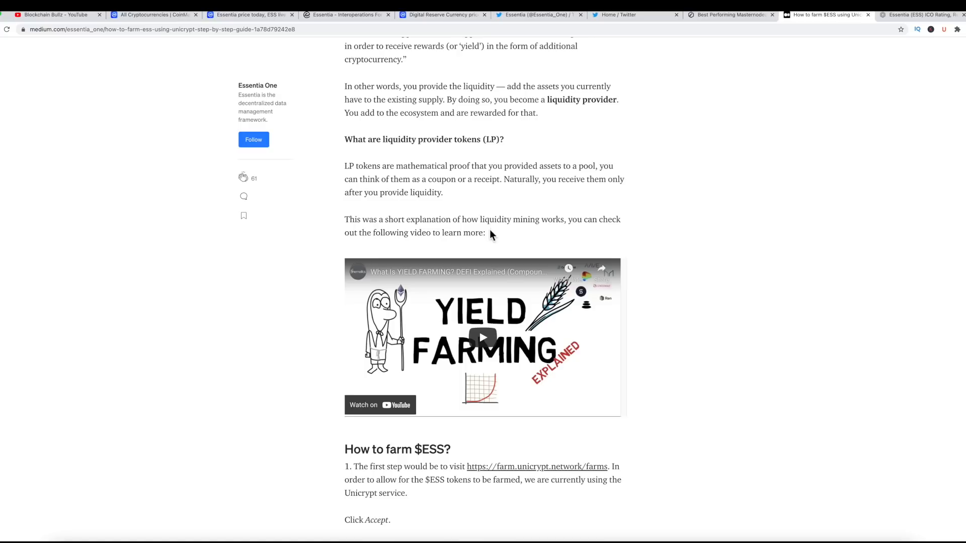
scroll("up", 3)
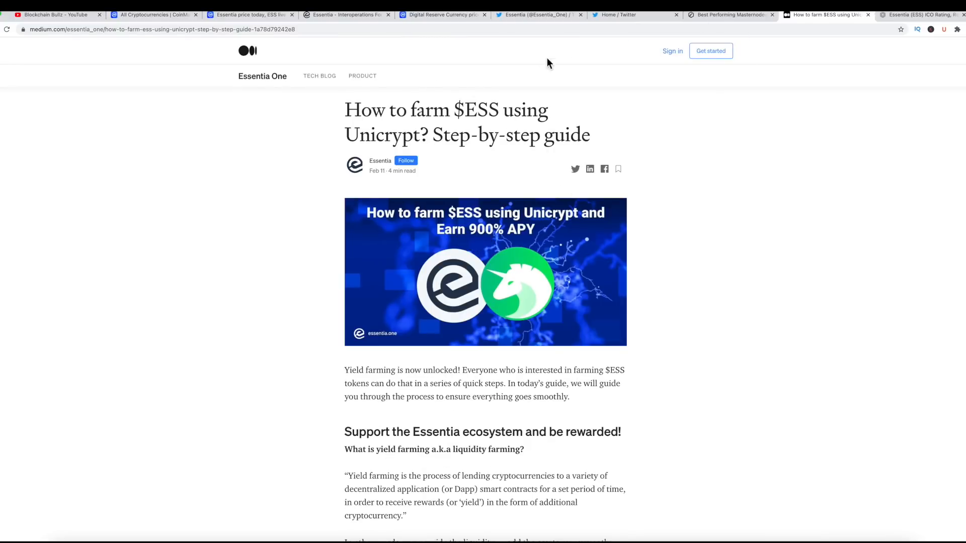
left_click(537, 14)
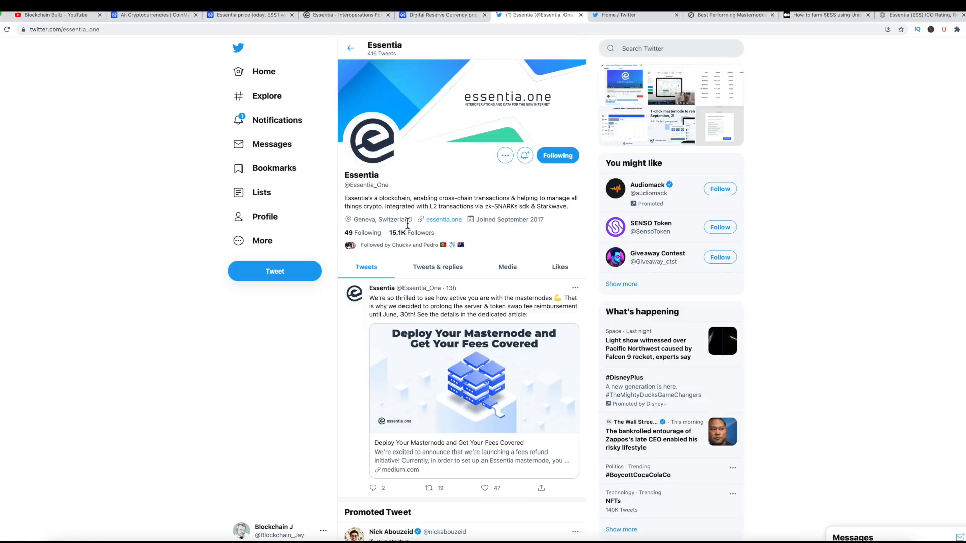
mouse_move(424, 237)
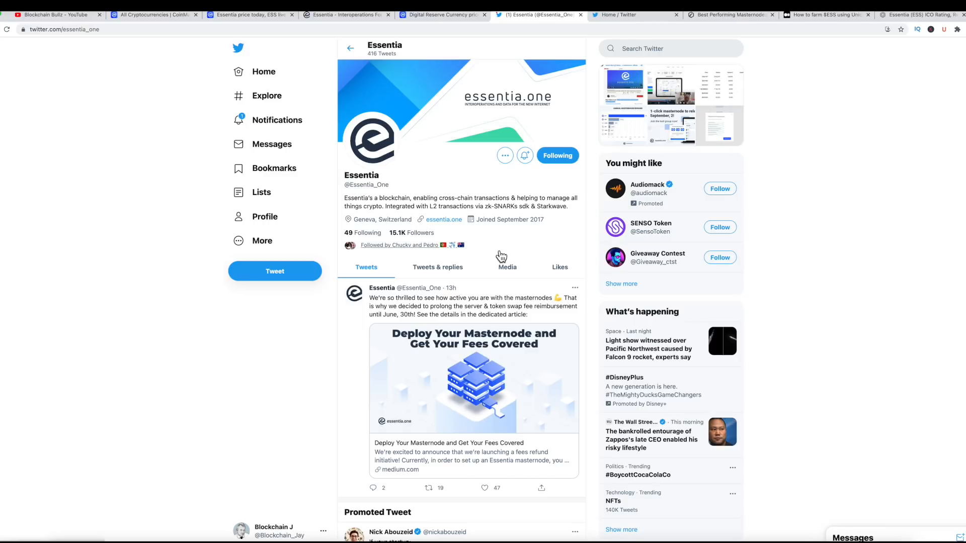
mouse_move(436, 141)
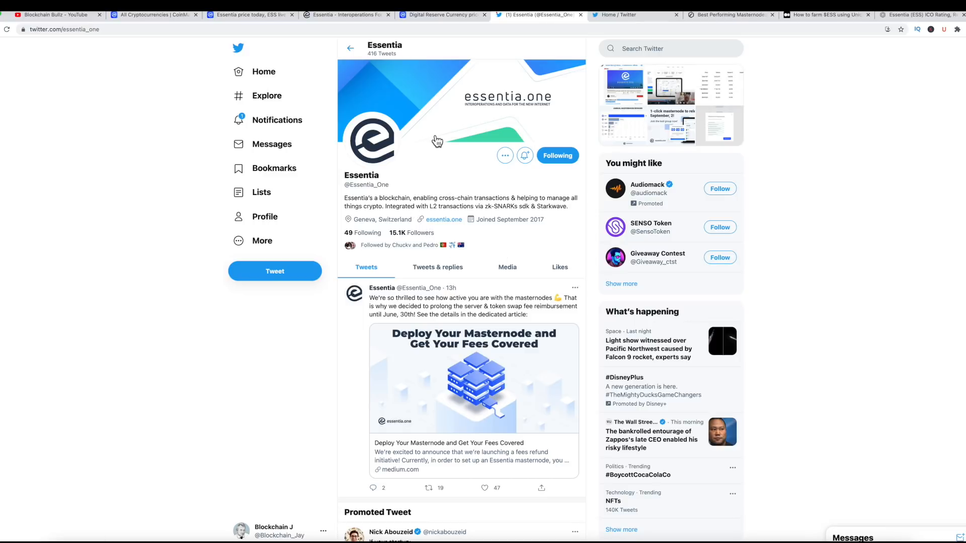
mouse_move(428, 136)
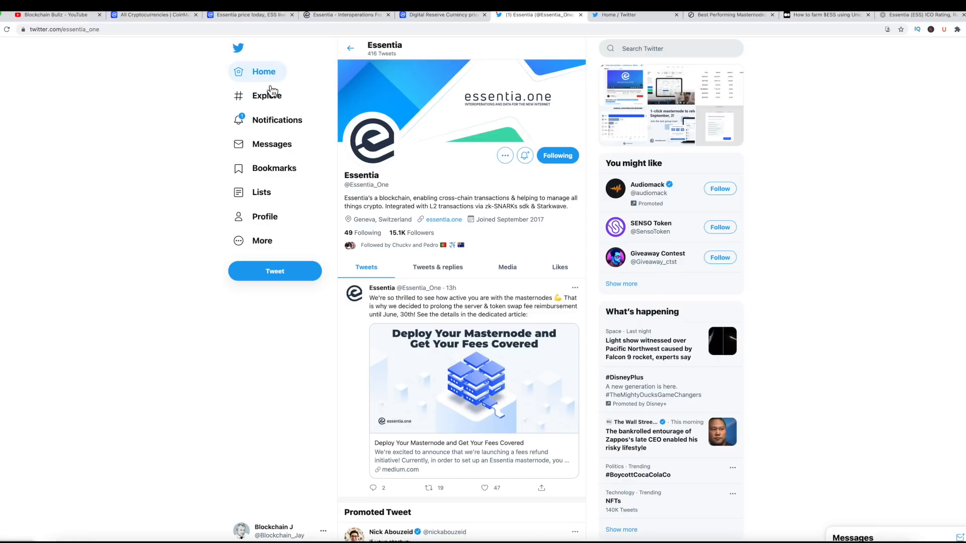
mouse_move(272, 20)
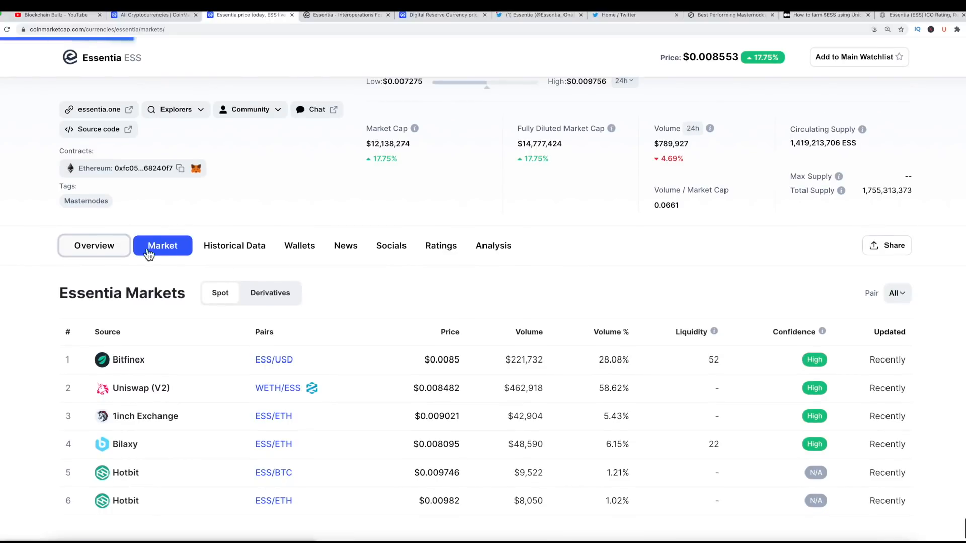
- Show Essentia's CoinMarketCap overview with the price chart set to the 3M range
left_click(94, 246)
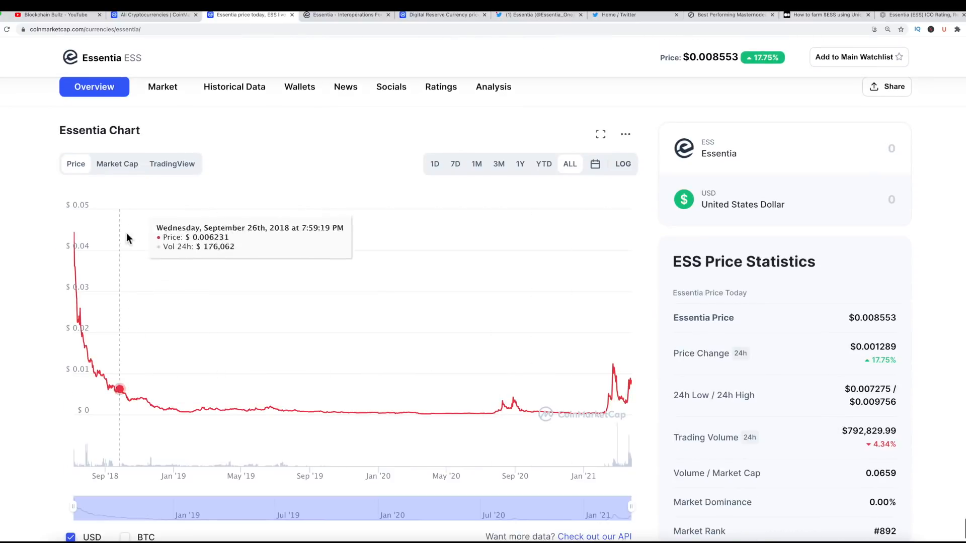
mouse_move(73, 233)
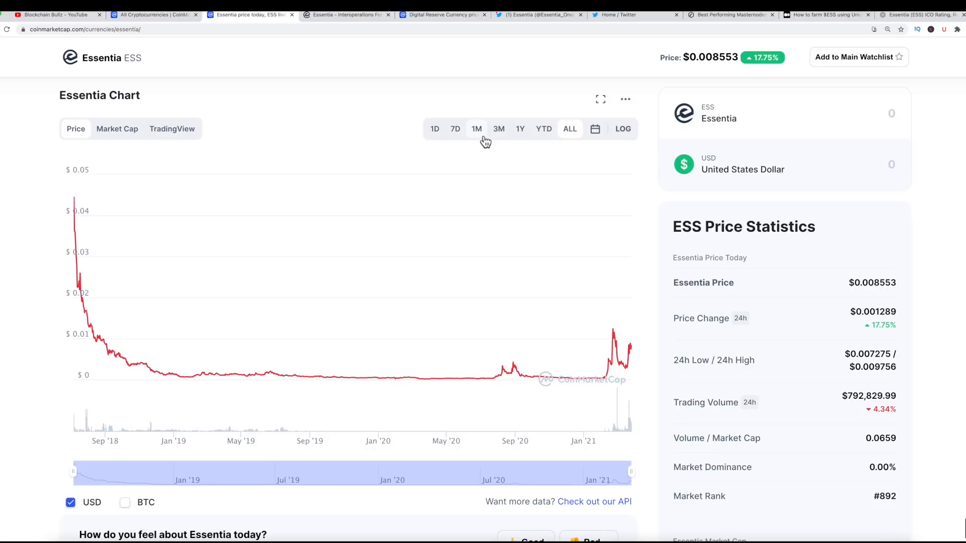
left_click(498, 129)
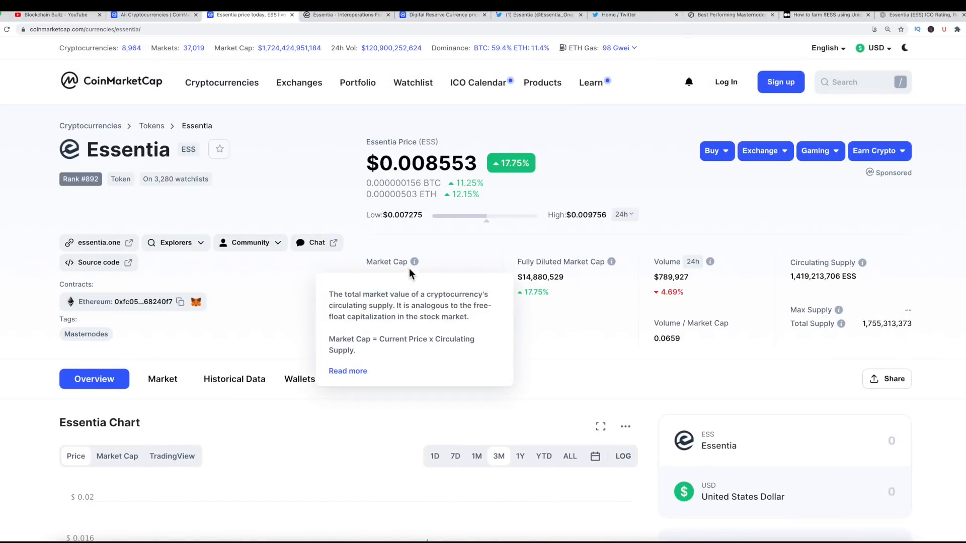
mouse_move(396, 251)
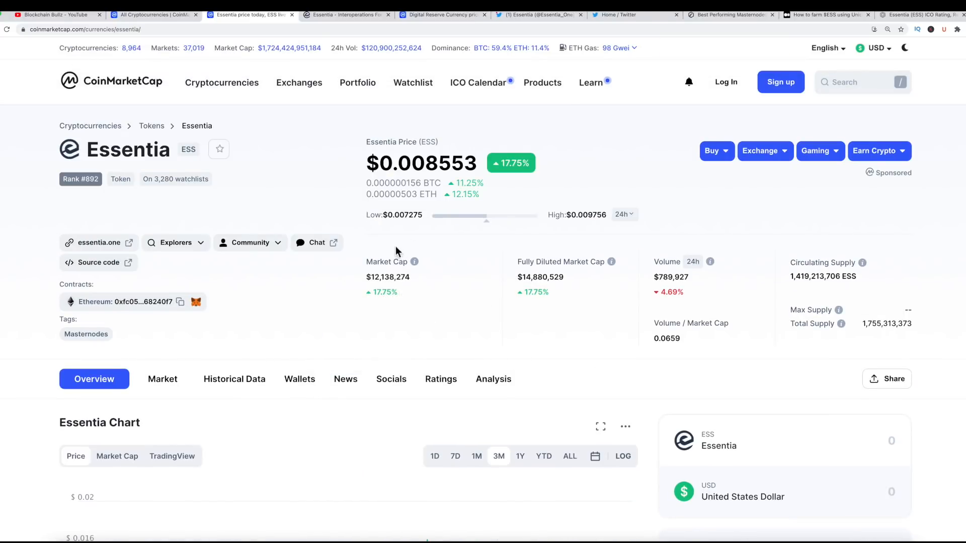
mouse_move(413, 261)
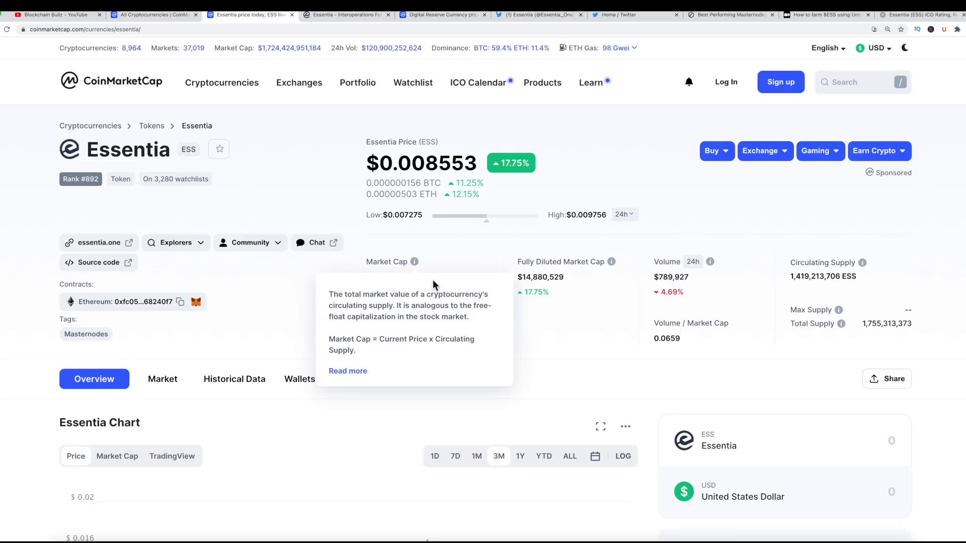
mouse_move(433, 265)
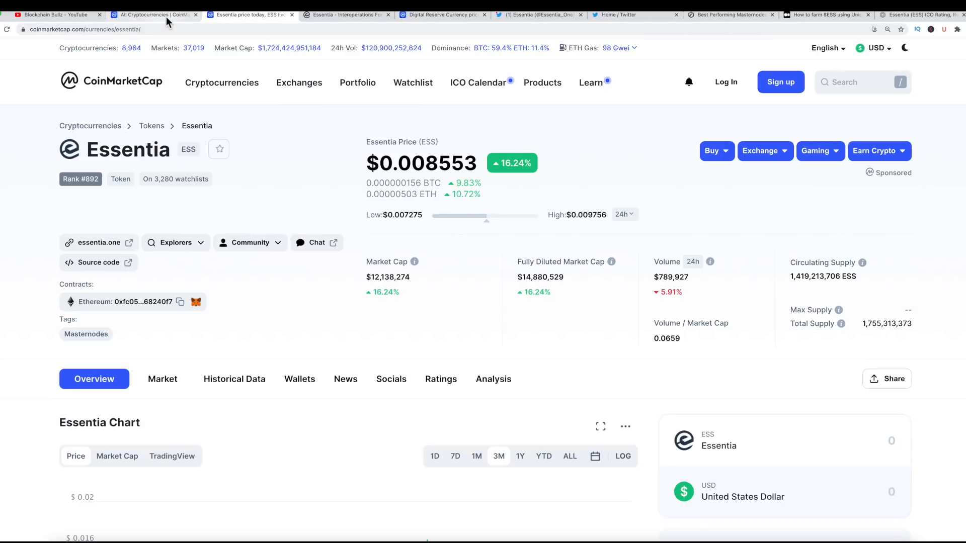
- Check the All Cryptocurrencies ranking of top tokens, then return to the essentia.one site
left_click(153, 15)
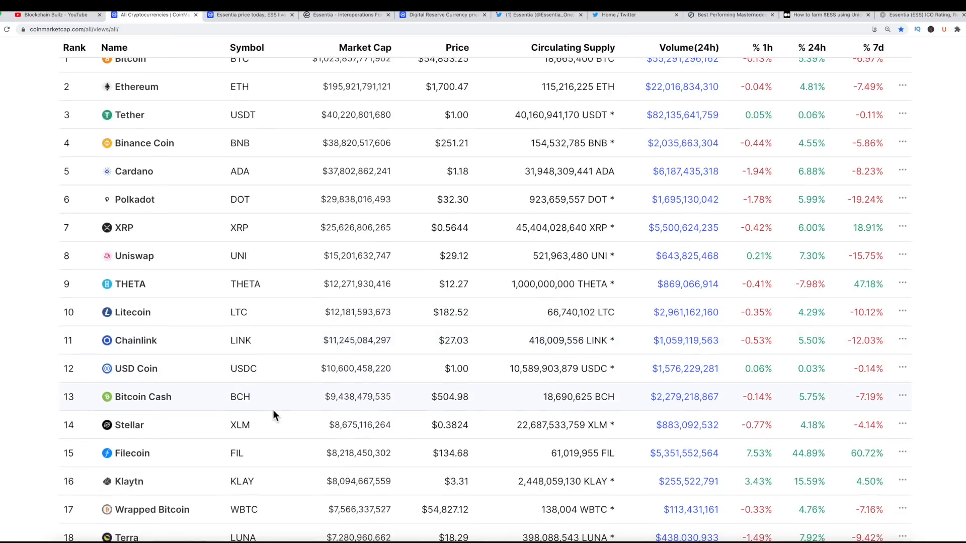
scroll("down", 3)
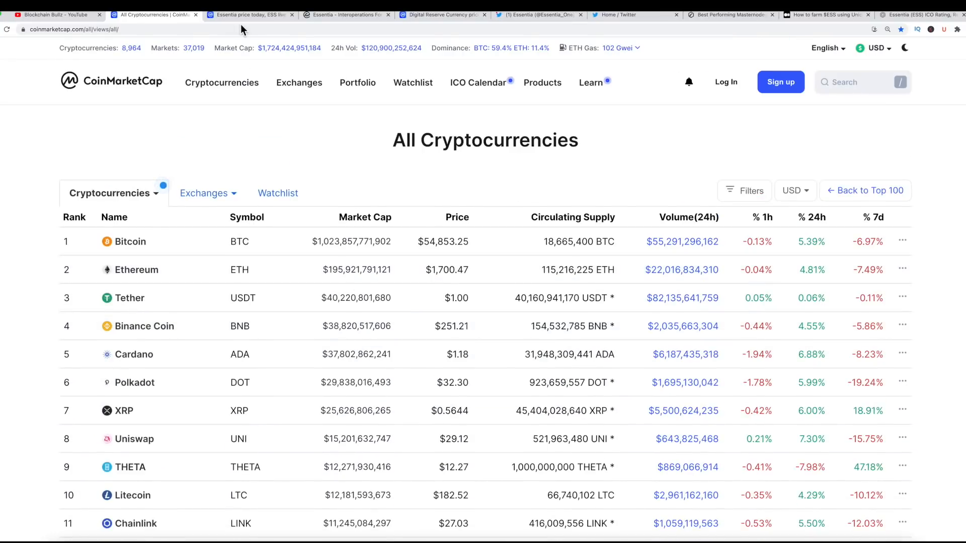
left_click(249, 14)
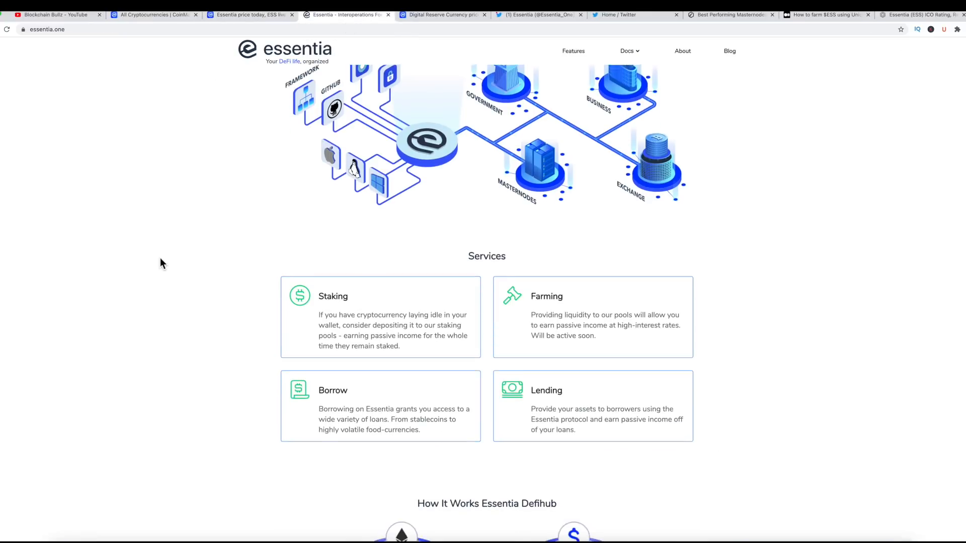
- Read down essentia.one through Services, lending and Cross-blockchain transactions to 750+ Integrated Currencies
scroll("down", 3)
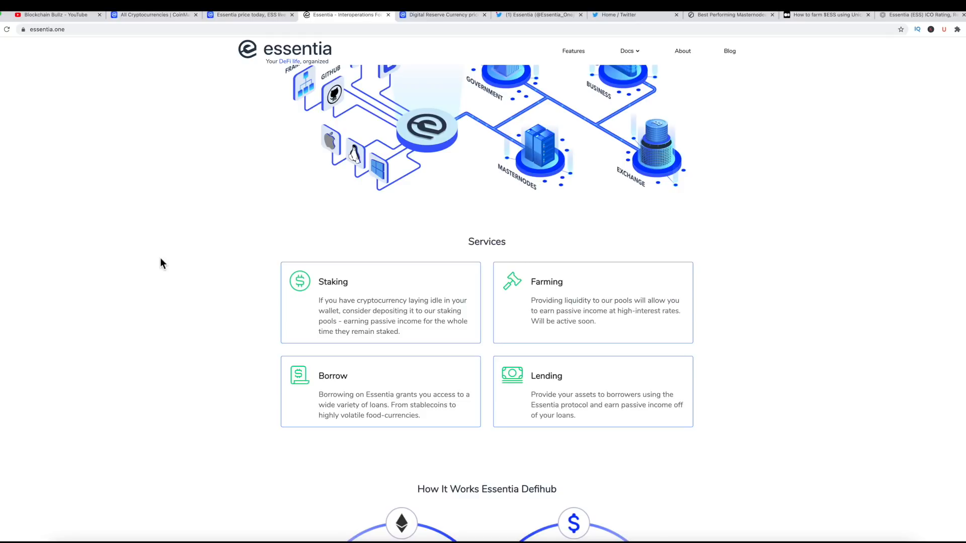
scroll("down", 3)
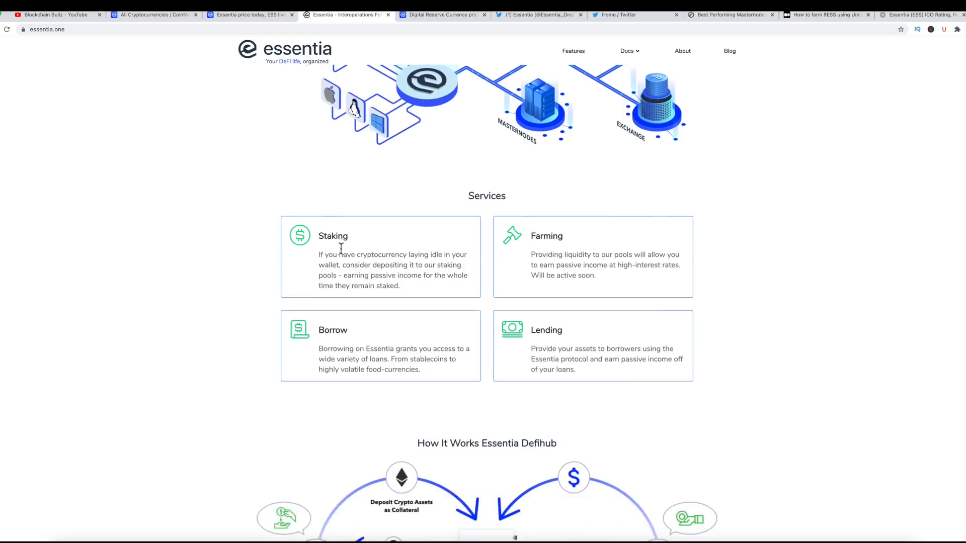
scroll("down", 3)
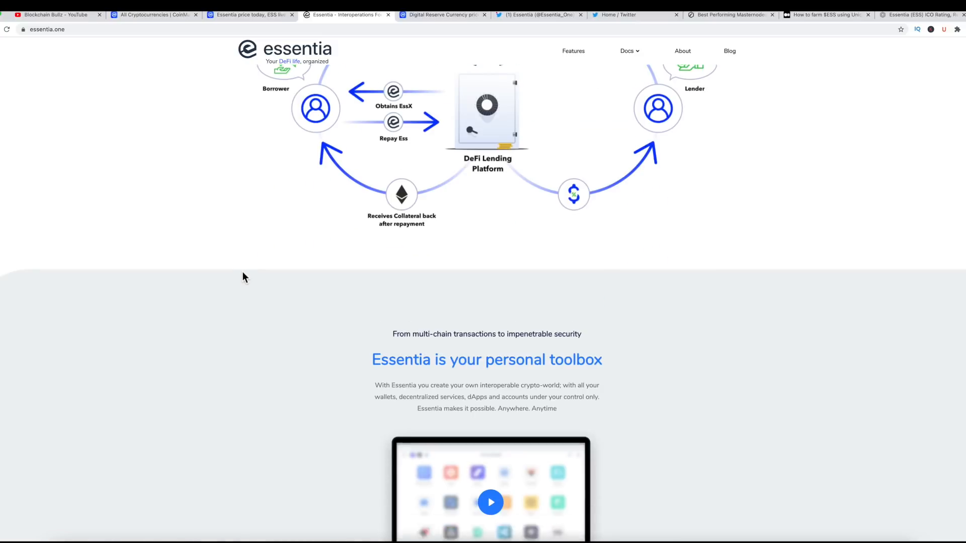
scroll("down", 3)
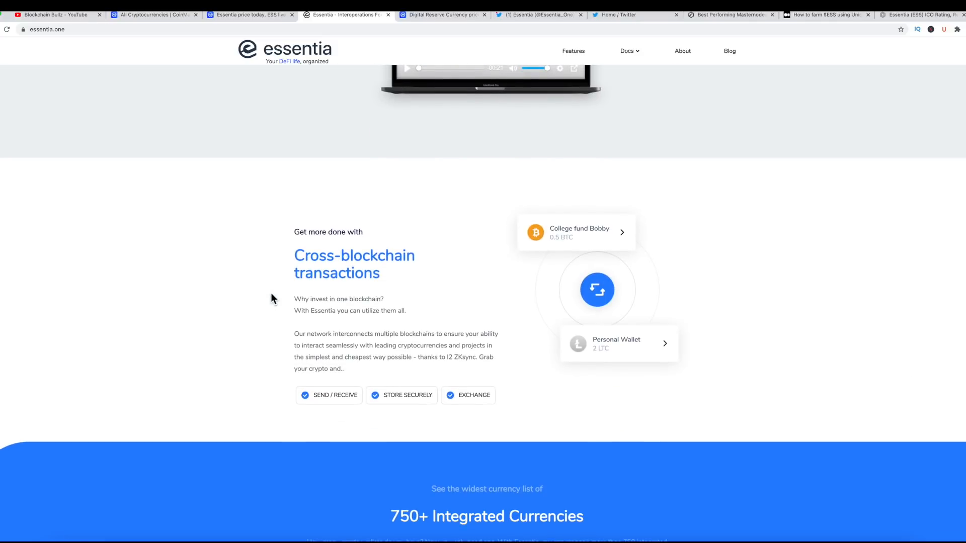
mouse_move(301, 295)
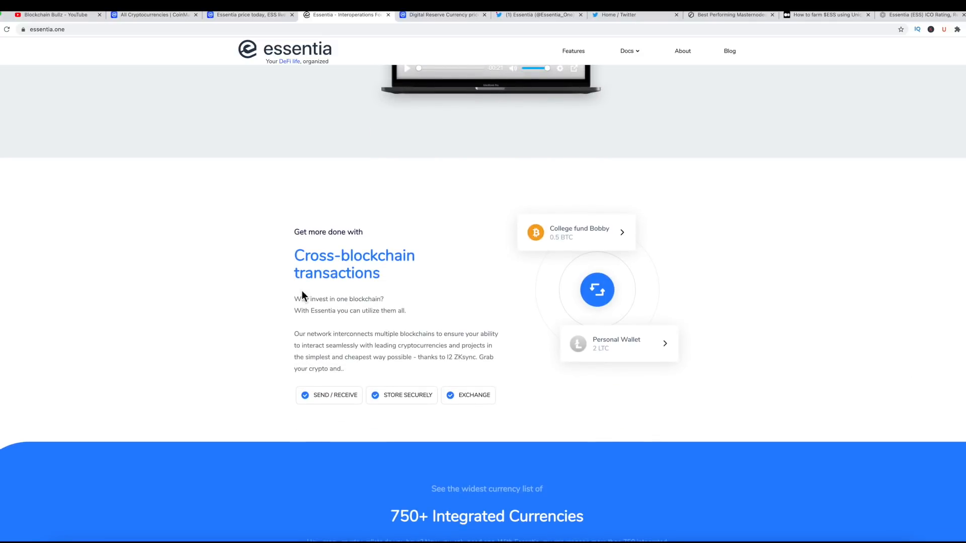
scroll("down", 3)
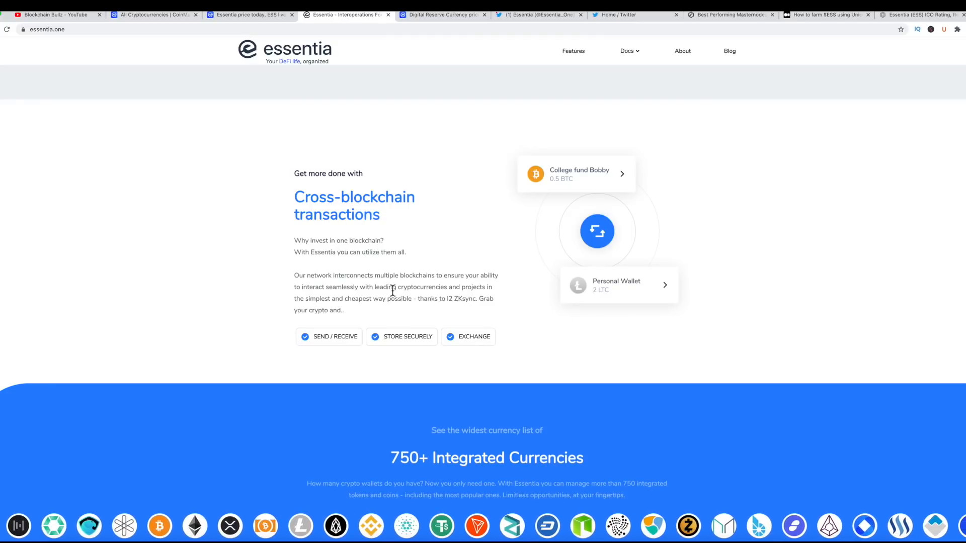
scroll("down", 3)
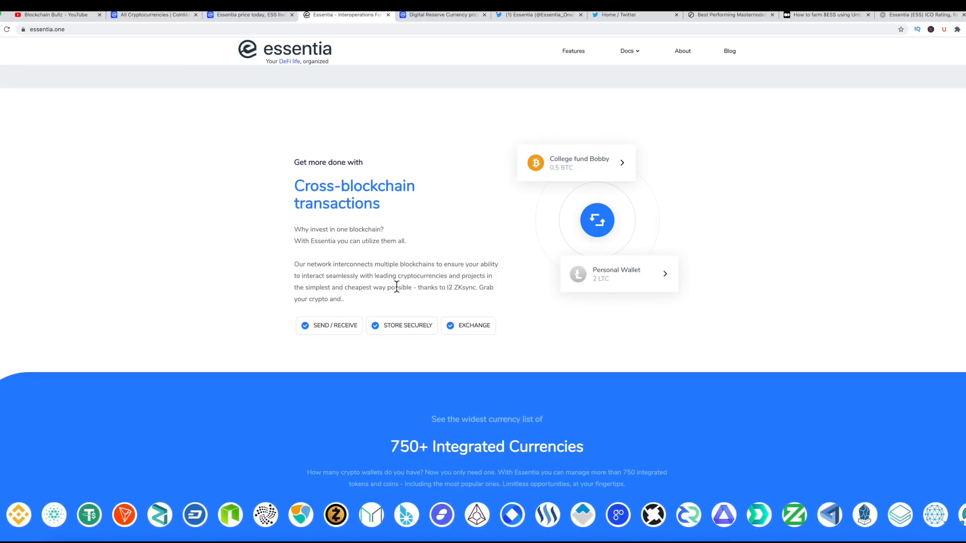
scroll("down", 3)
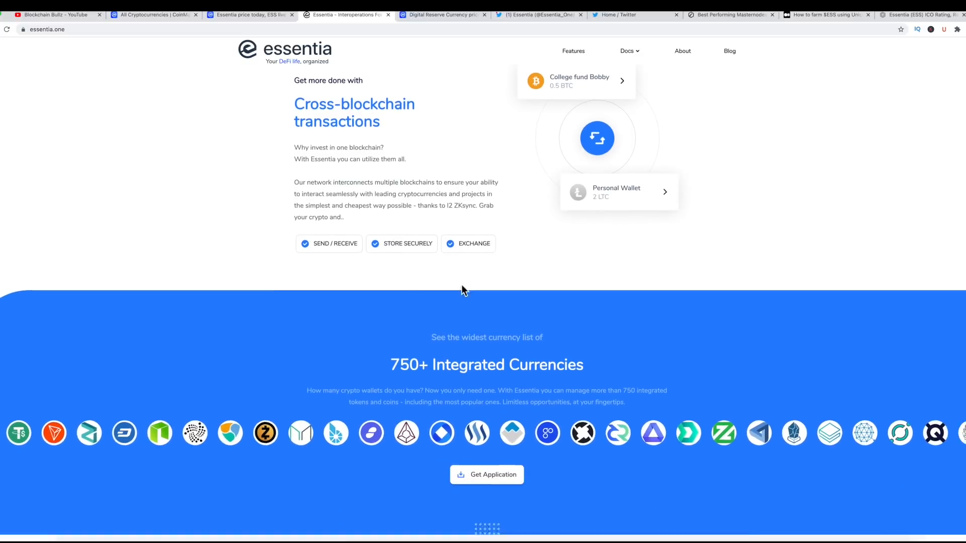
scroll("down", 3)
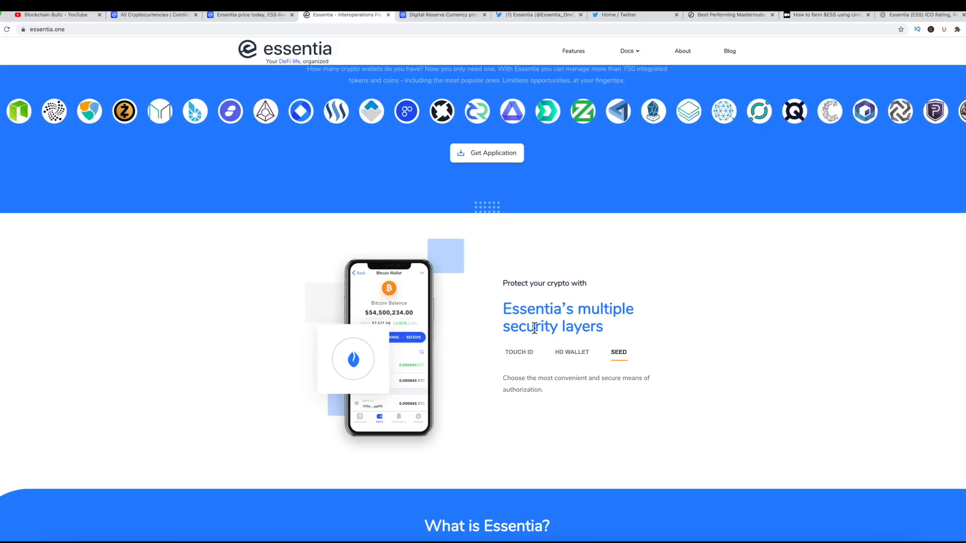
- Read on past the security layers and What is Essentia? stats to Multiple Accounts and Cross-Device
left_click(519, 352)
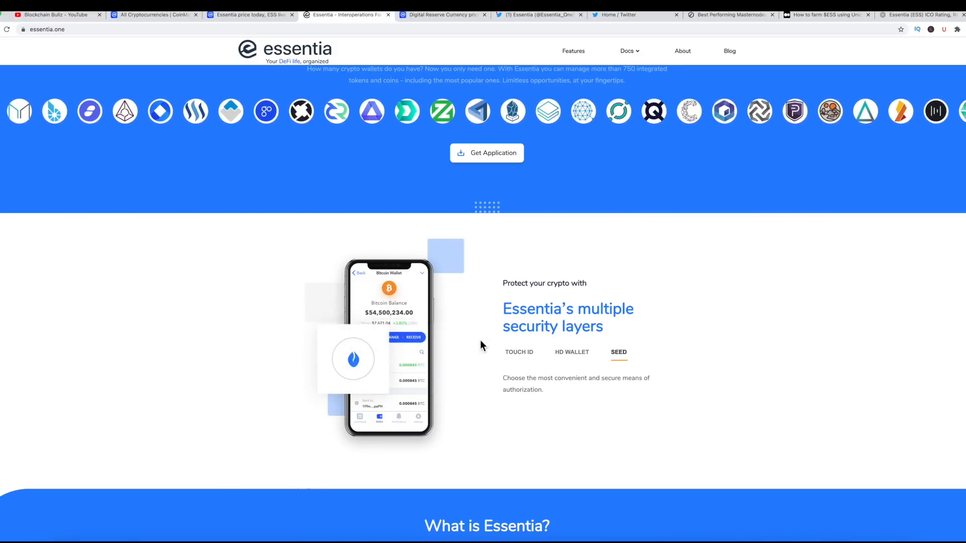
scroll("down", 3)
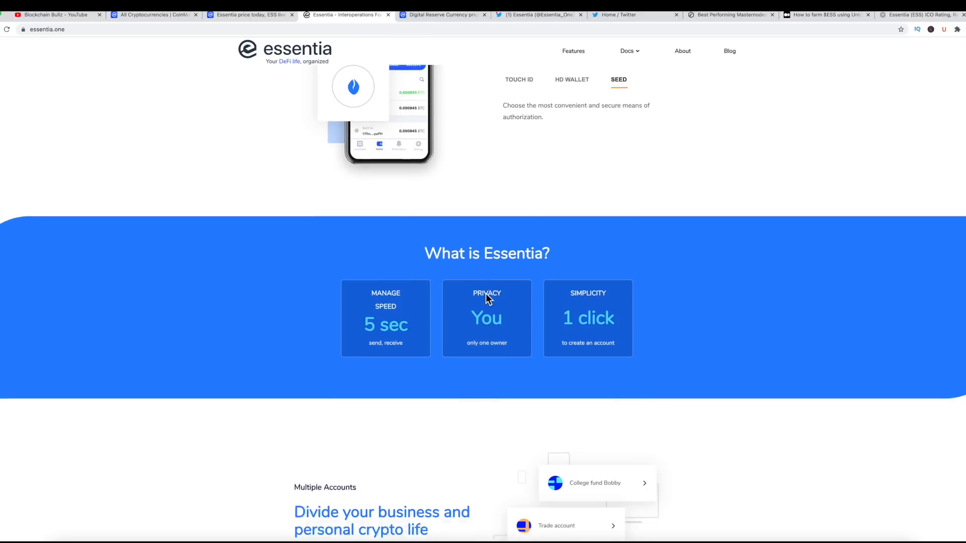
scroll("down", 3)
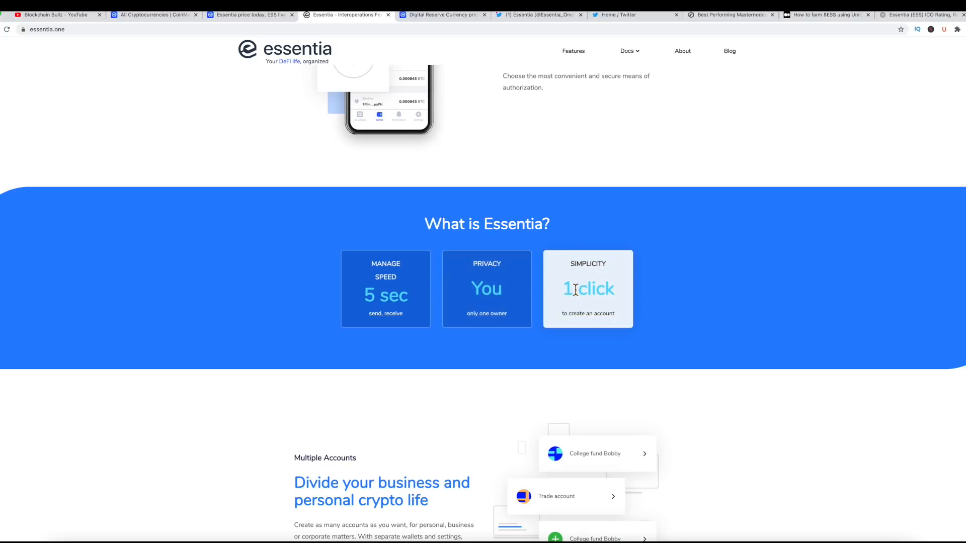
scroll("down", 3)
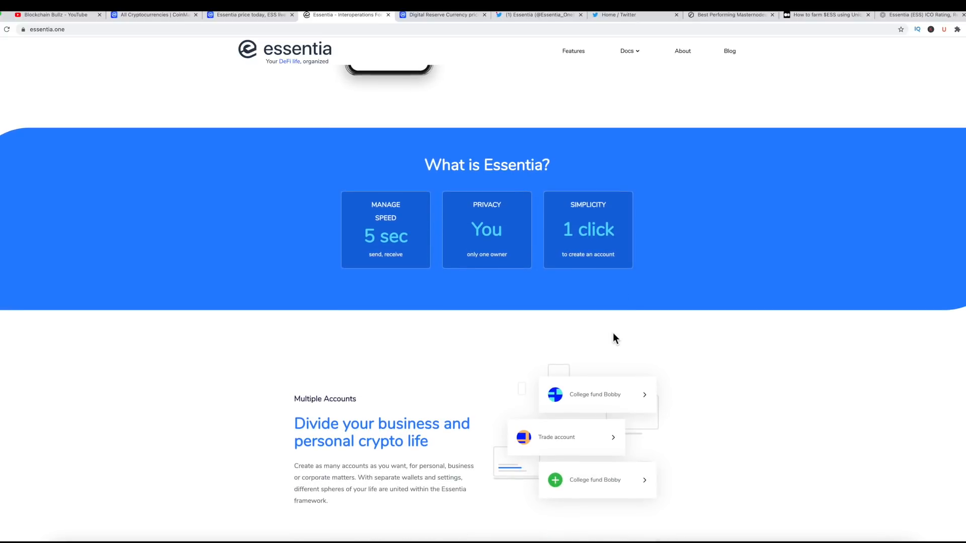
scroll("down", 3)
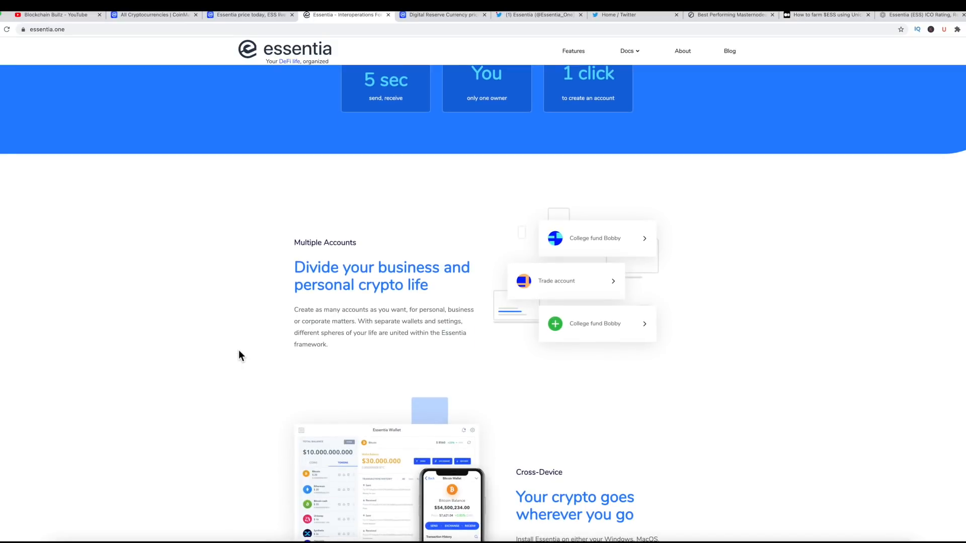
scroll("down", 3)
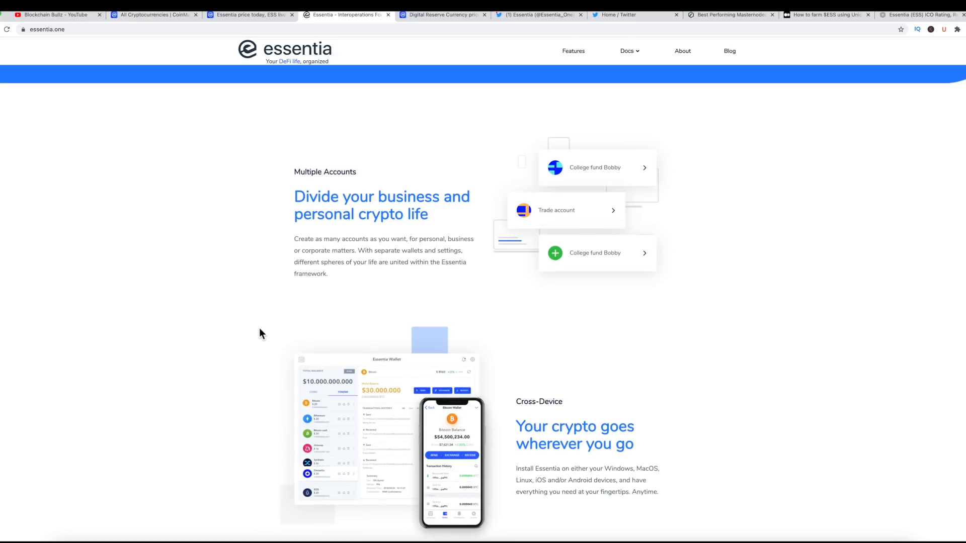
- Reach Get your ESS tokens, listing ESS/USD, ESS/ETH and ESS/BTC prices on Uniswap, Bitfinex and Bilaxy
scroll("down", 3)
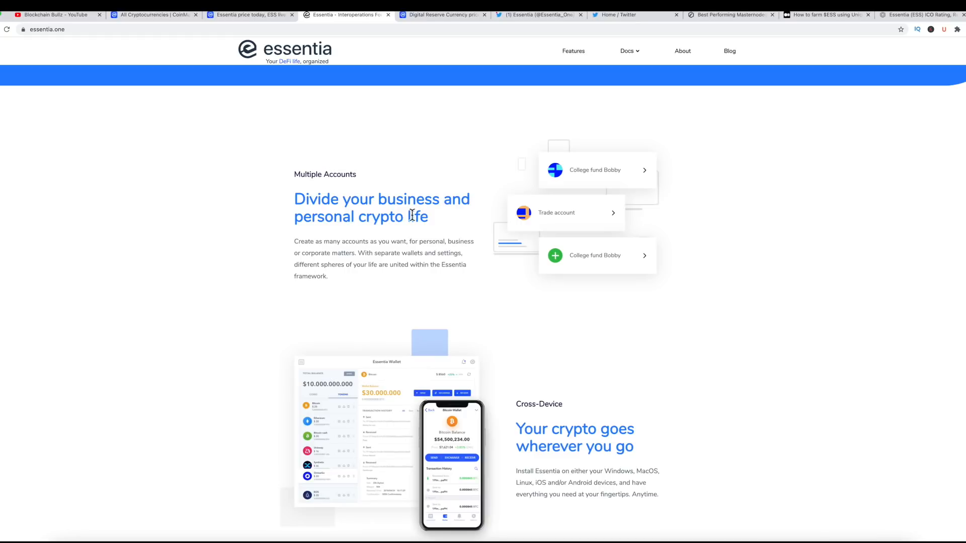
mouse_move(401, 249)
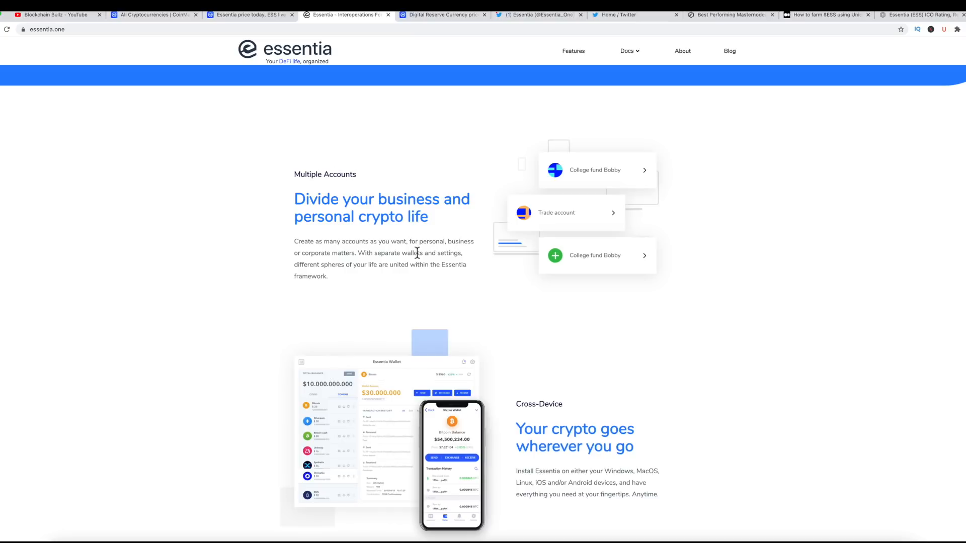
mouse_move(379, 256)
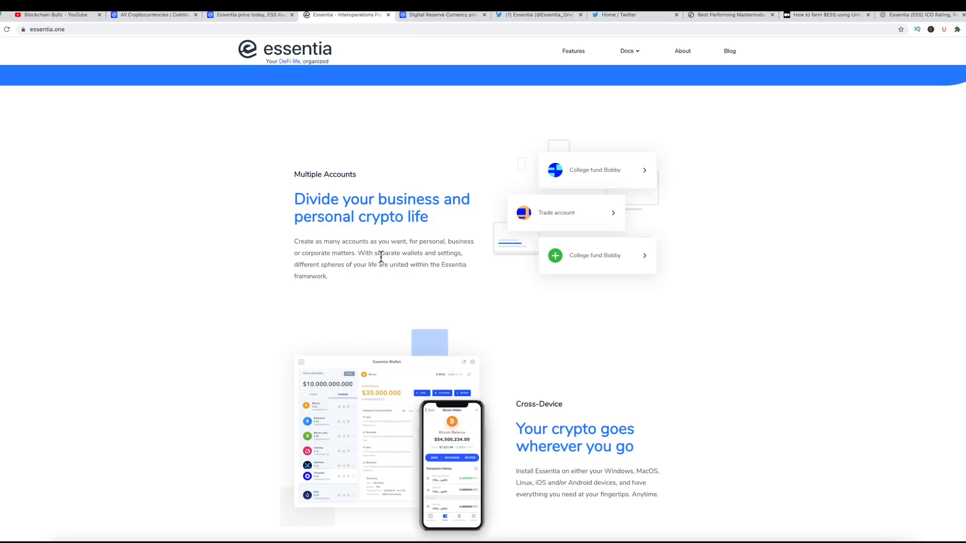
mouse_move(383, 269)
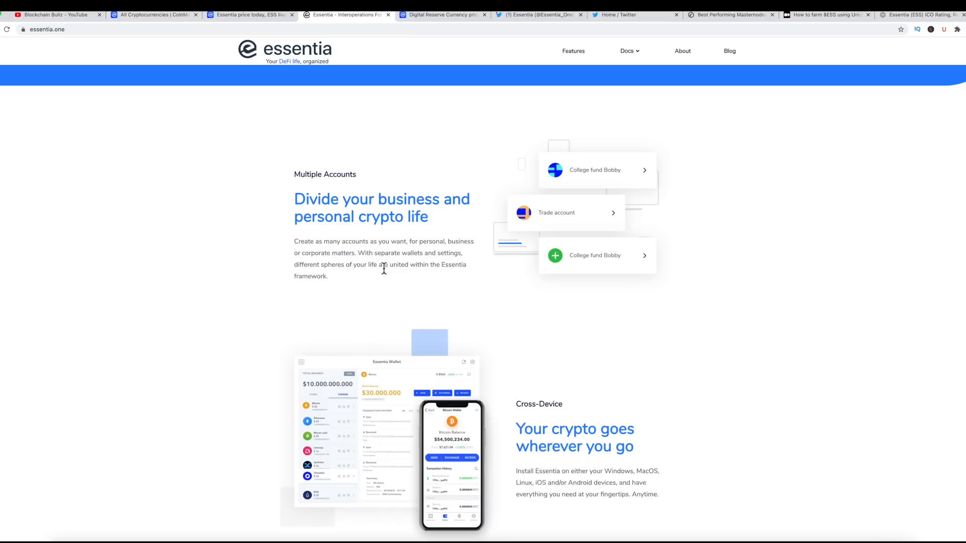
mouse_move(461, 278)
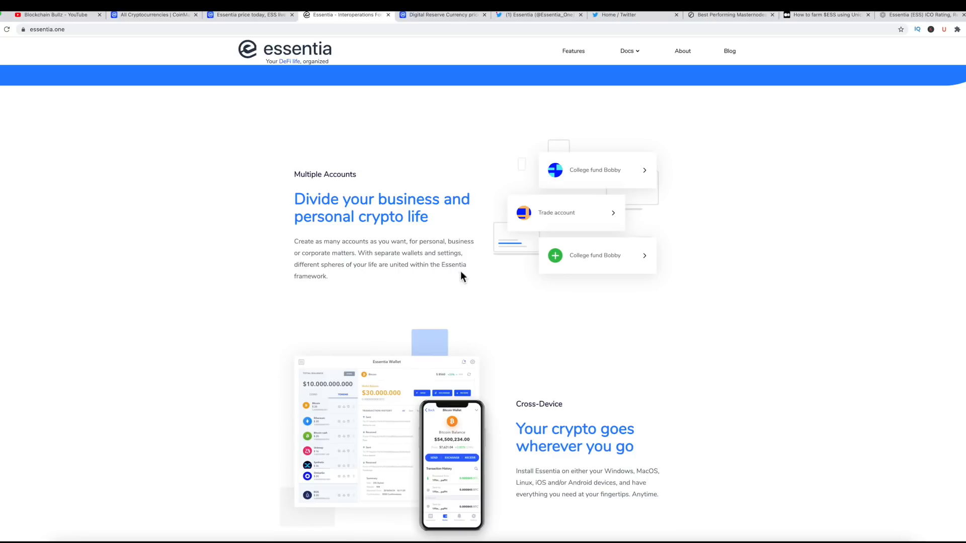
scroll("down", 3)
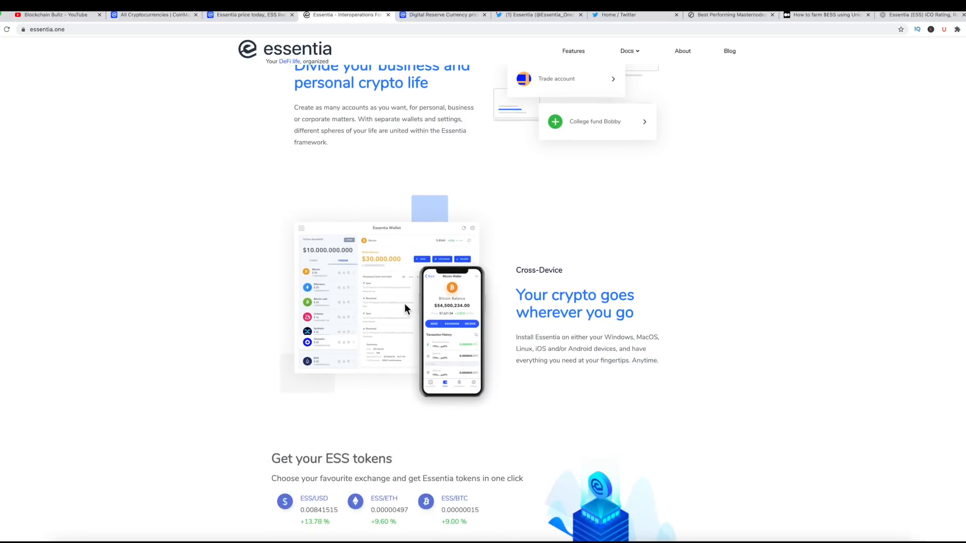
mouse_move(470, 307)
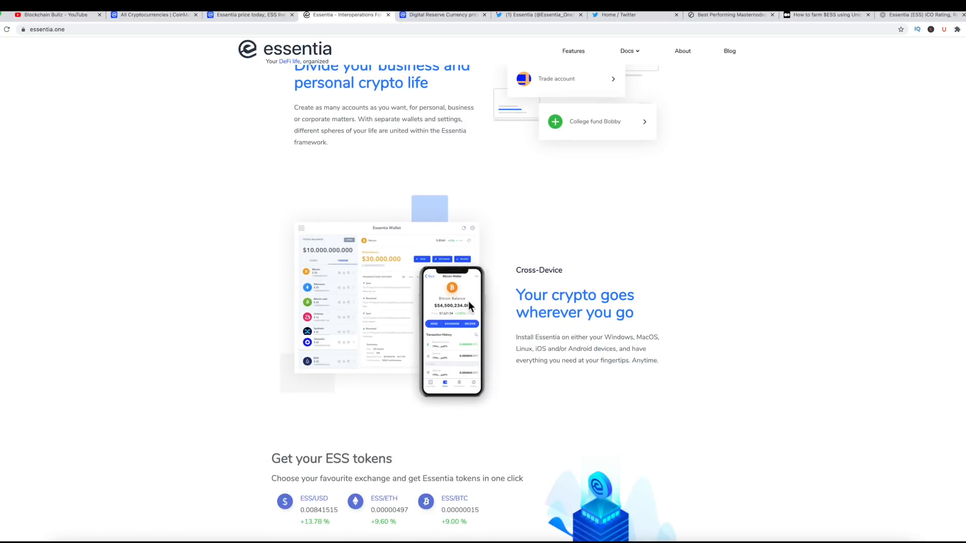
scroll("down", 3)
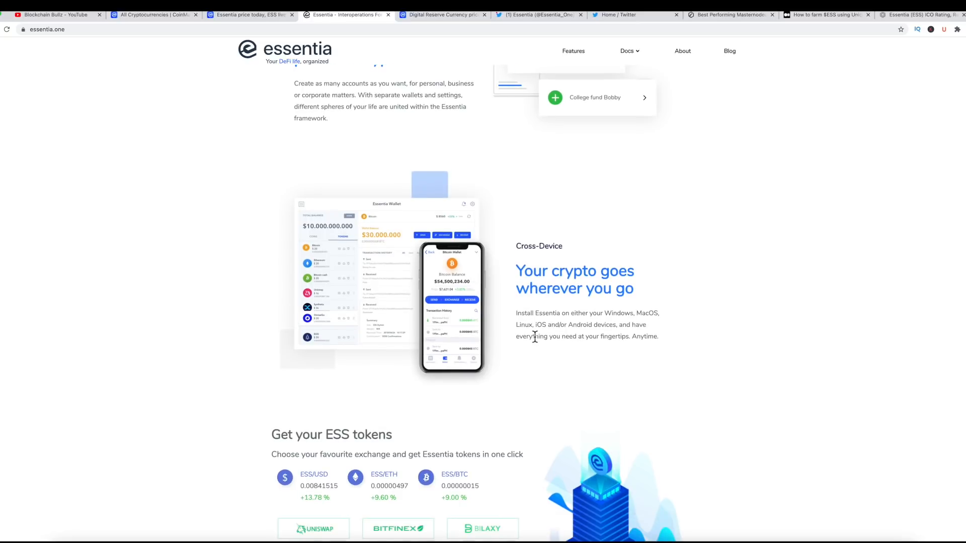
mouse_move(552, 324)
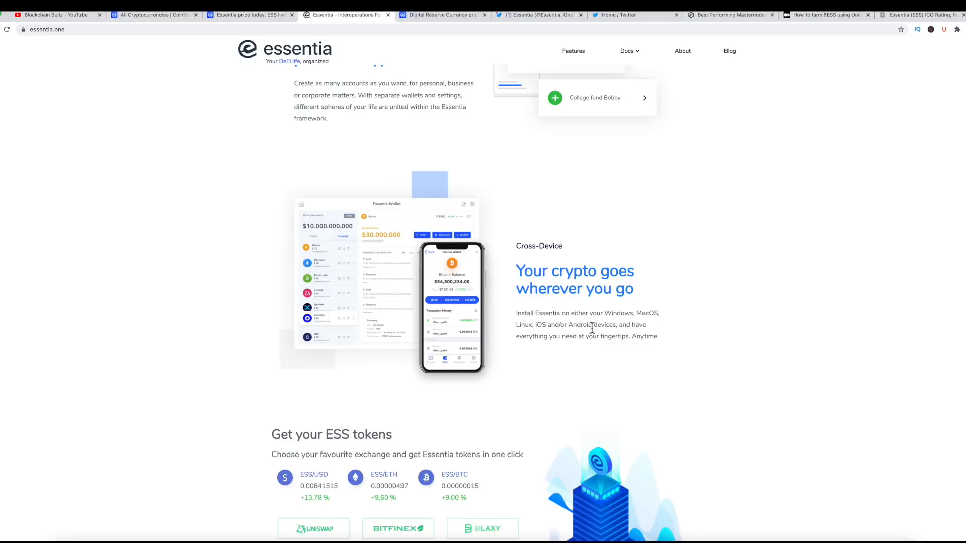
mouse_move(643, 333)
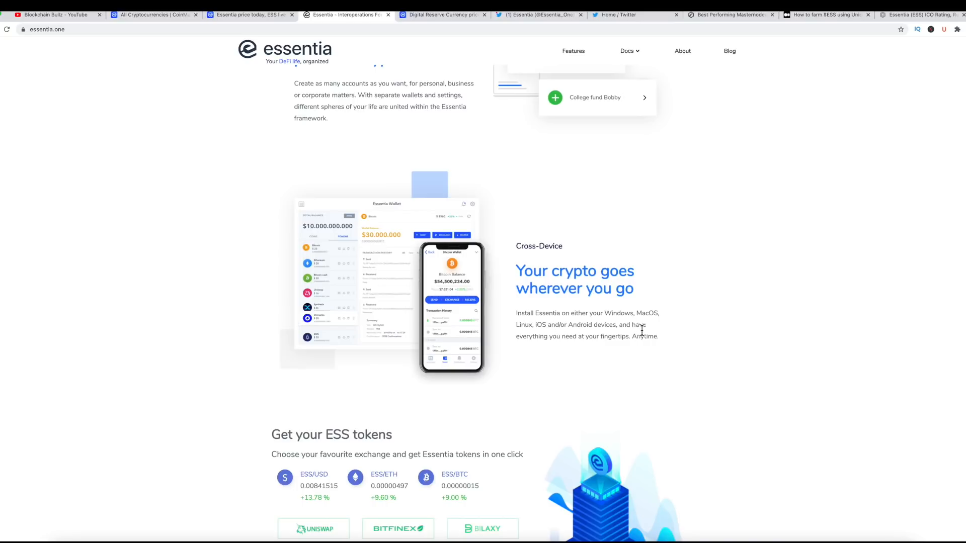
mouse_move(601, 349)
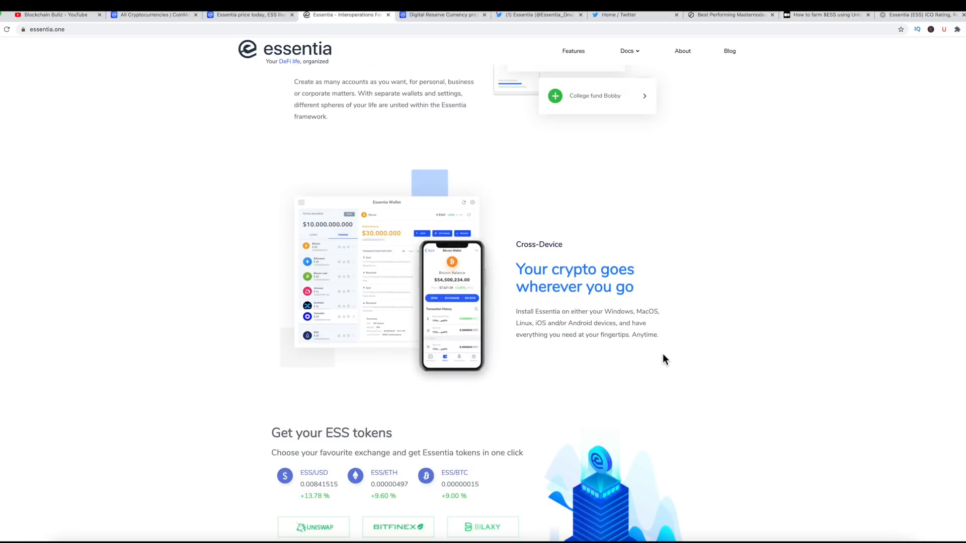
mouse_move(461, 254)
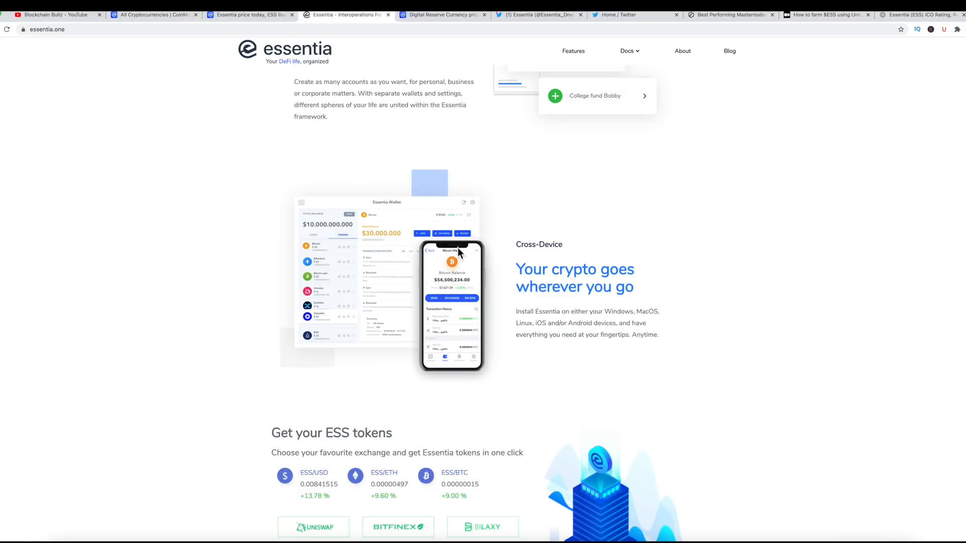
- Review Essentia's $0.008552 price, $12,137,547 market cap and supply figures on CoinMarketCap
left_click(249, 14)
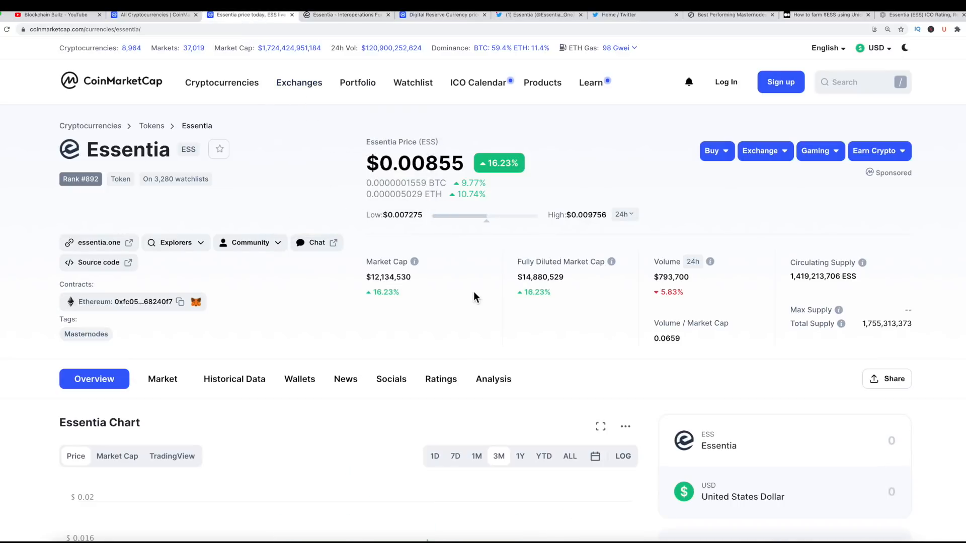
mouse_move(463, 292)
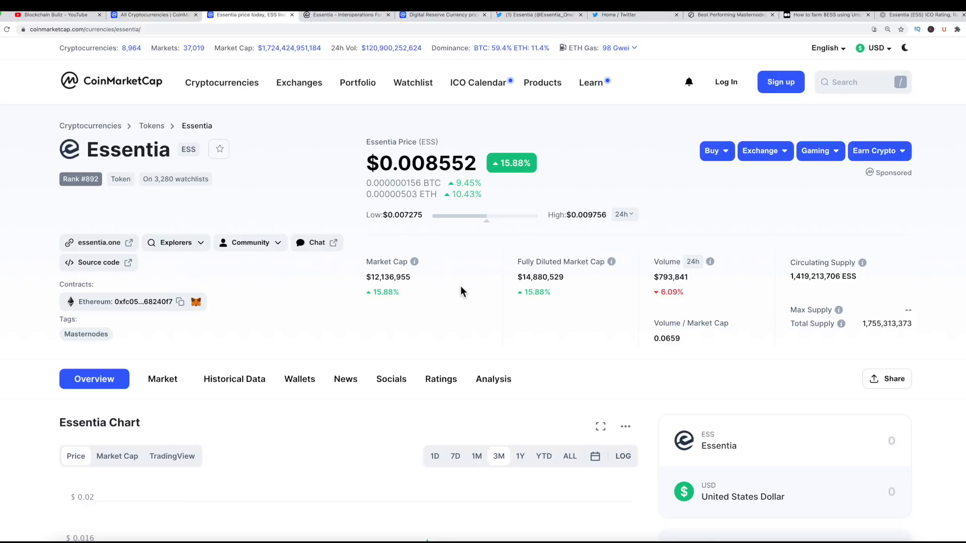
double_click(388, 277)
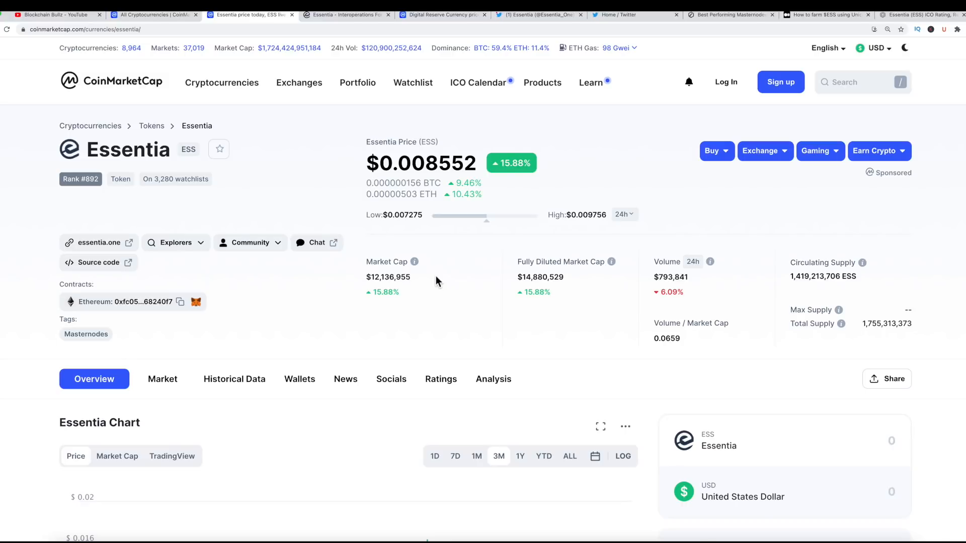
mouse_move(311, 303)
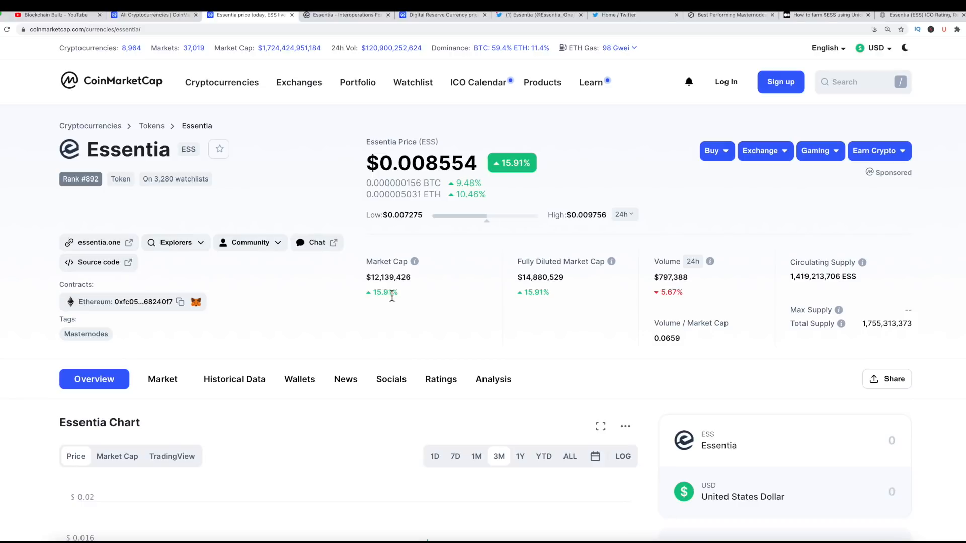
scroll("down", 3)
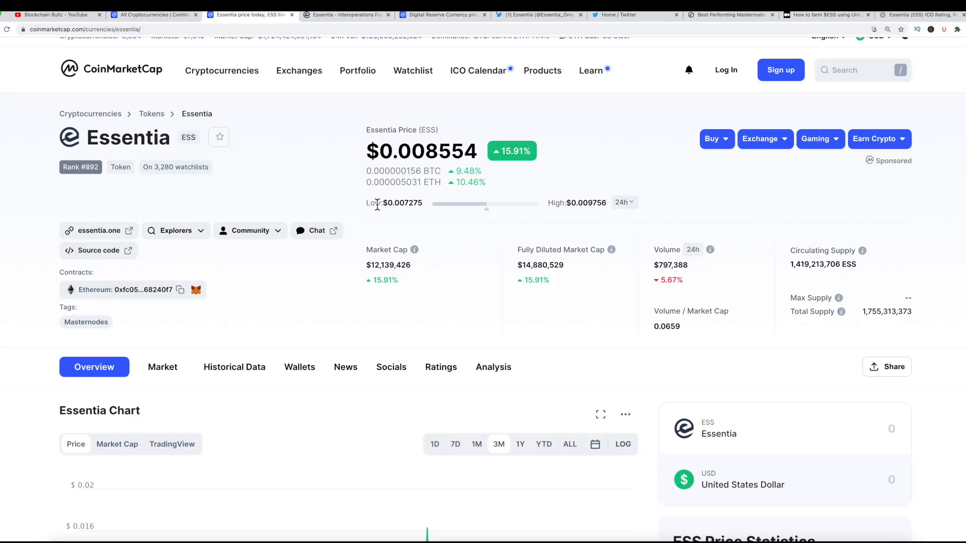
mouse_move(432, 323)
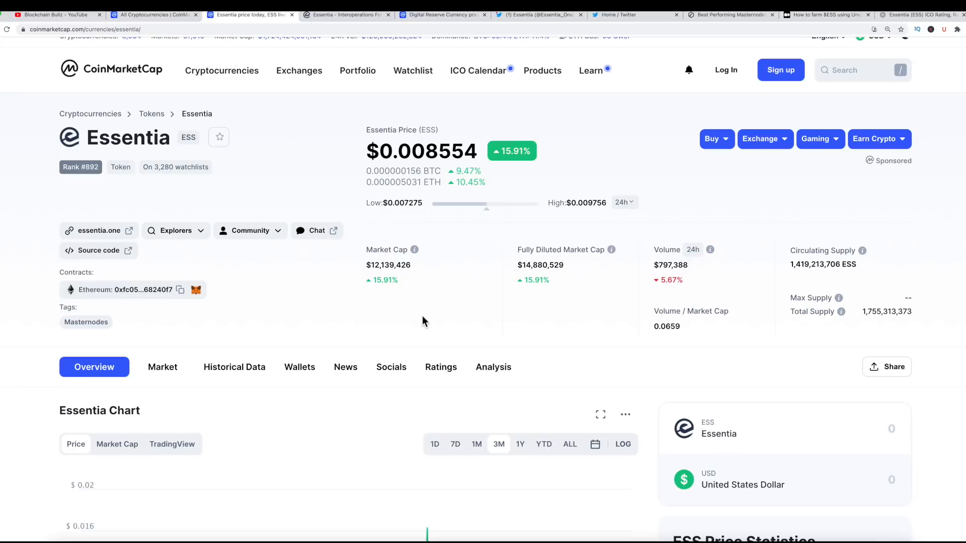
scroll("down", 3)
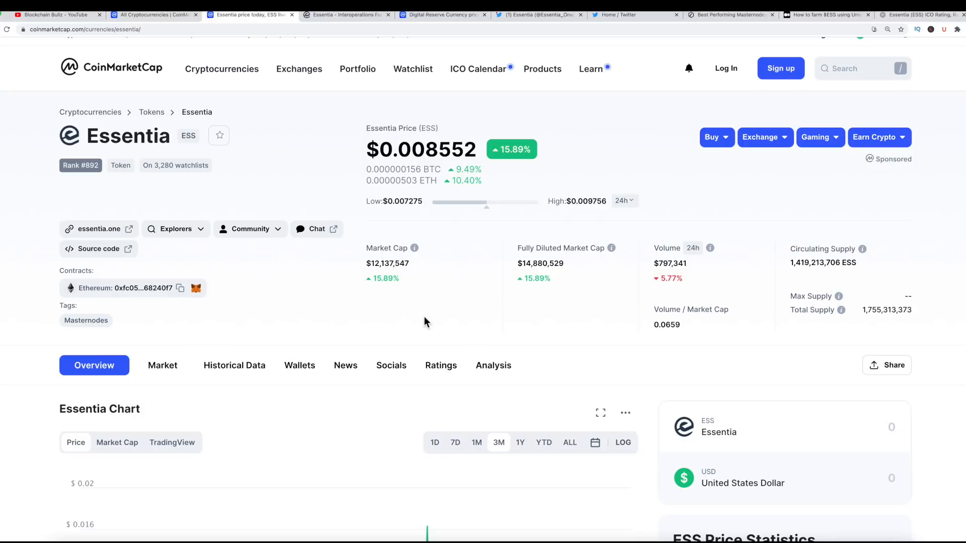
scroll("down", 3)
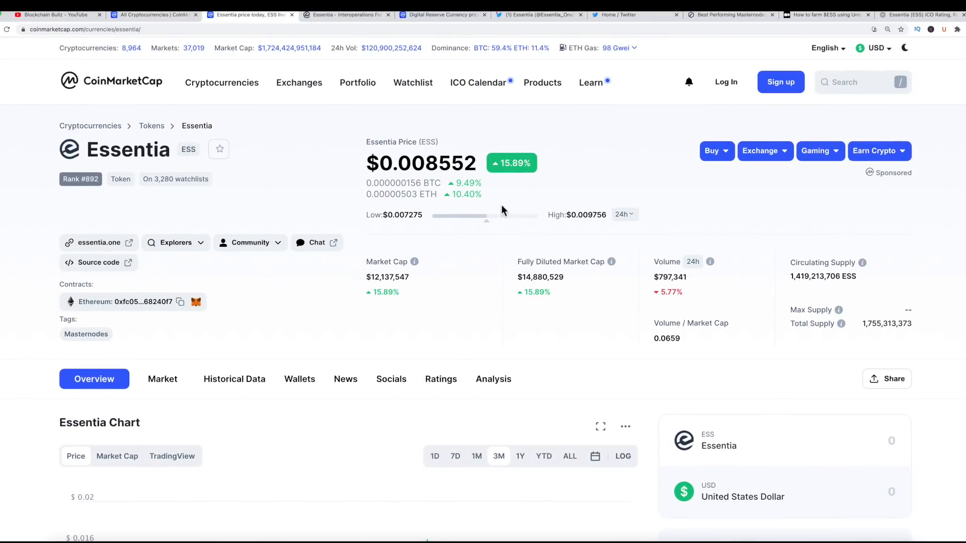
- Read essentia.one down past GitHub and Advisors to the Investors list and Join Essentia Today signup
left_click(347, 14)
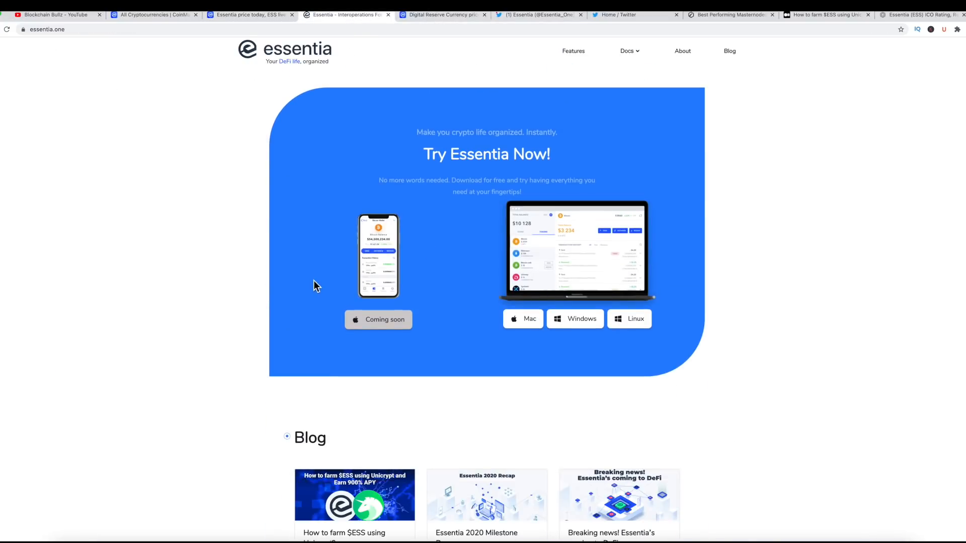
mouse_move(378, 319)
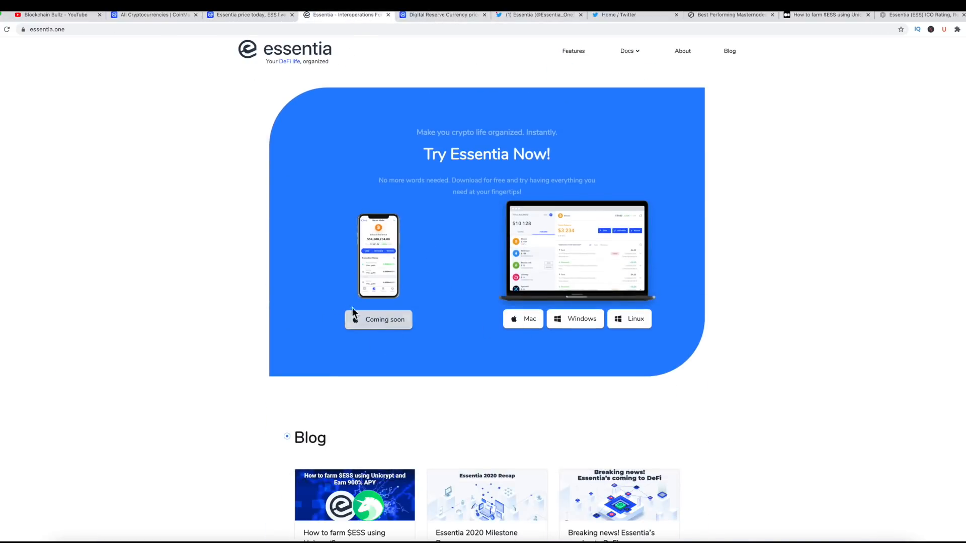
scroll("down", 3)
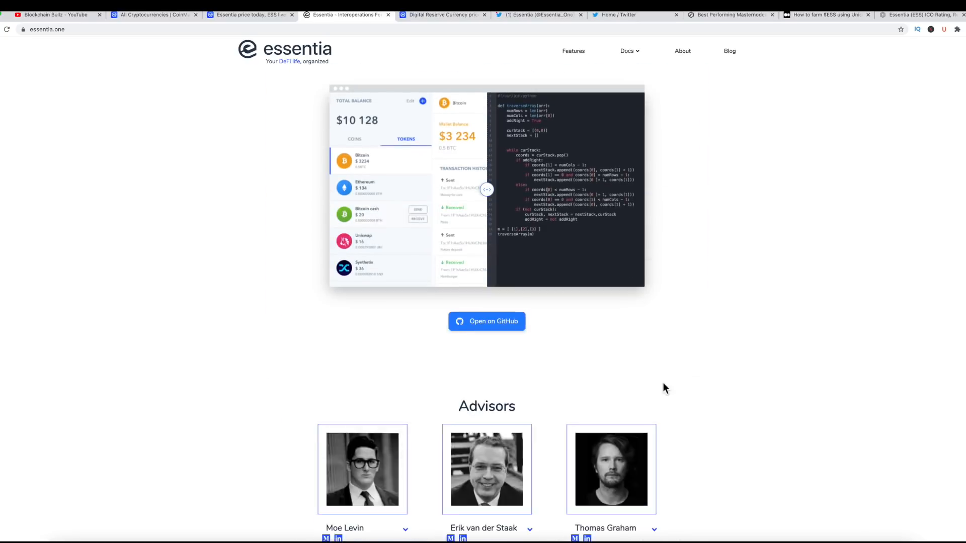
scroll("down", 3)
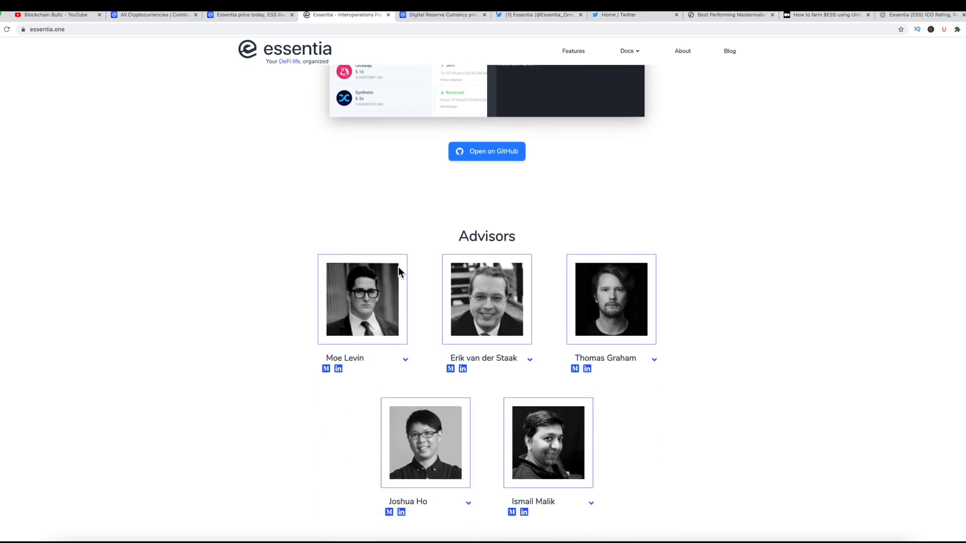
scroll("down", 3)
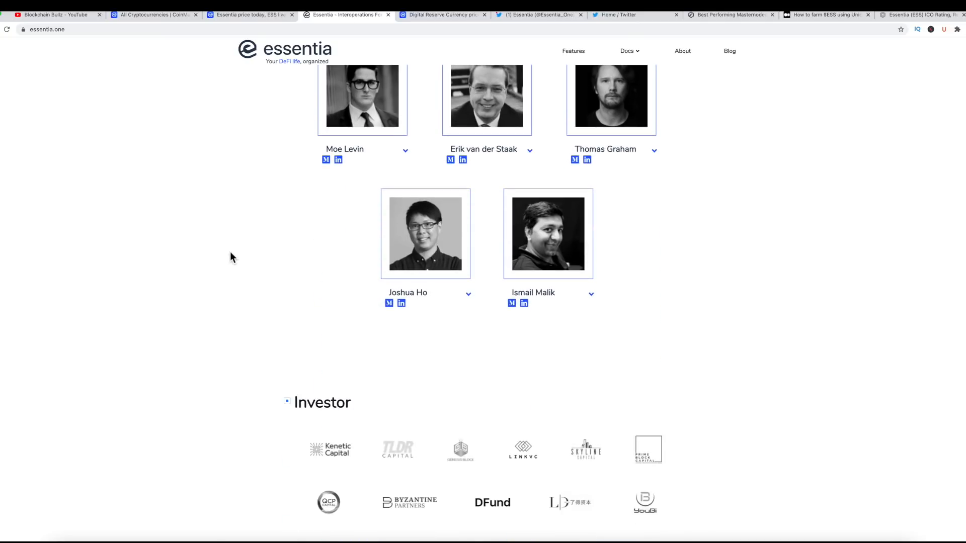
scroll("down", 3)
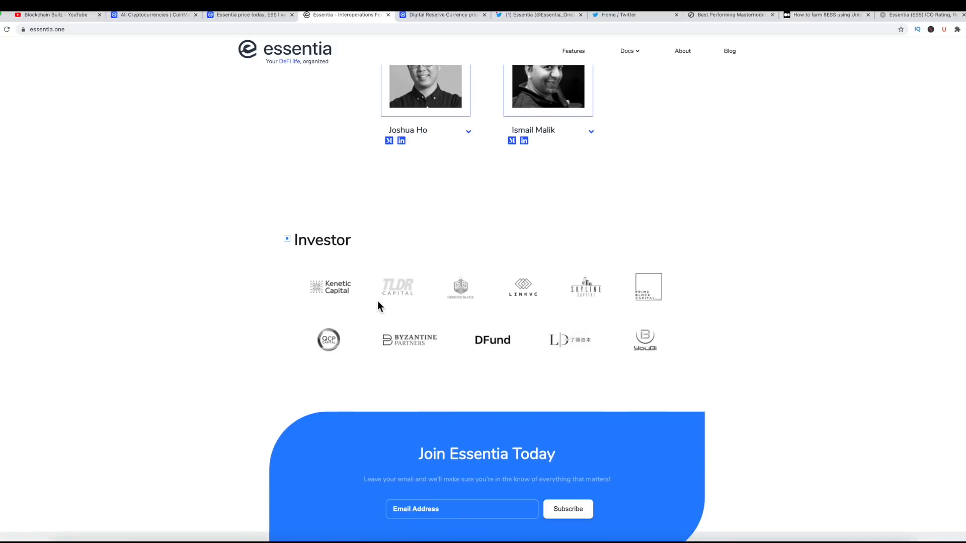
scroll("down", 3)
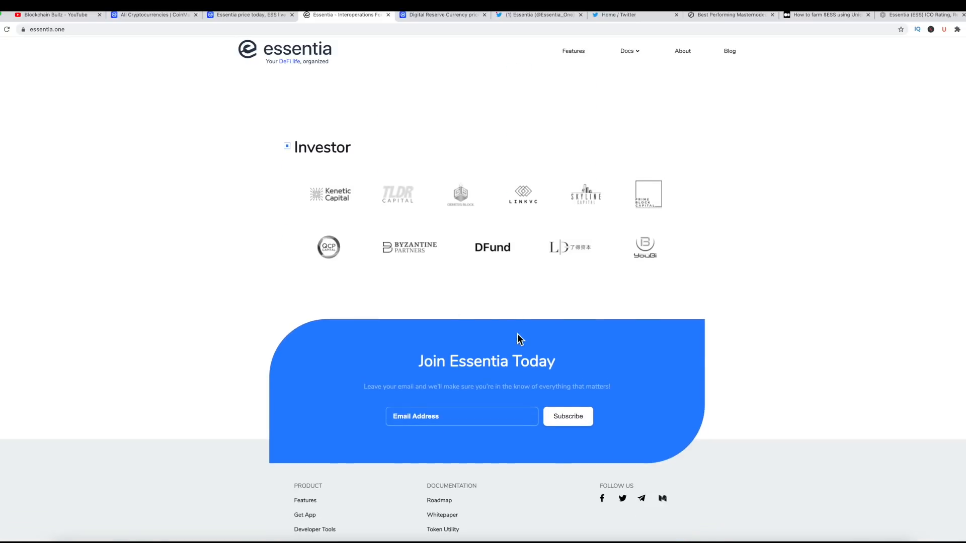
mouse_move(566, 369)
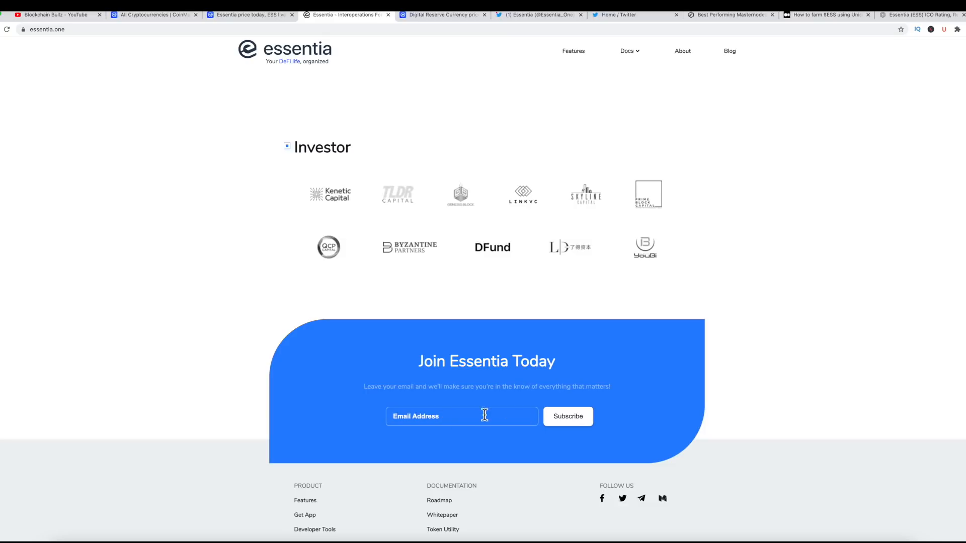
mouse_move(649, 327)
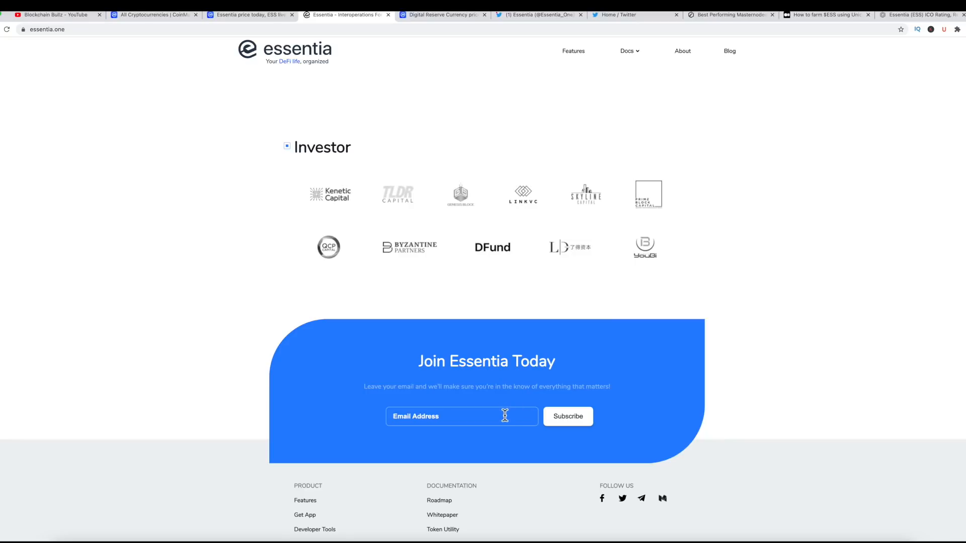
left_click(567, 416)
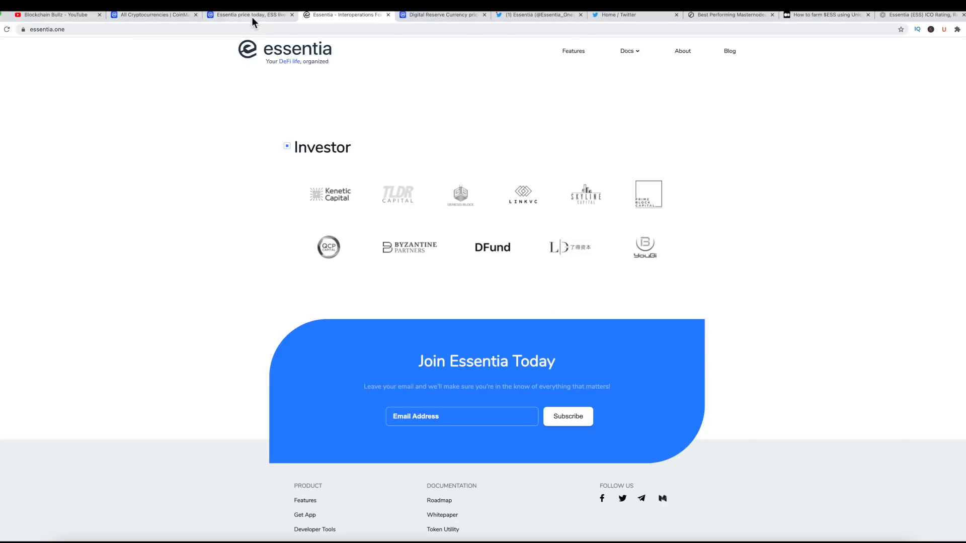
- Inspect Essentia's price chart peaks and dips on CoinMarketCap before moving to the All Cryptocurrencies ranking
left_click(251, 14)
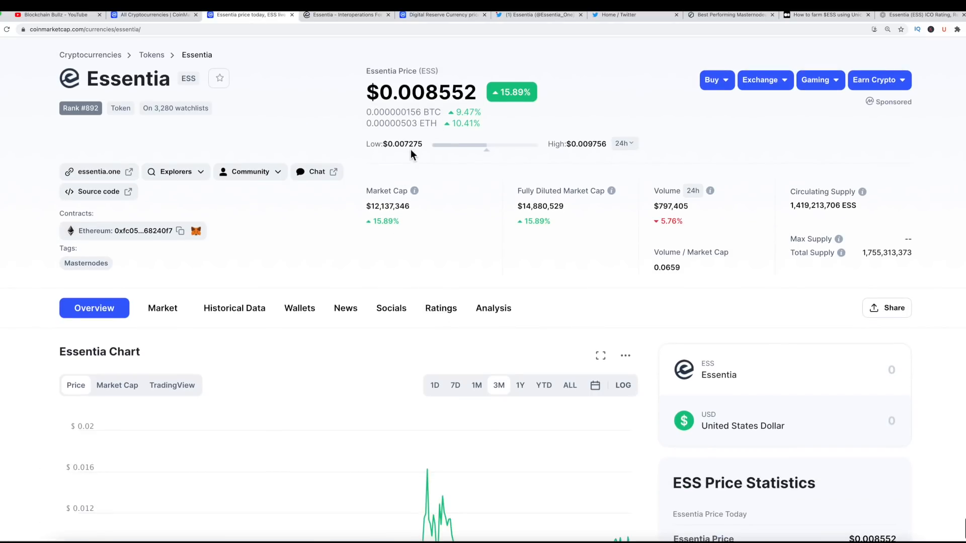
mouse_move(389, 232)
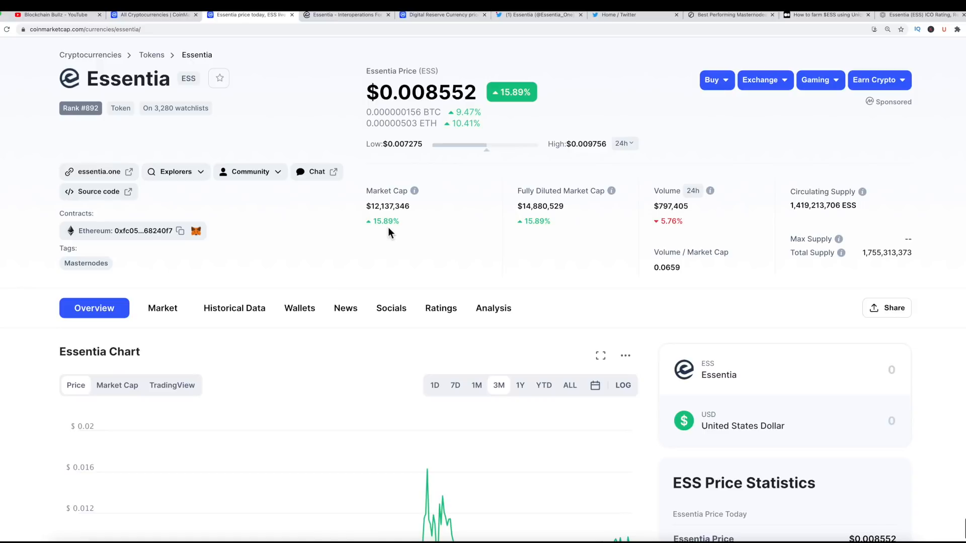
mouse_move(486, 392)
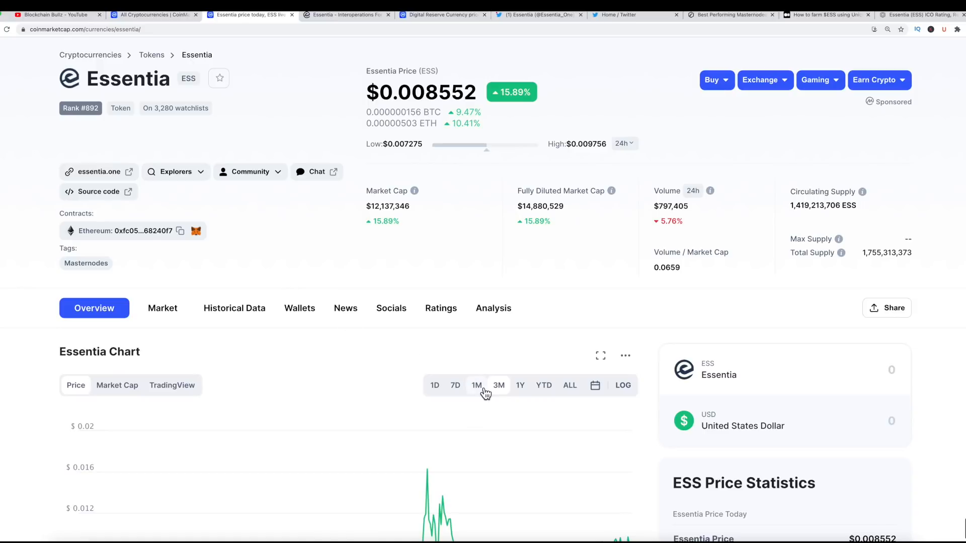
left_click(435, 385)
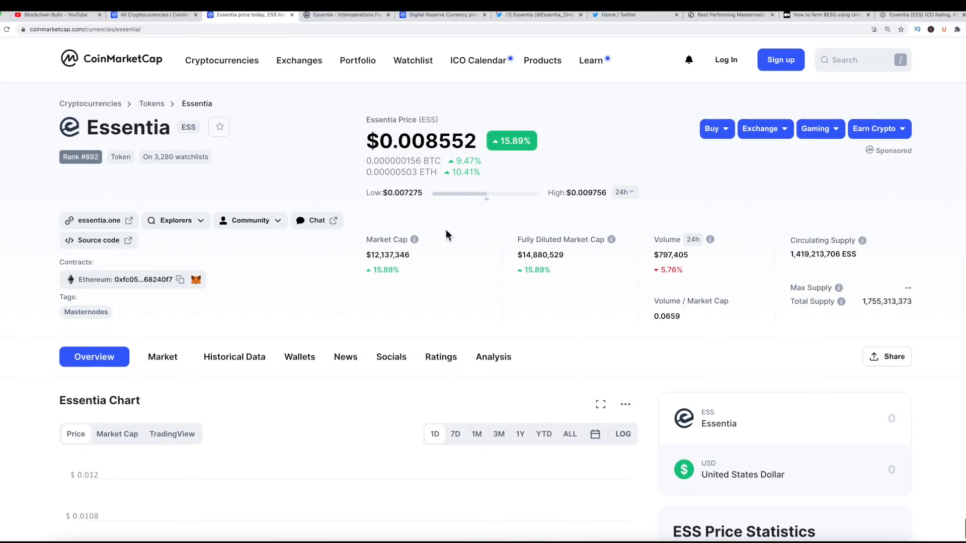
mouse_move(481, 349)
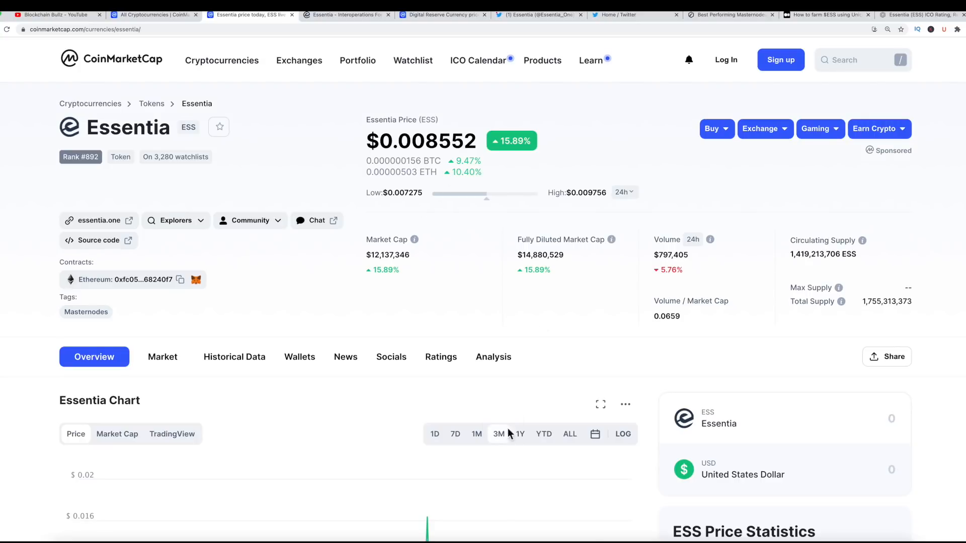
scroll("down", 3)
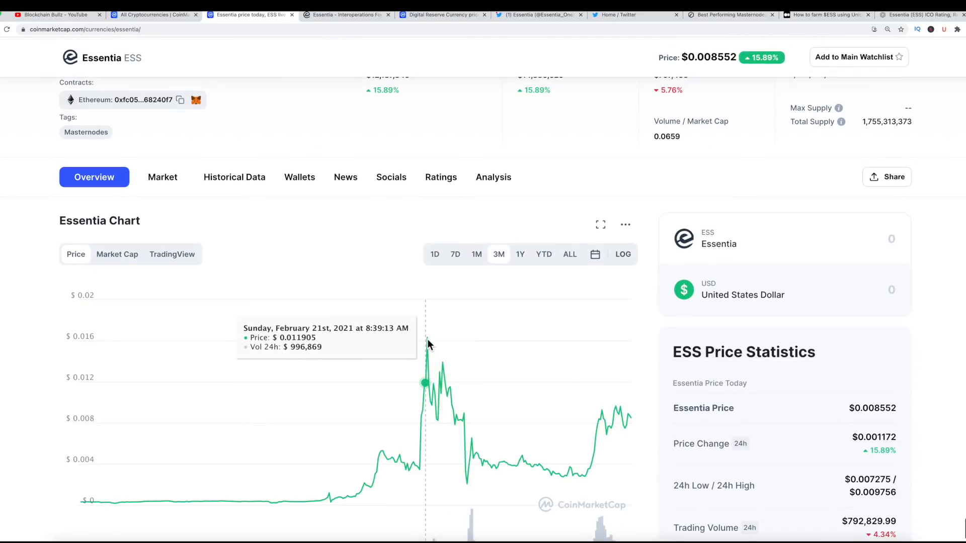
mouse_move(484, 375)
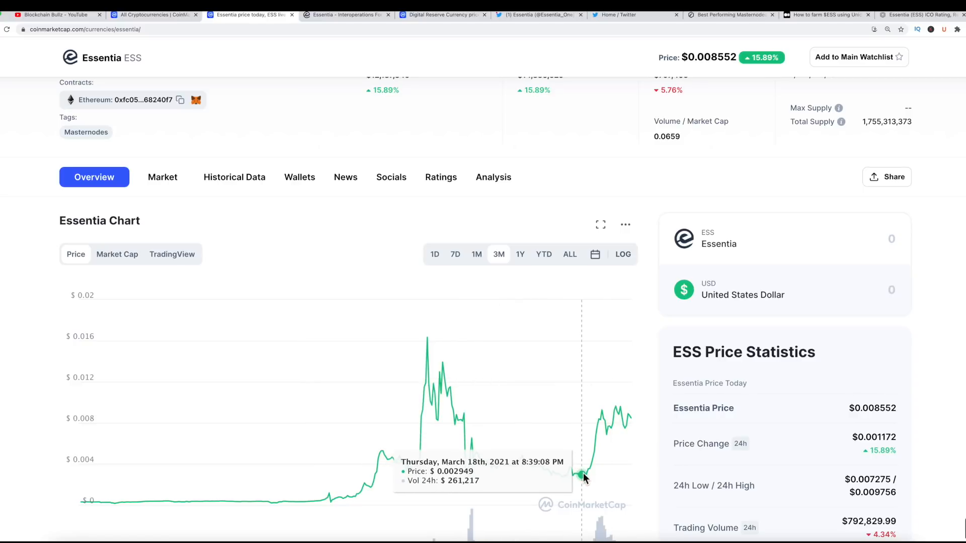
mouse_move(559, 474)
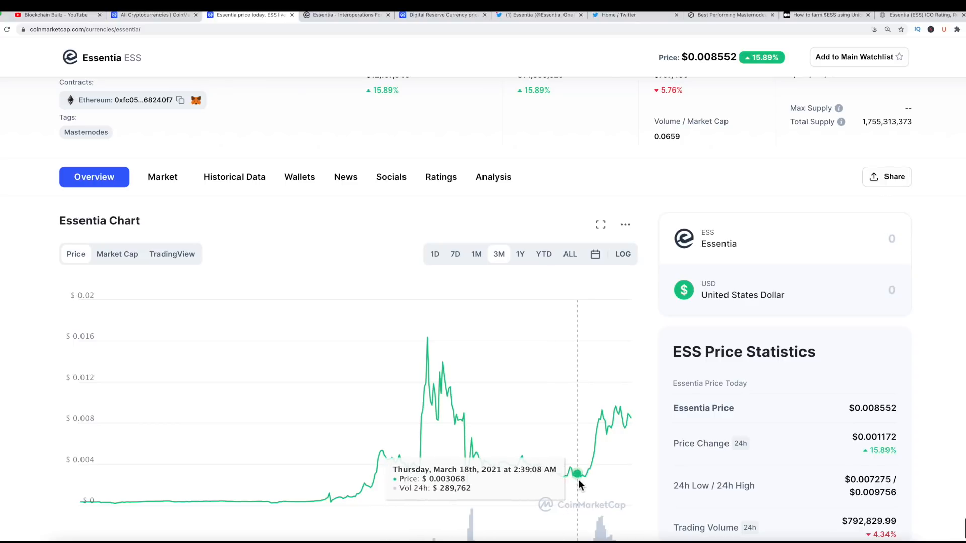
mouse_move(572, 470)
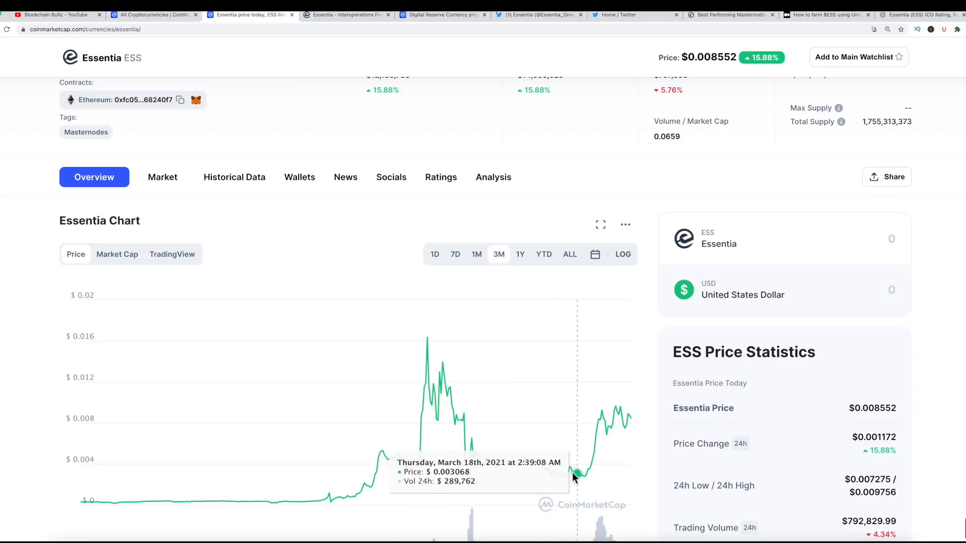
mouse_move(429, 345)
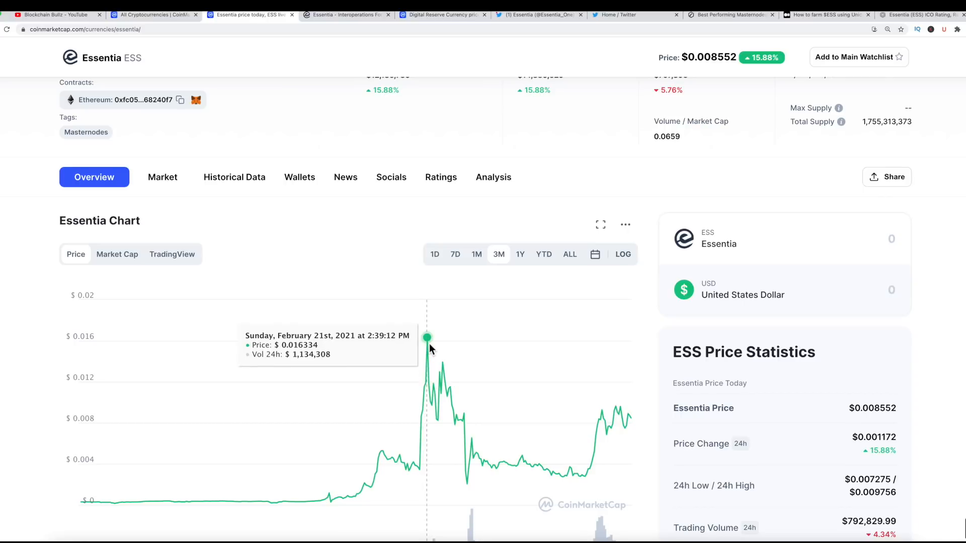
mouse_move(571, 478)
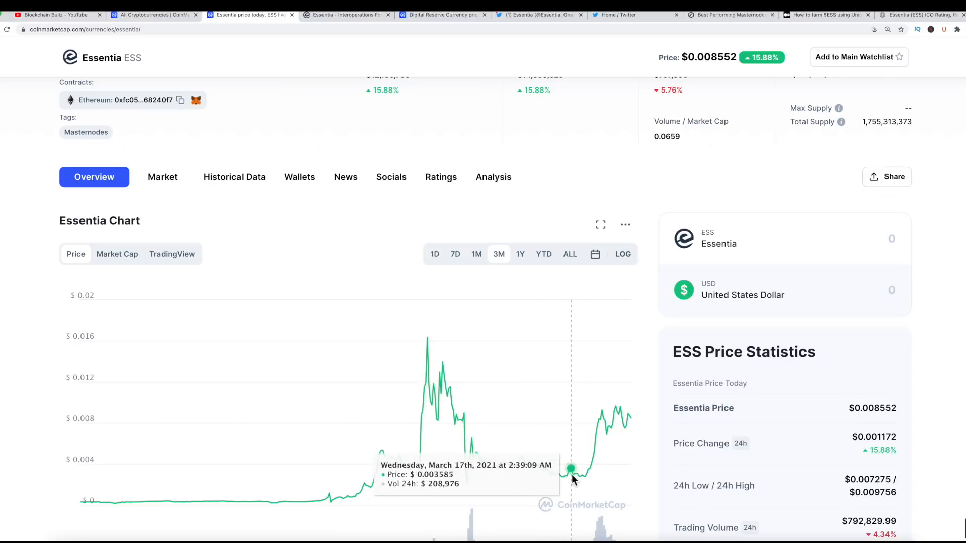
mouse_move(572, 477)
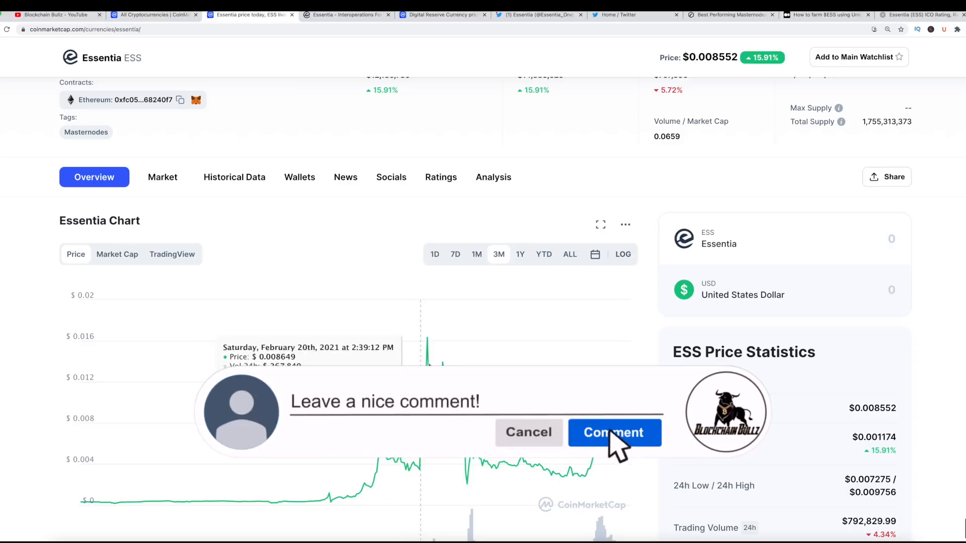
left_click(613, 432)
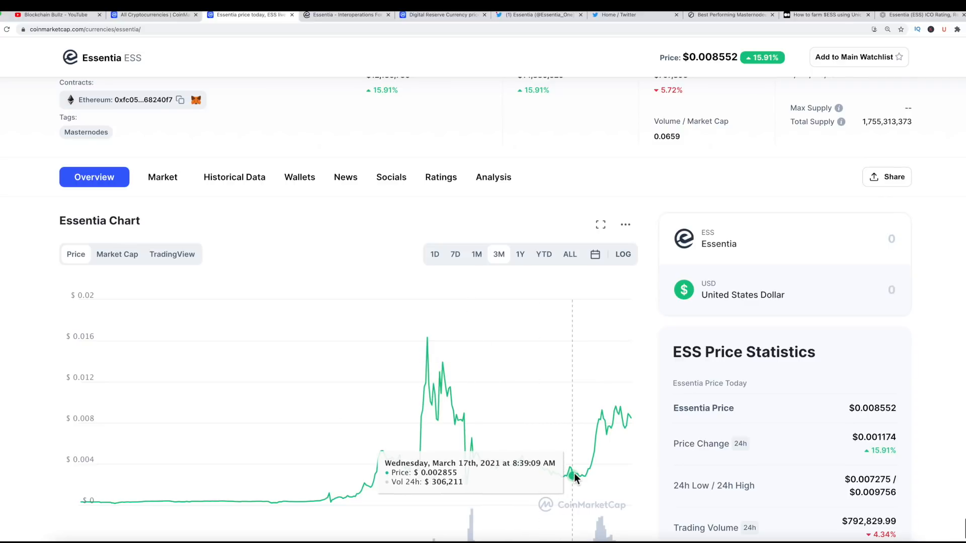
mouse_move(587, 376)
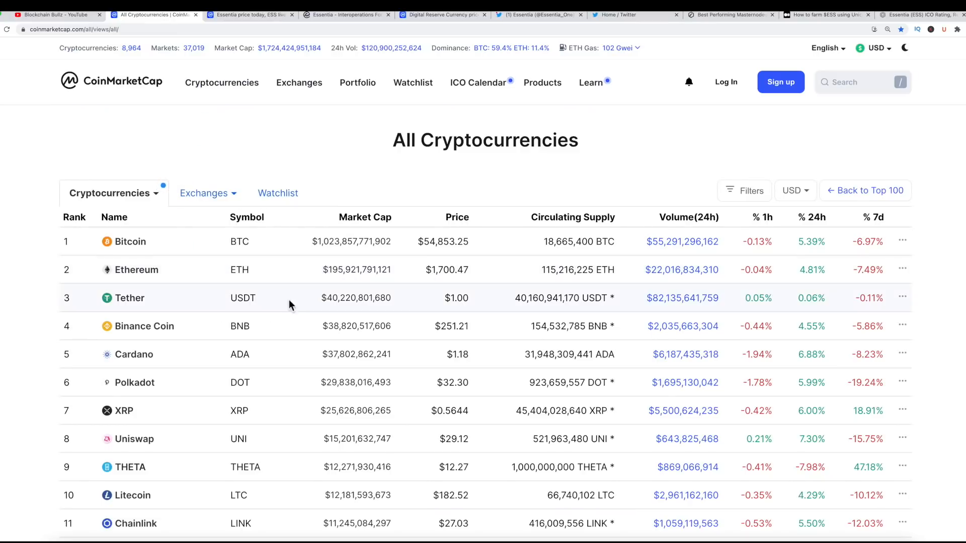
- Scan the All Cryptocurrencies list down to about rank 77 and back up
scroll("down", 3)
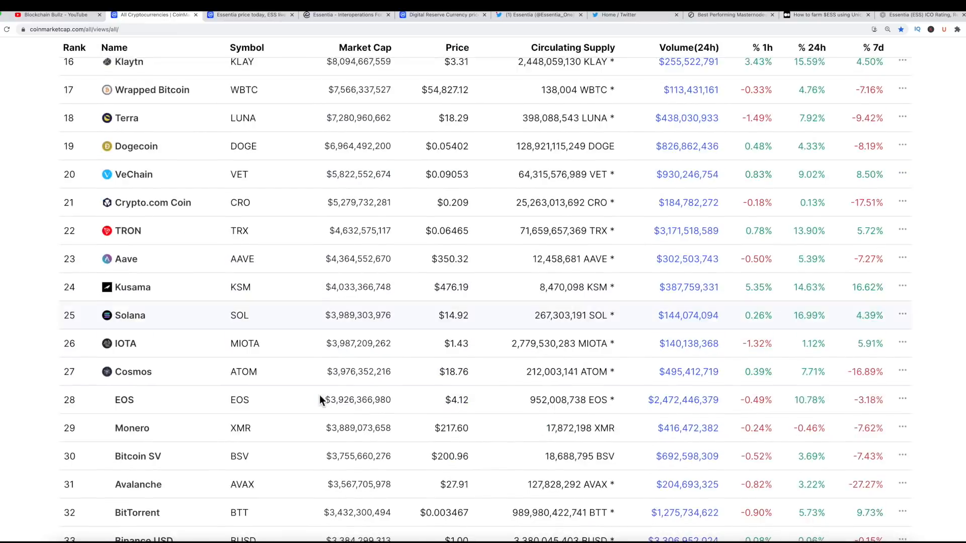
scroll("down", 3)
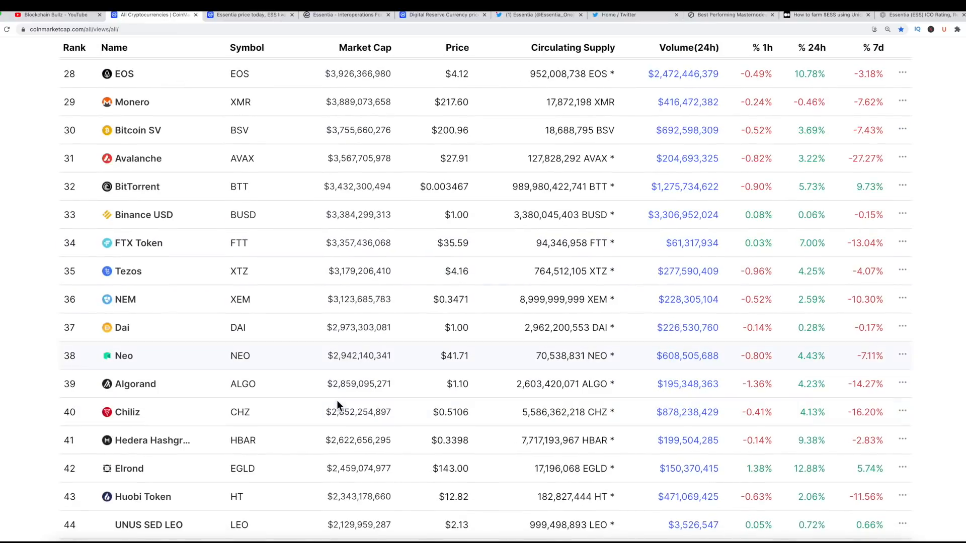
scroll("down", 3)
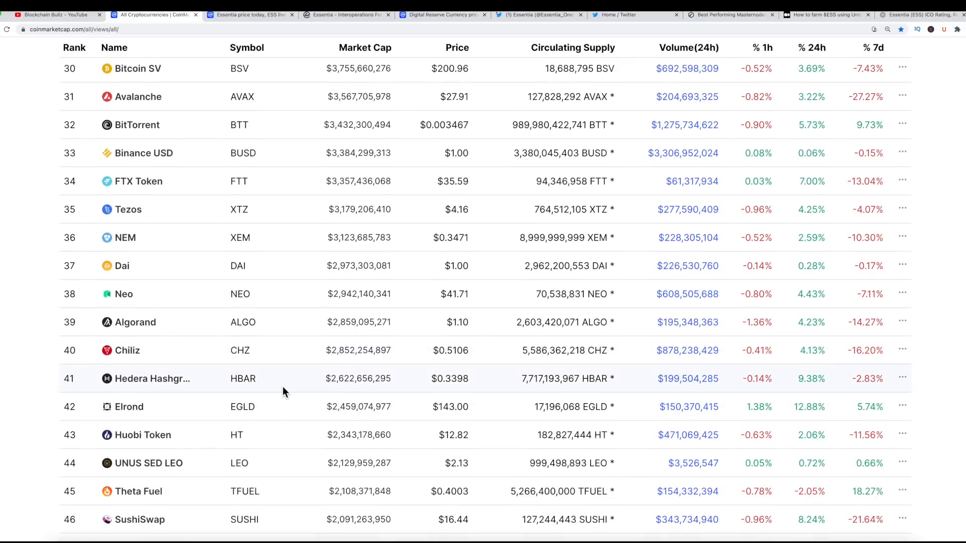
scroll("down", 3)
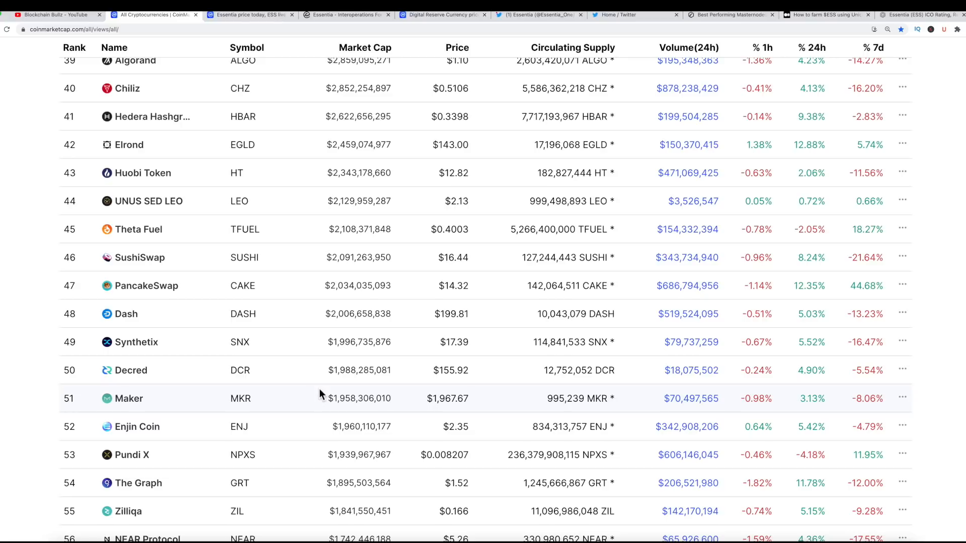
mouse_move(345, 356)
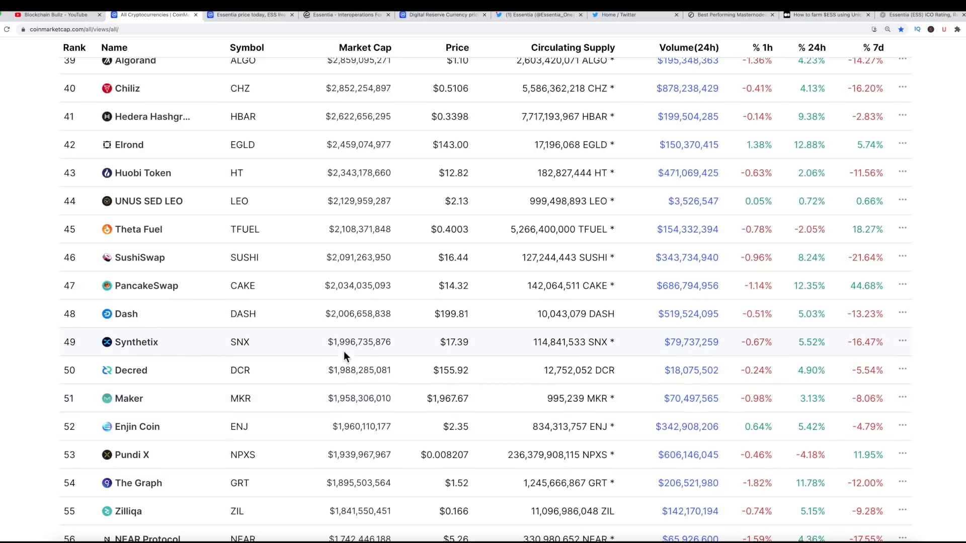
double_click(360, 342)
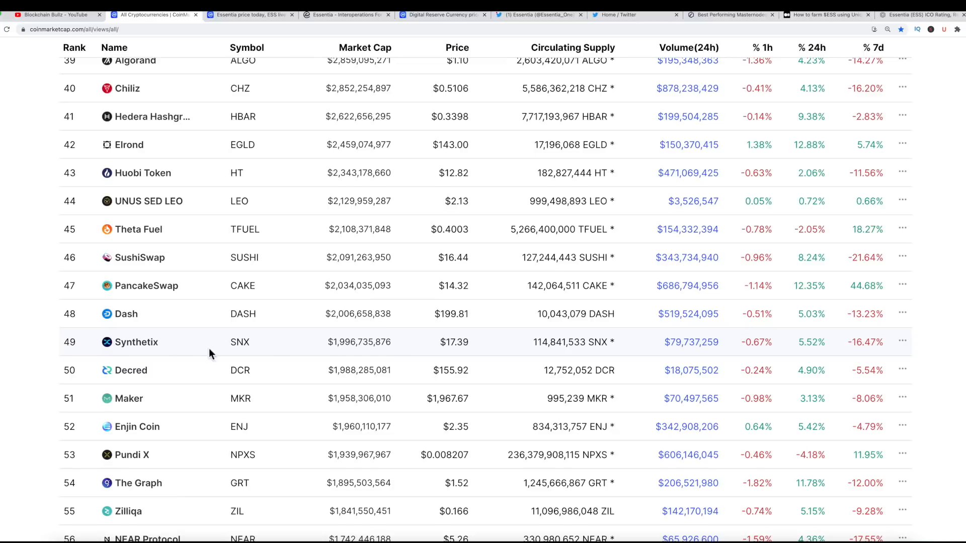
mouse_move(311, 353)
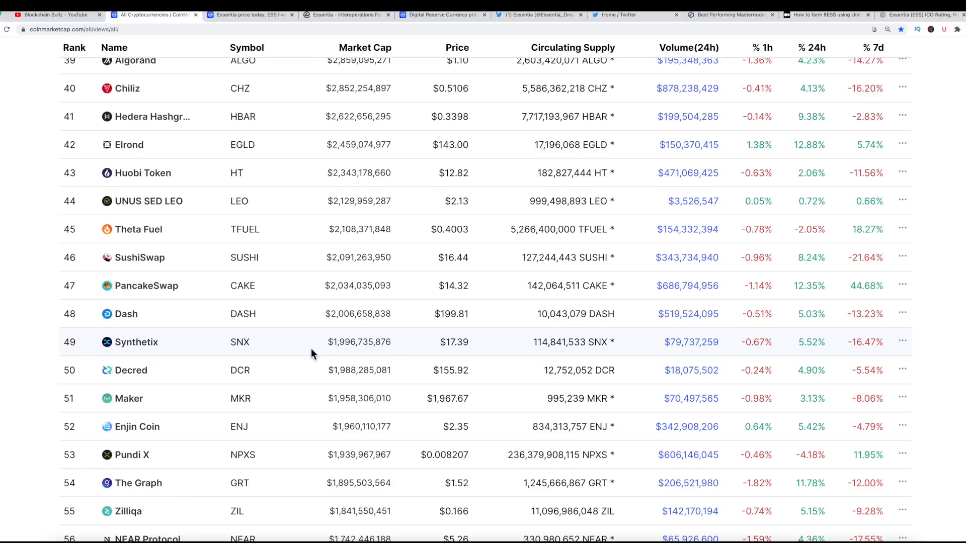
mouse_move(337, 364)
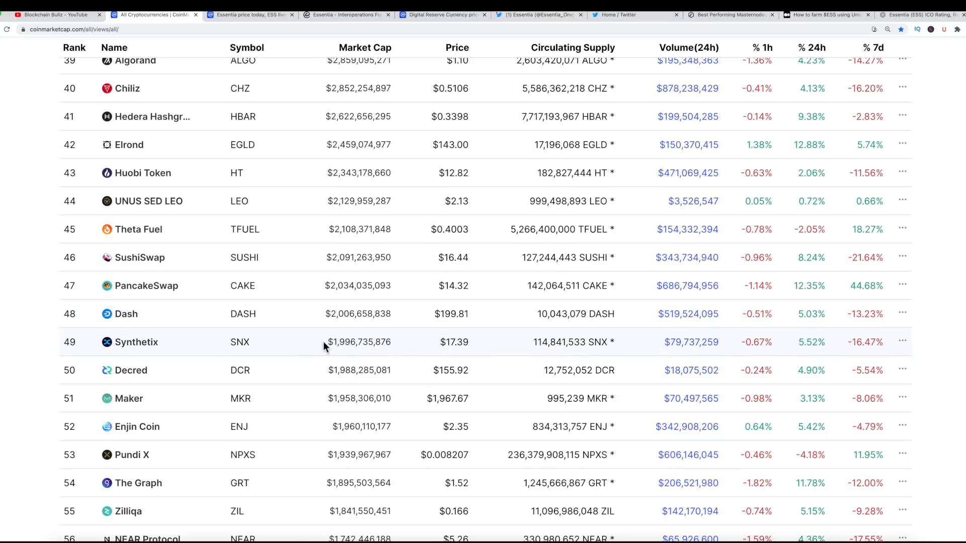
scroll("down", 3)
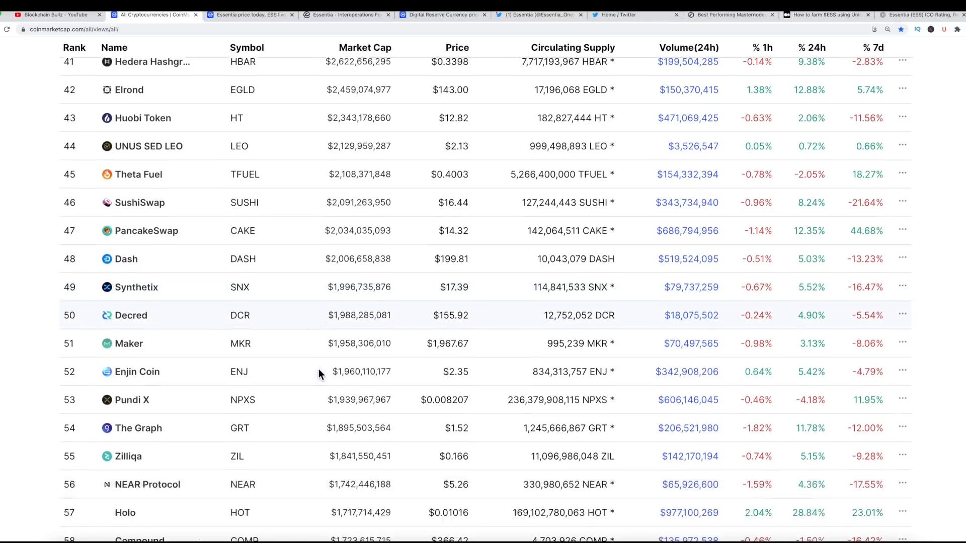
scroll("down", 3)
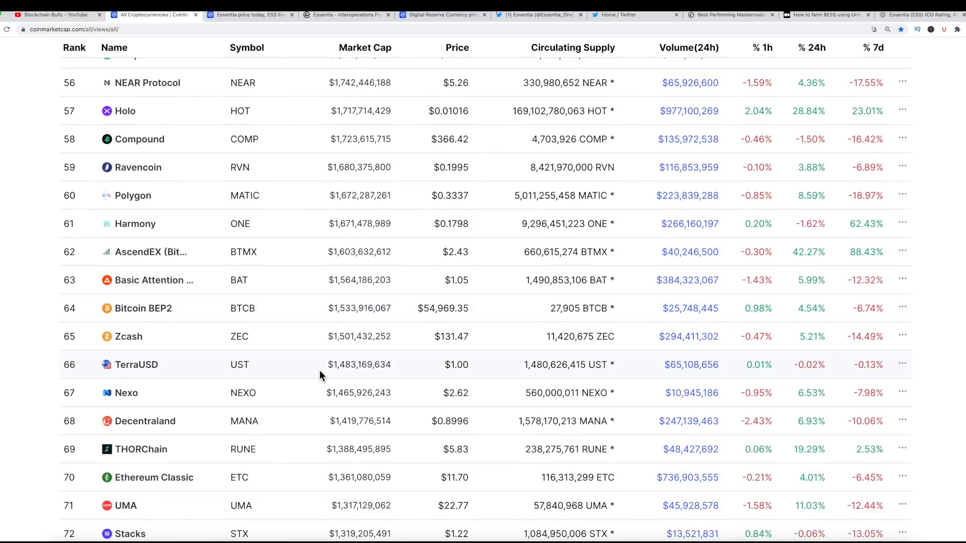
scroll("down", 3)
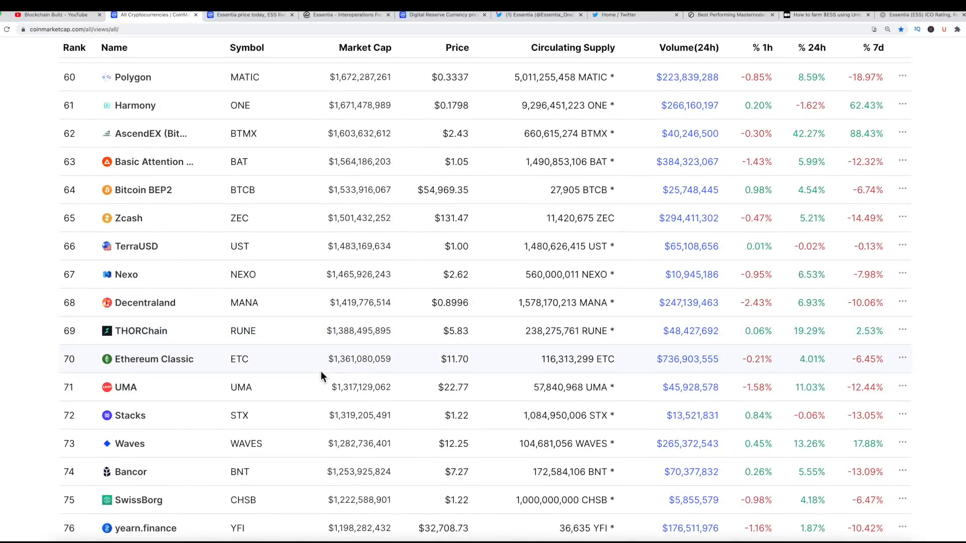
mouse_move(228, 427)
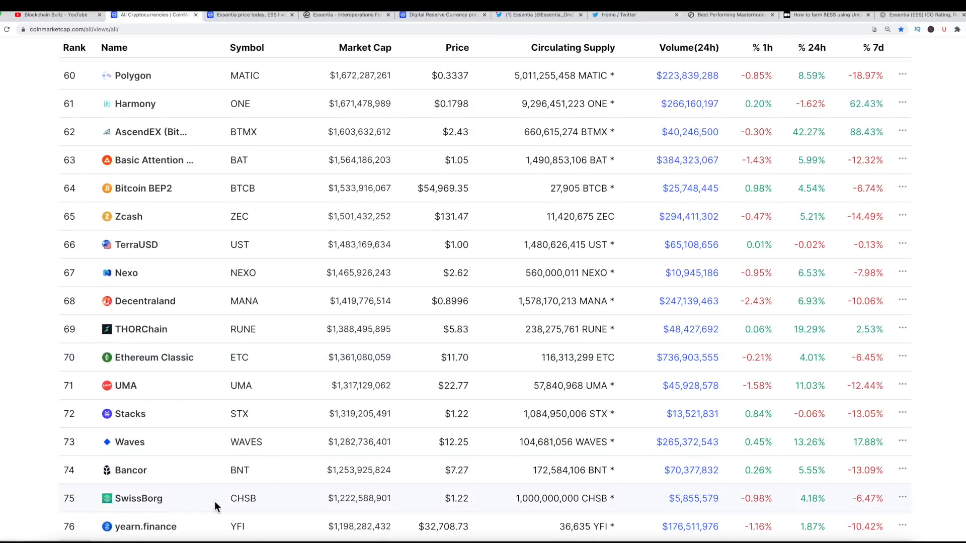
scroll("down", 3)
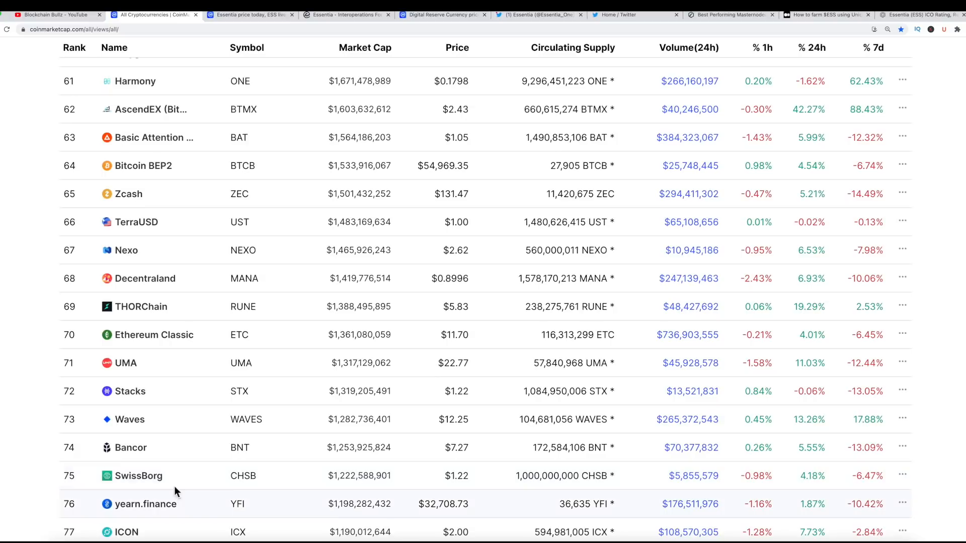
mouse_move(480, 478)
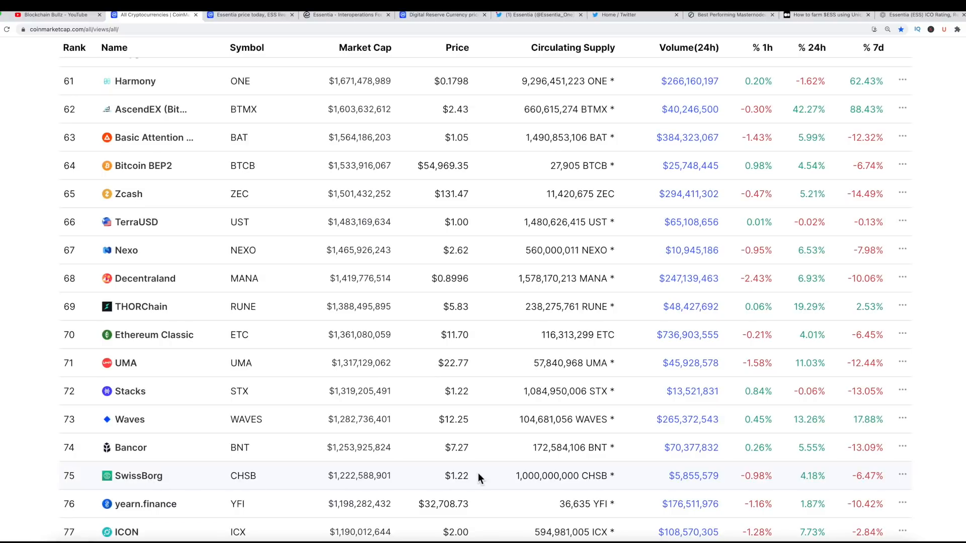
mouse_move(375, 478)
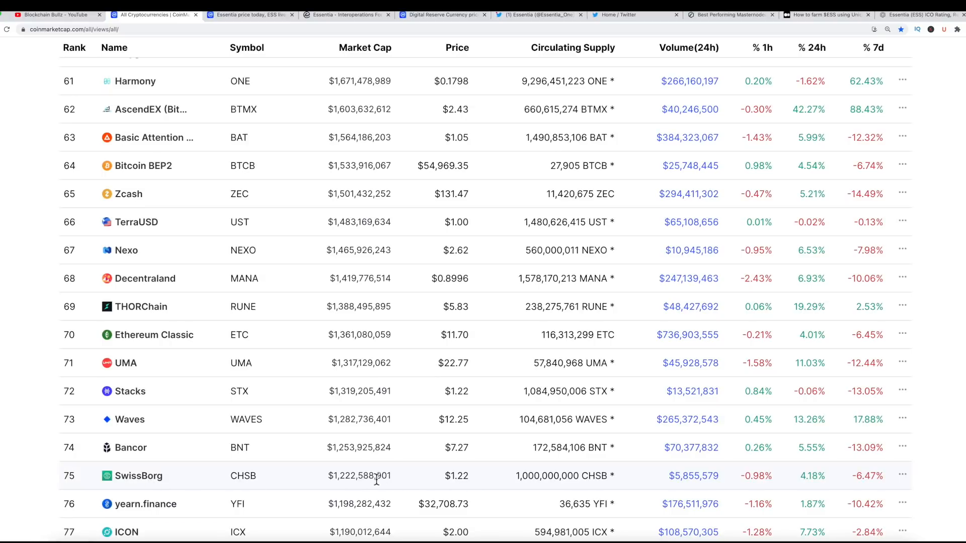
mouse_move(388, 439)
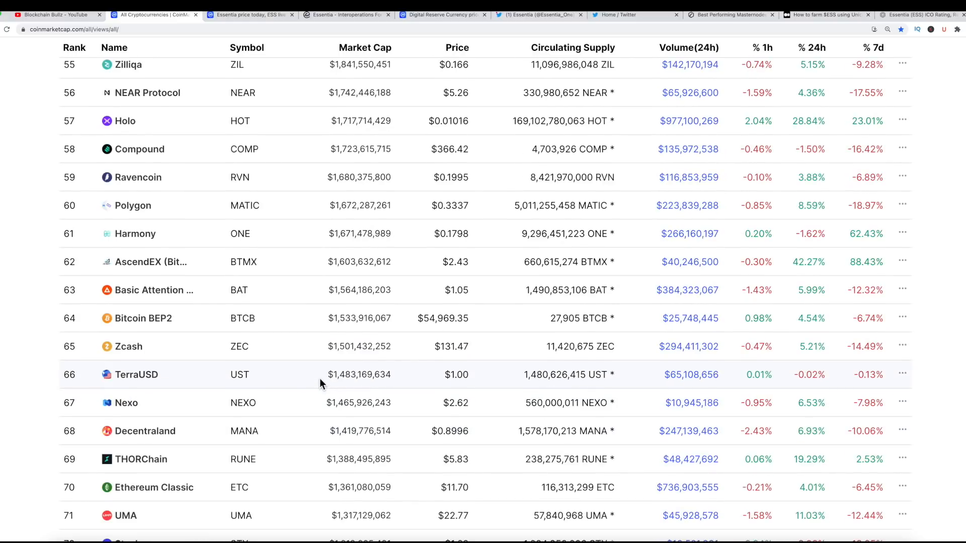
scroll("up", 3)
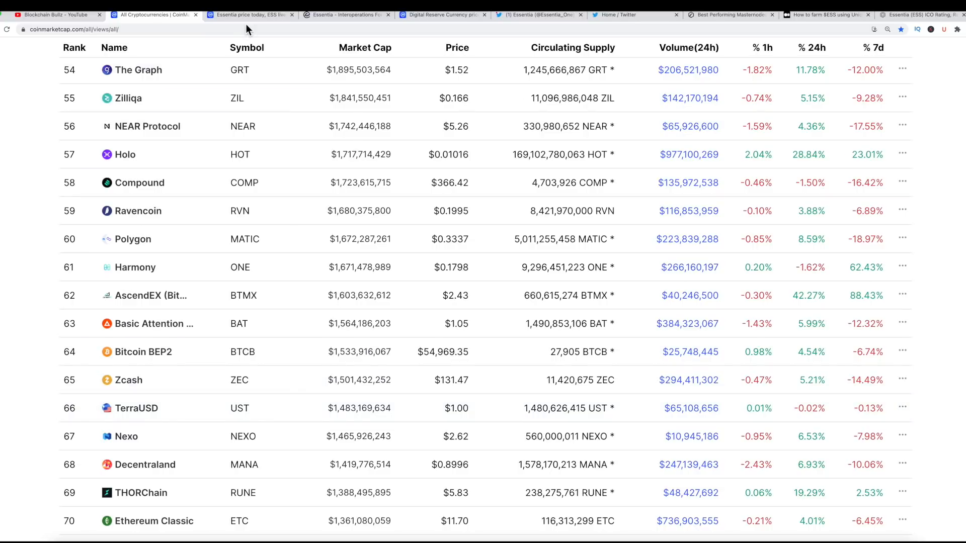
- Show Digital Reserve Currency's page and highlight its $0.02489 price beside the $24,892,737 market cap
left_click(443, 14)
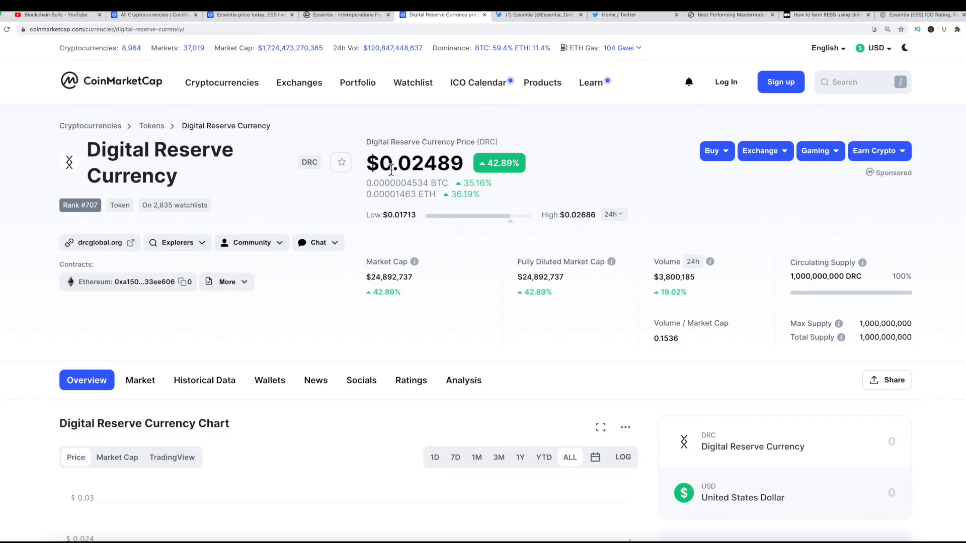
double_click(414, 163)
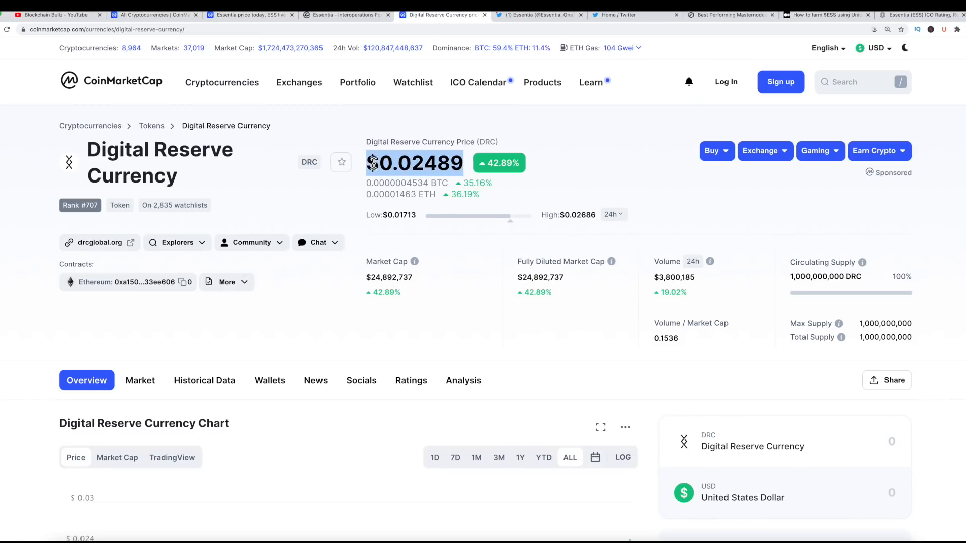